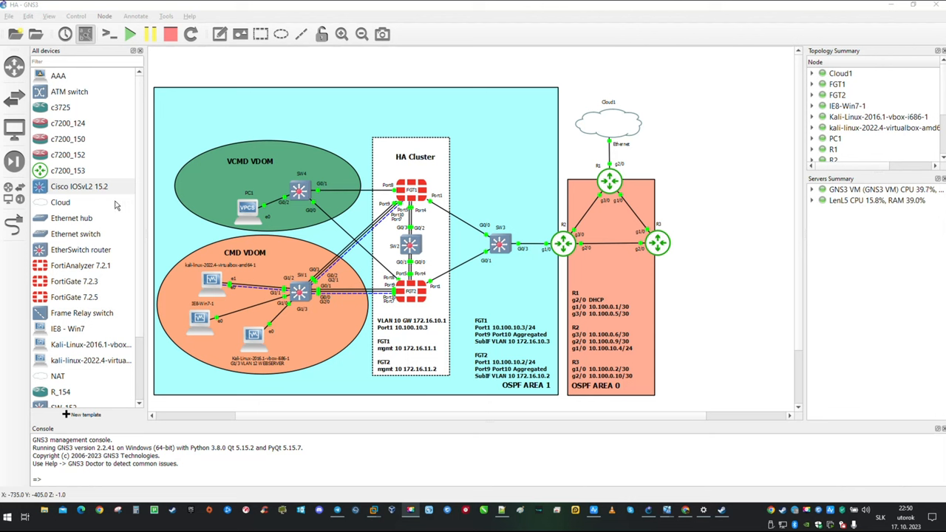
Place a Cisco IOSvL2 switch on the canvas and rename its hostname to SW1
click(80, 186)
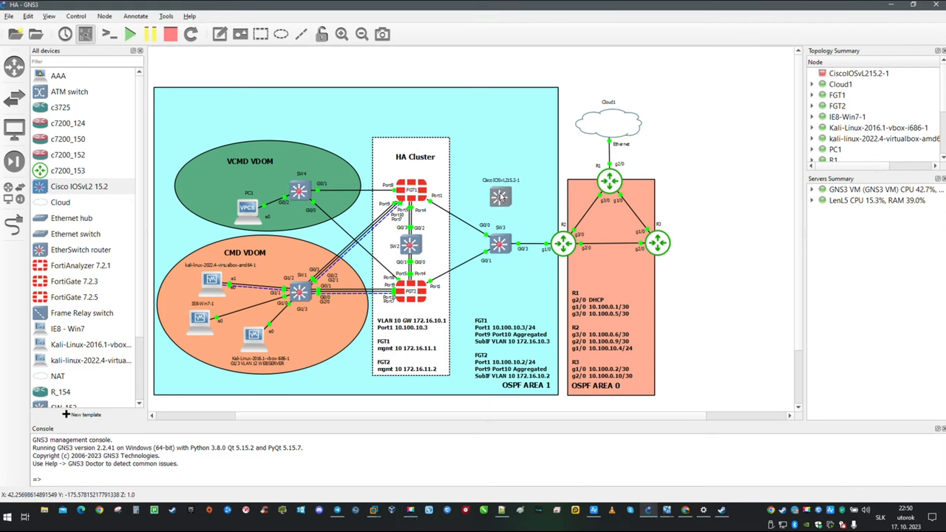
right_click(500, 198)
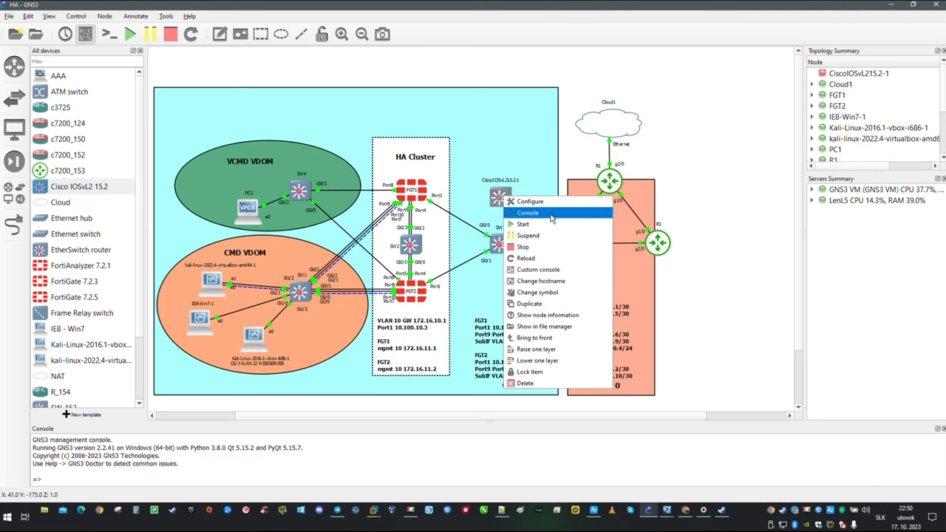
mouse_move(524, 225)
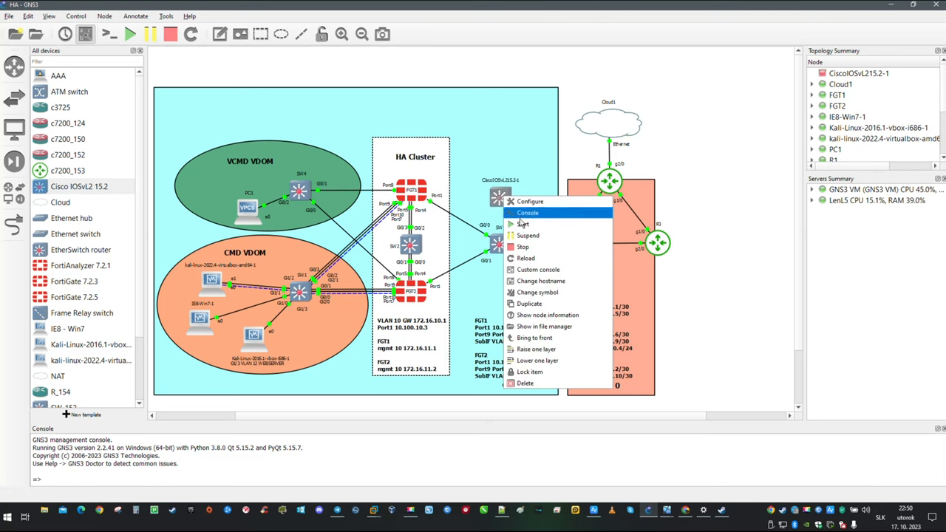
click(541, 281)
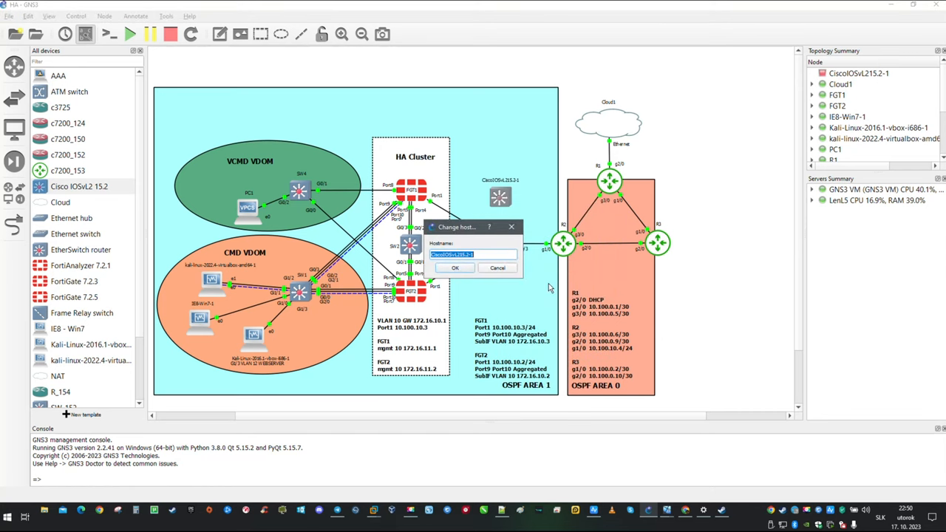
text(SW5)
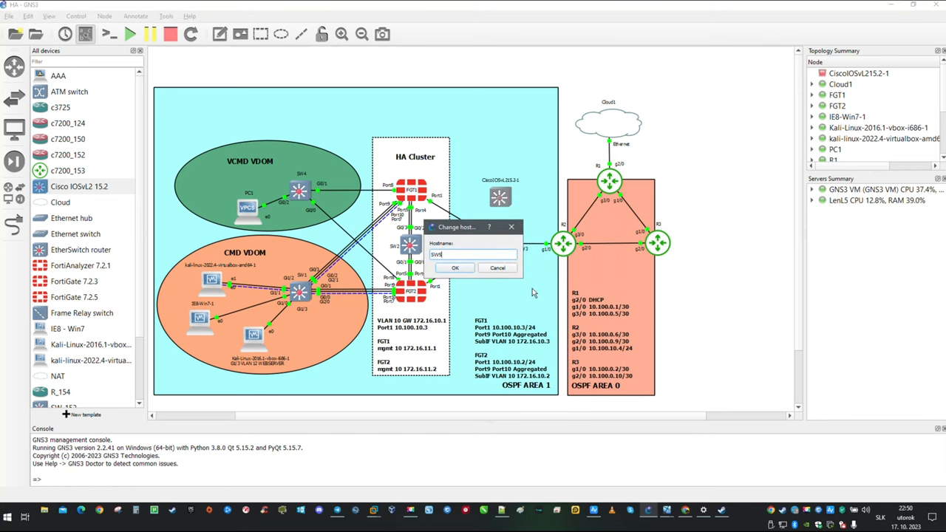
click(455, 268)
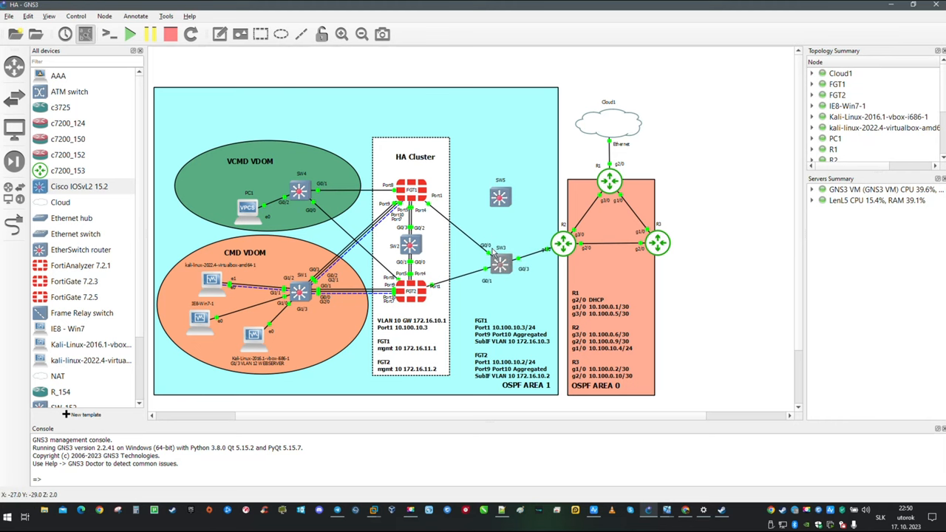
mouse_move(502, 278)
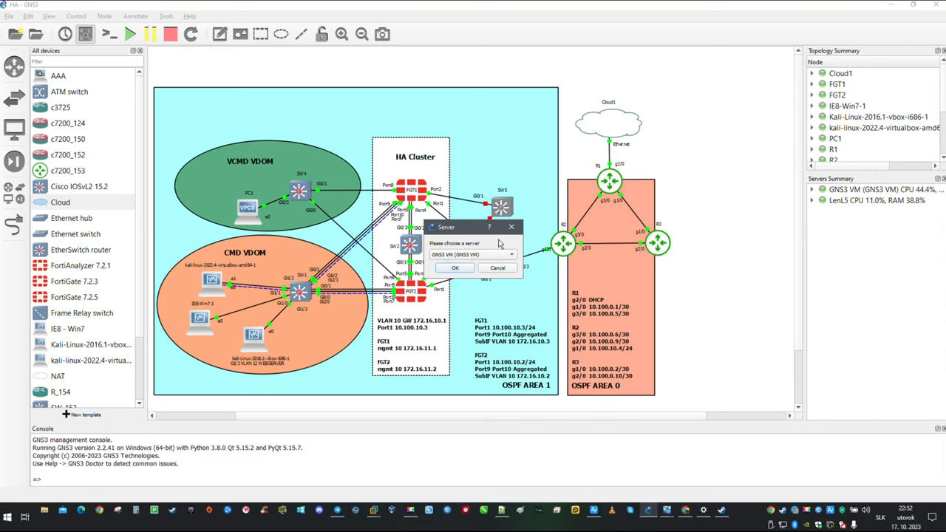
mouse_move(461, 263)
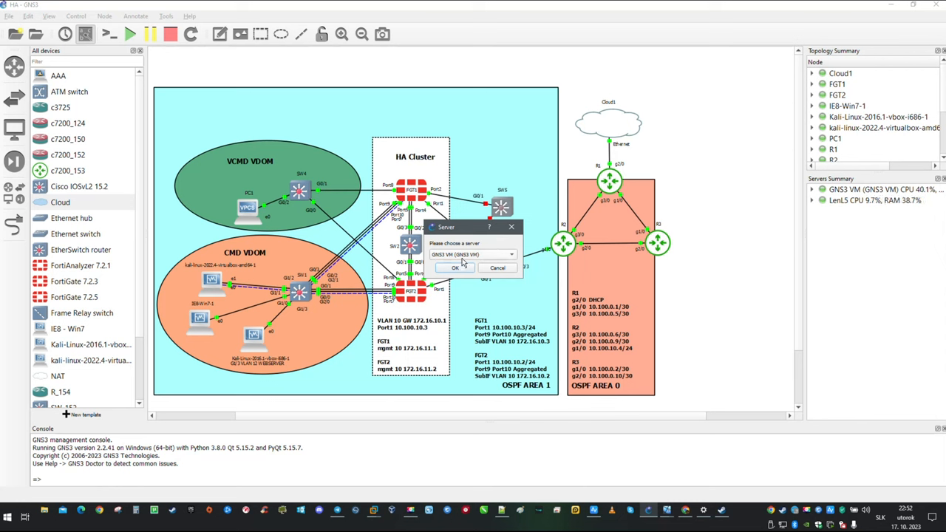
Host the new Cloud node on the GNS3 VM and link the switch to Cloud2's eth1
click(455, 267)
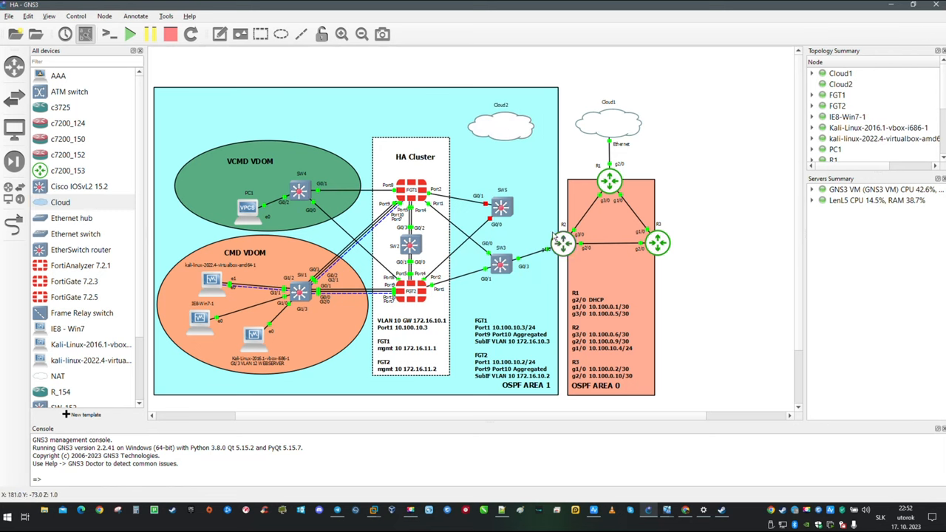
click(15, 225)
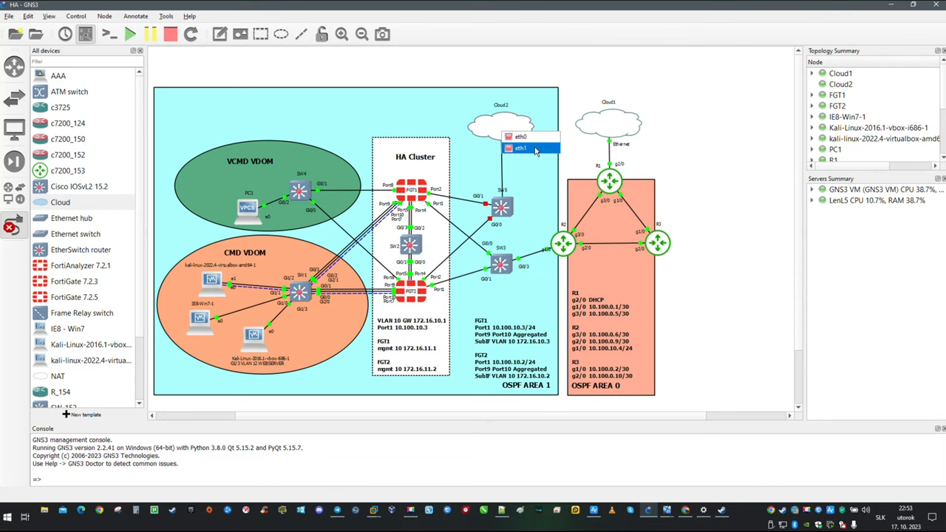
click(520, 147)
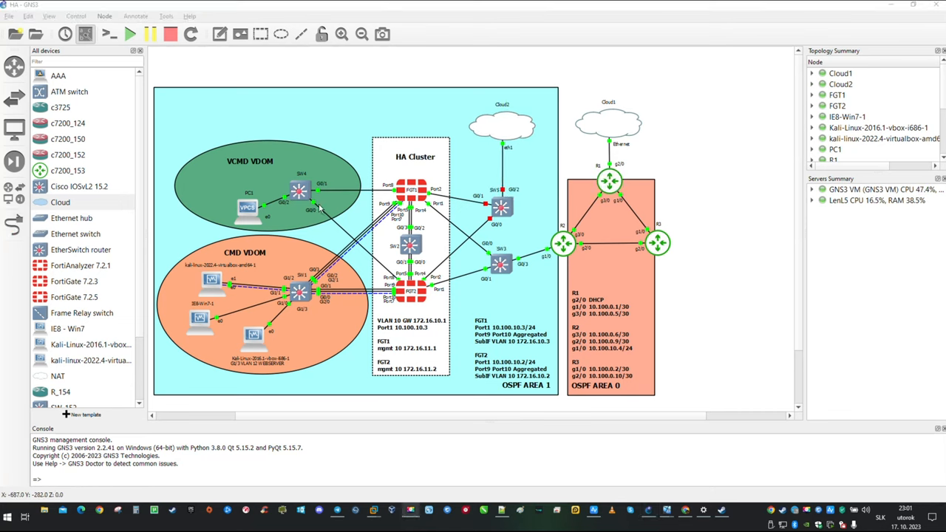
right_click(502, 207)
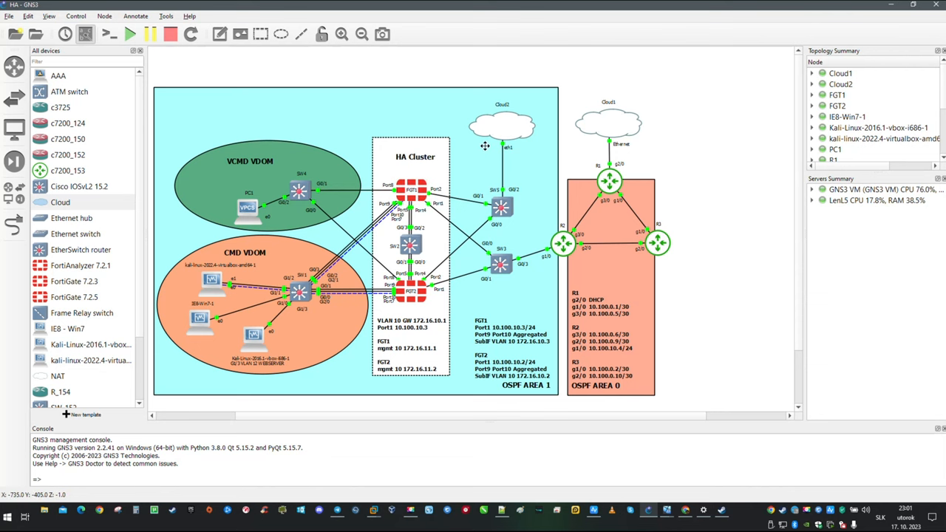
mouse_move(451, 139)
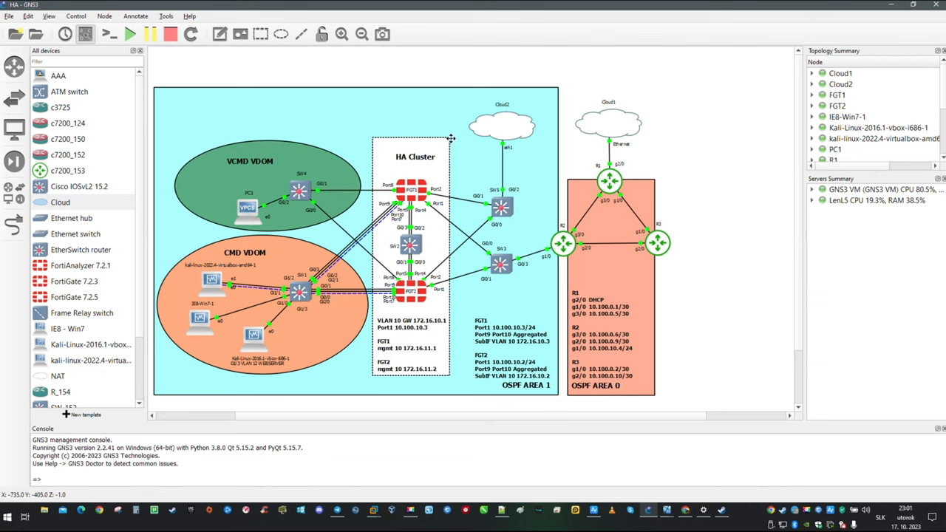
mouse_move(464, 134)
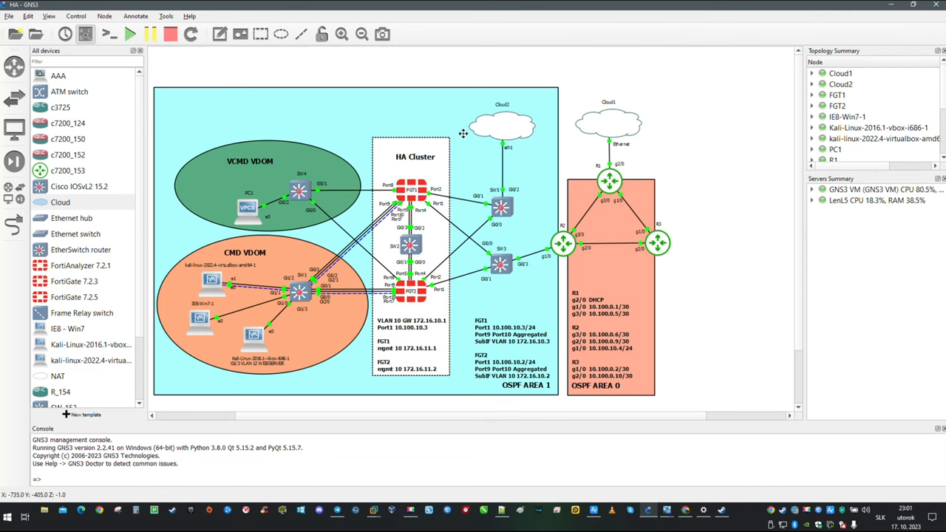
mouse_move(503, 126)
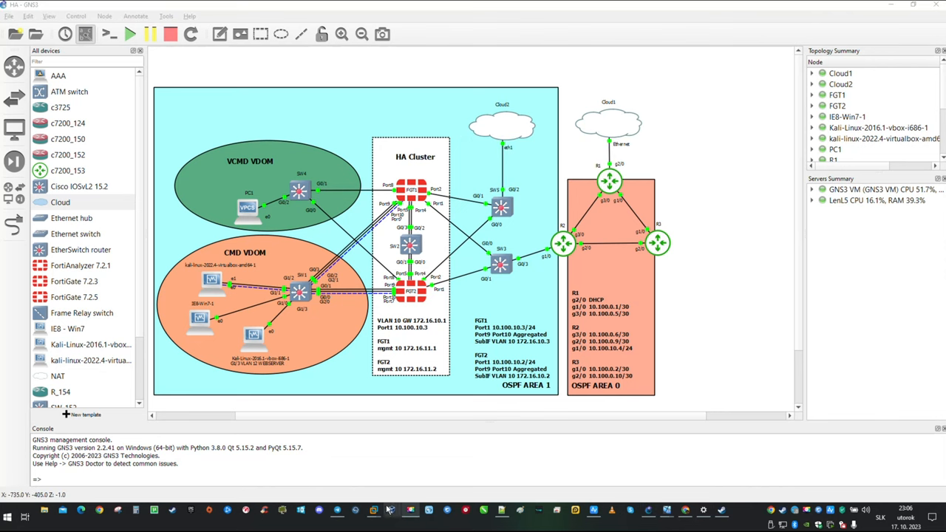
mouse_move(373, 511)
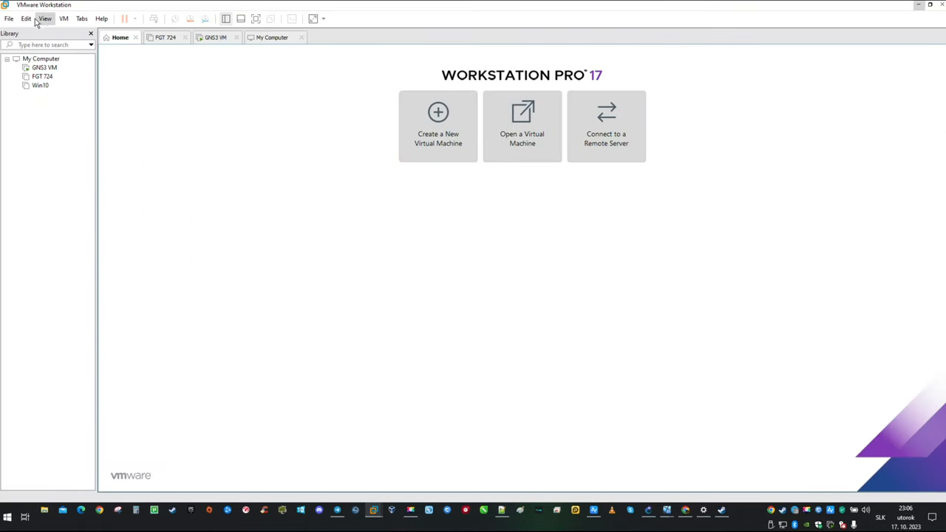
Add a new VMnet in the Virtual Network Editor
click(27, 18)
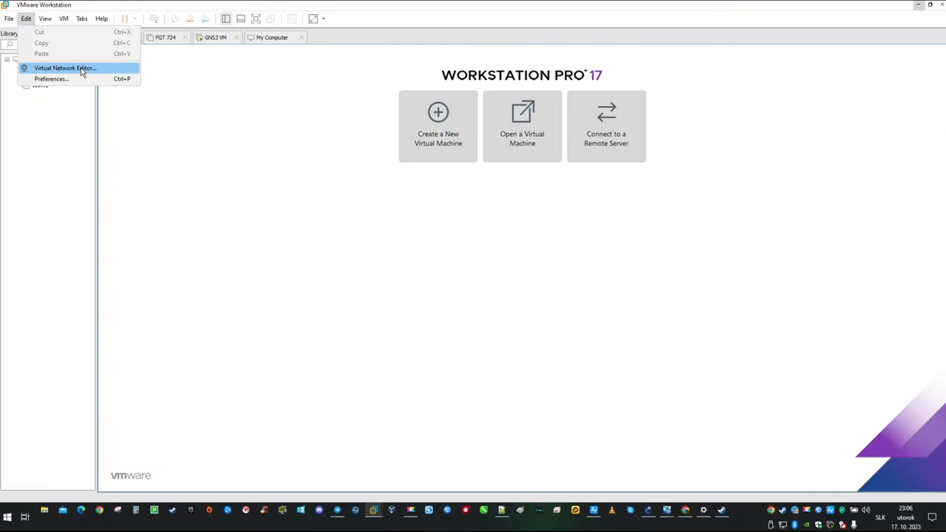
click(65, 68)
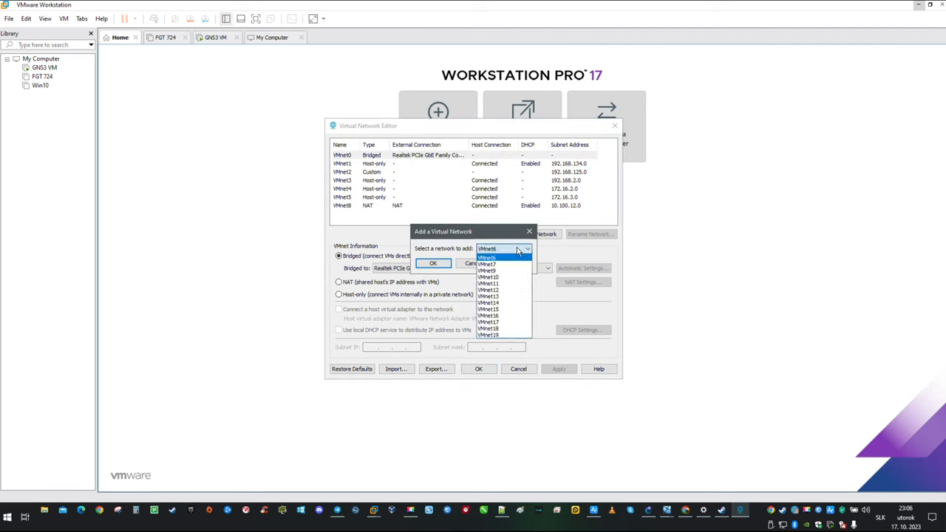
click(486, 270)
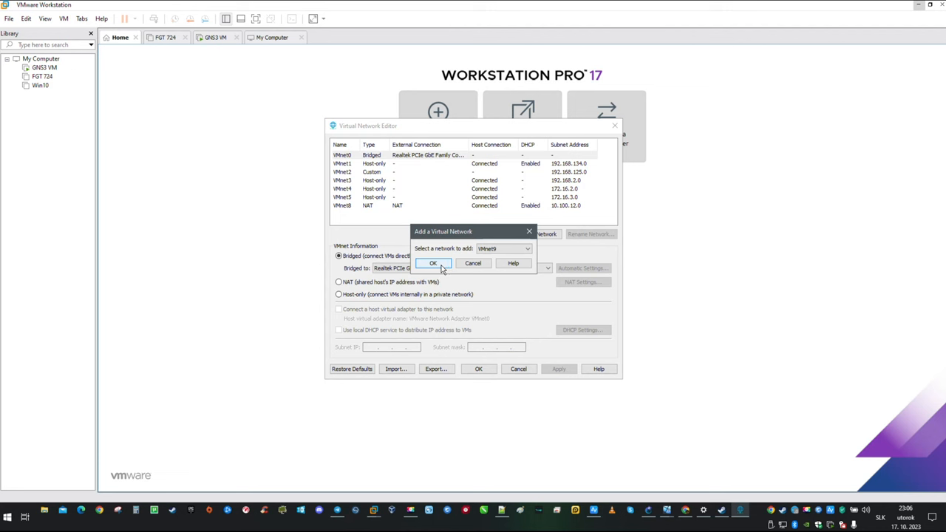
click(433, 263)
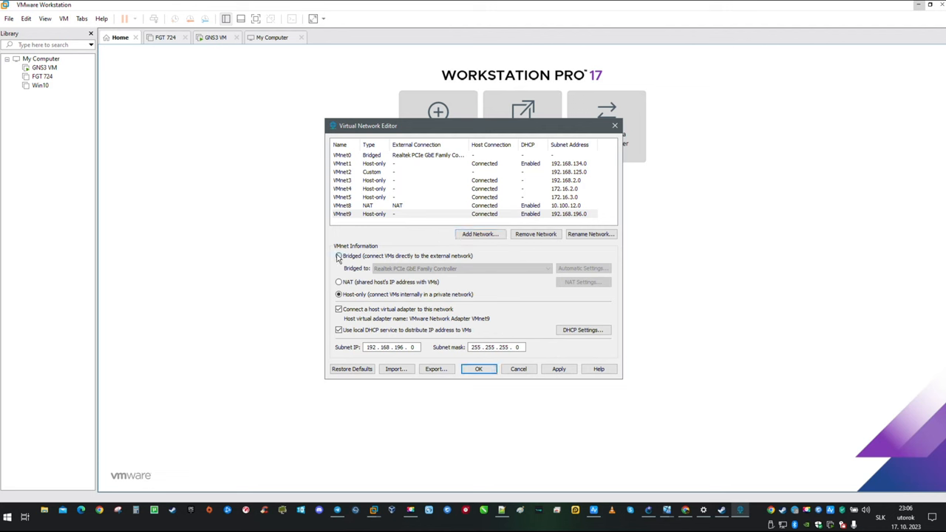
Bridge the new VMnet to the Intel Wi-Fi host adapter and save
click(340, 255)
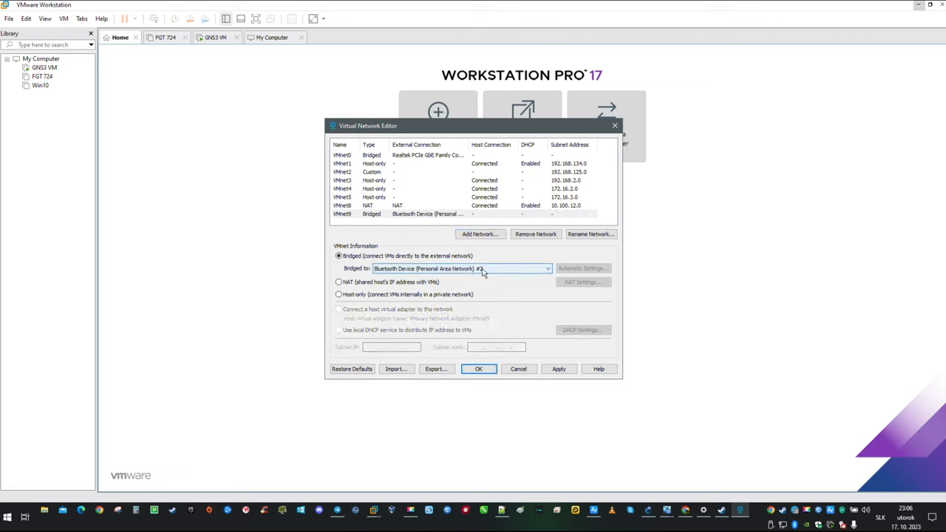
click(547, 269)
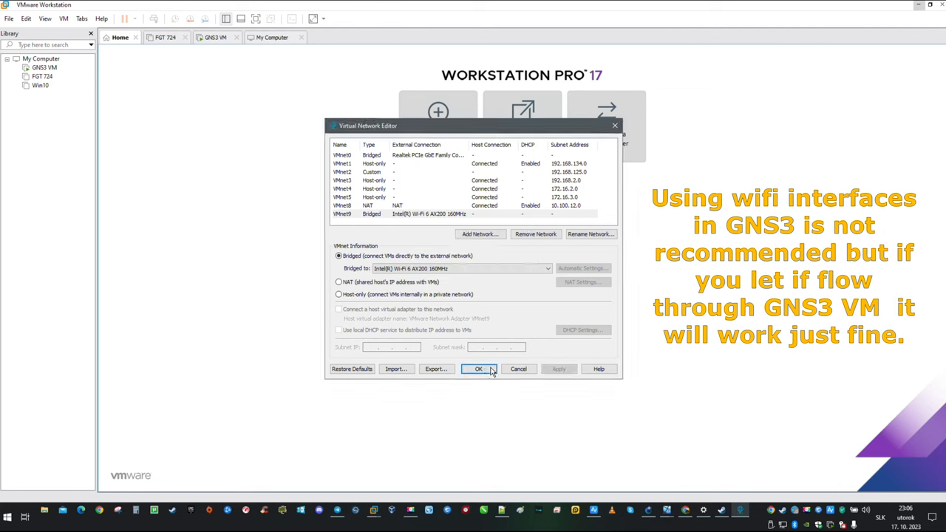
click(479, 370)
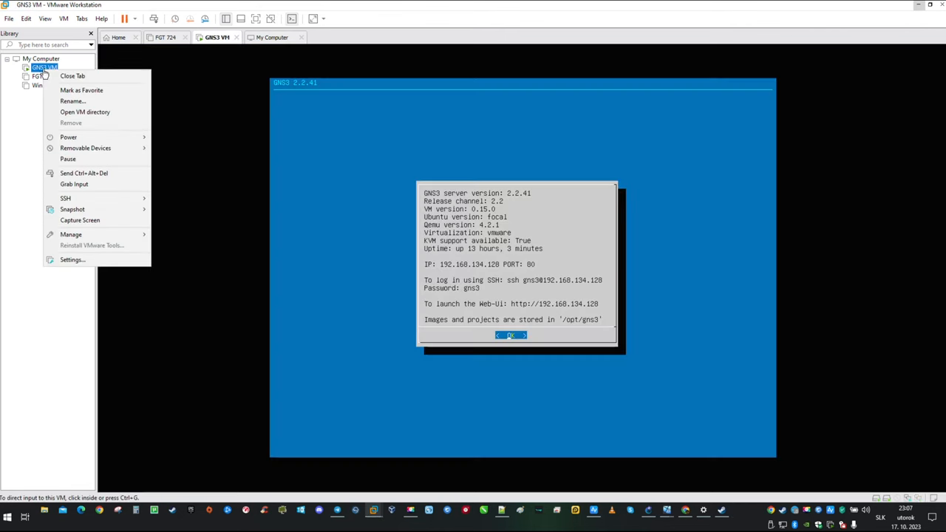
mouse_move(72, 260)
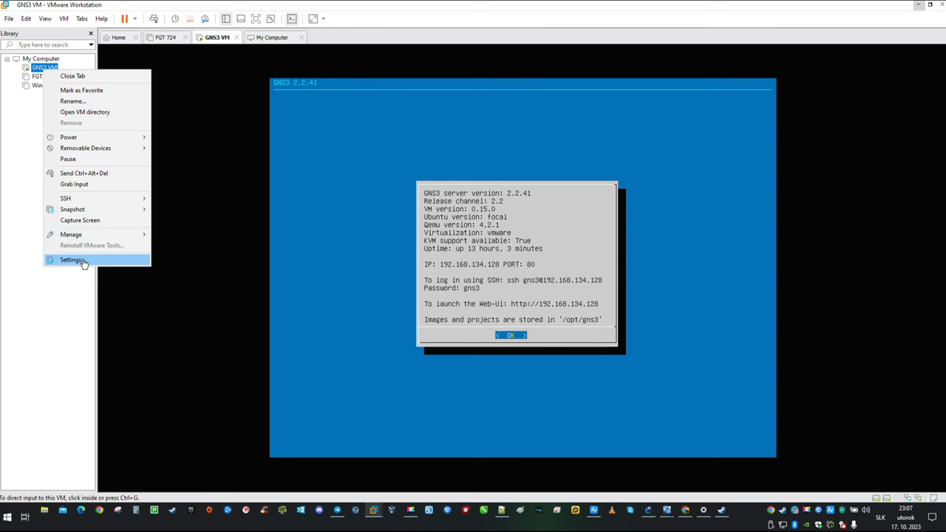
Attach the GNS3 VM's Network Adapter 2 to the new bridged VMnet8 and save
click(72, 260)
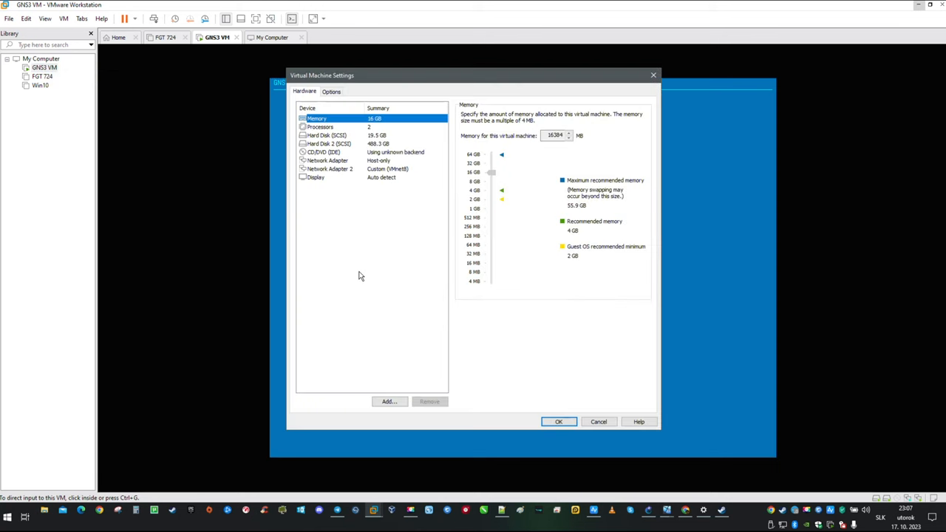
click(328, 169)
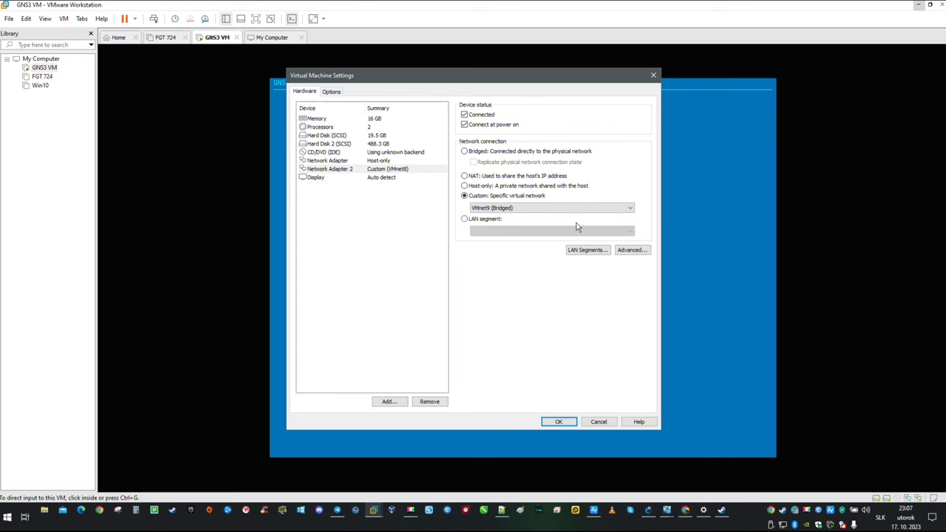
mouse_move(511, 299)
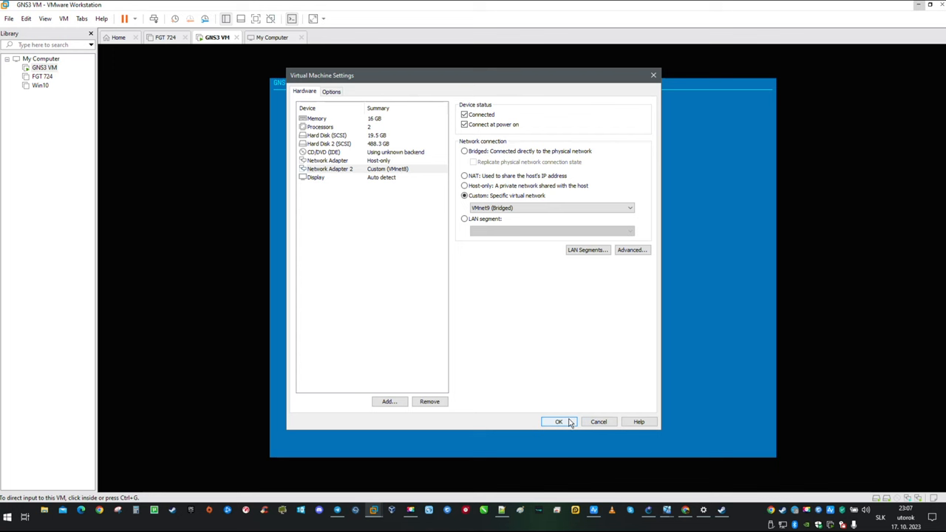
click(559, 422)
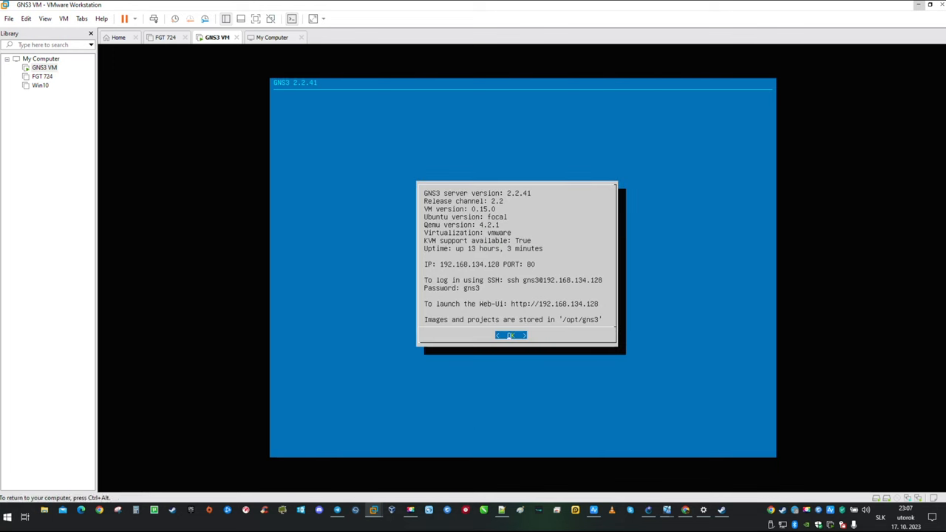
click(8, 518)
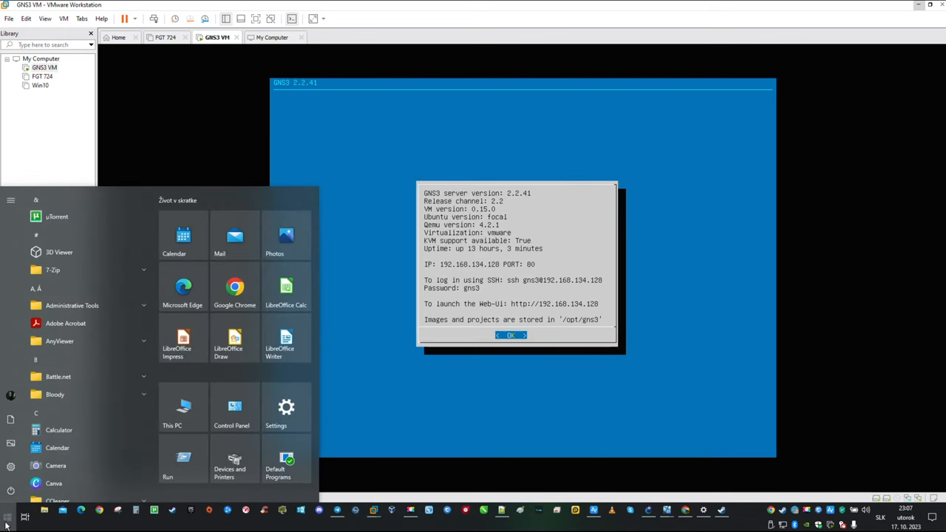
text(ncpa.cpl)
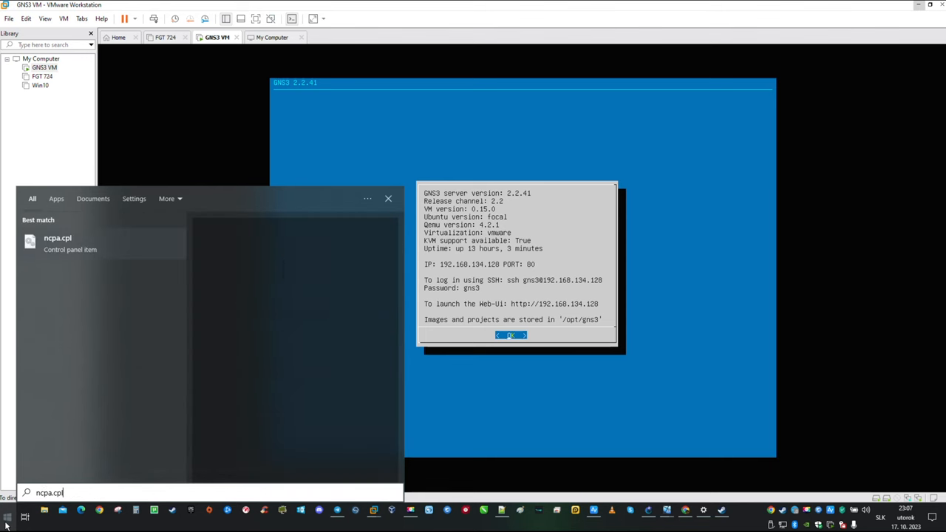
click(58, 238)
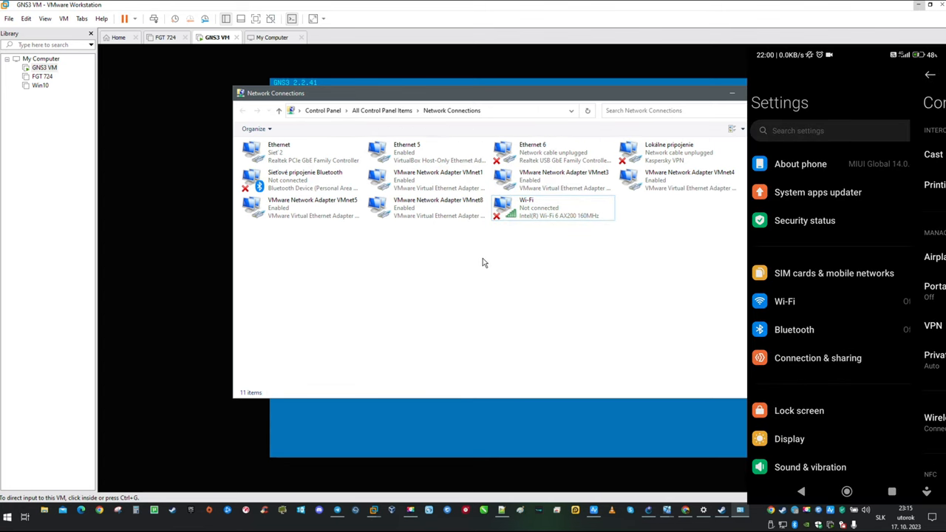
click(818, 358)
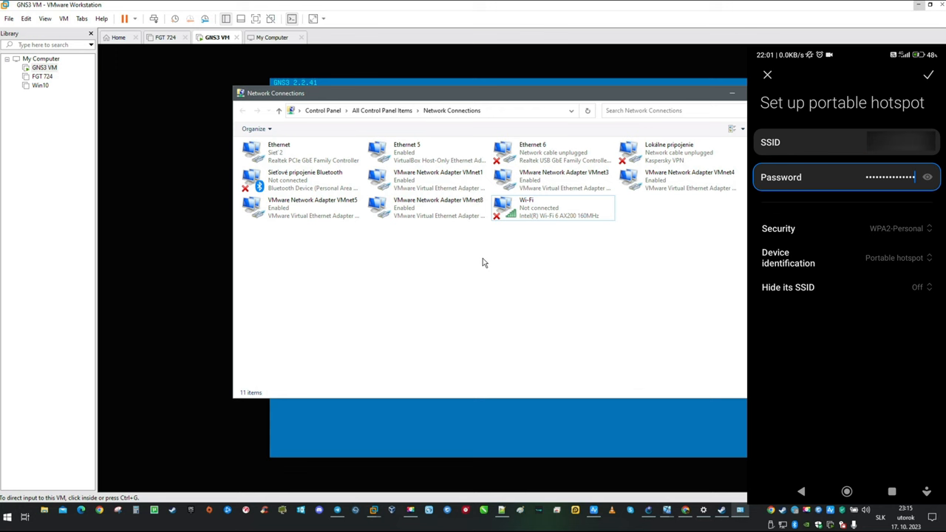
click(767, 74)
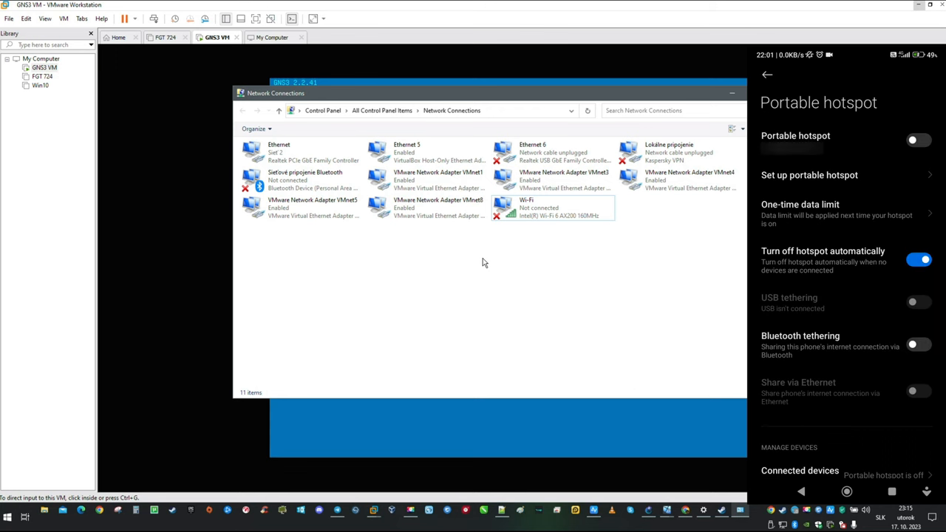
click(920, 139)
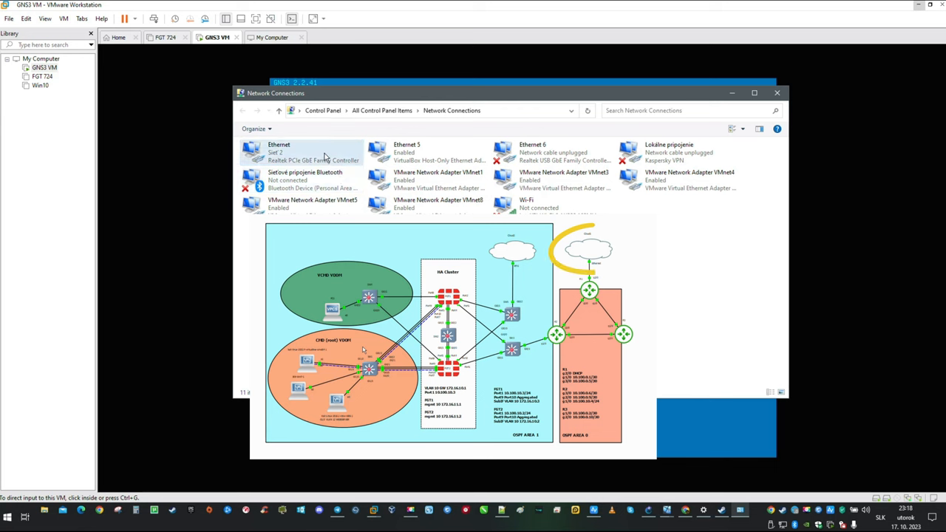
click(303, 151)
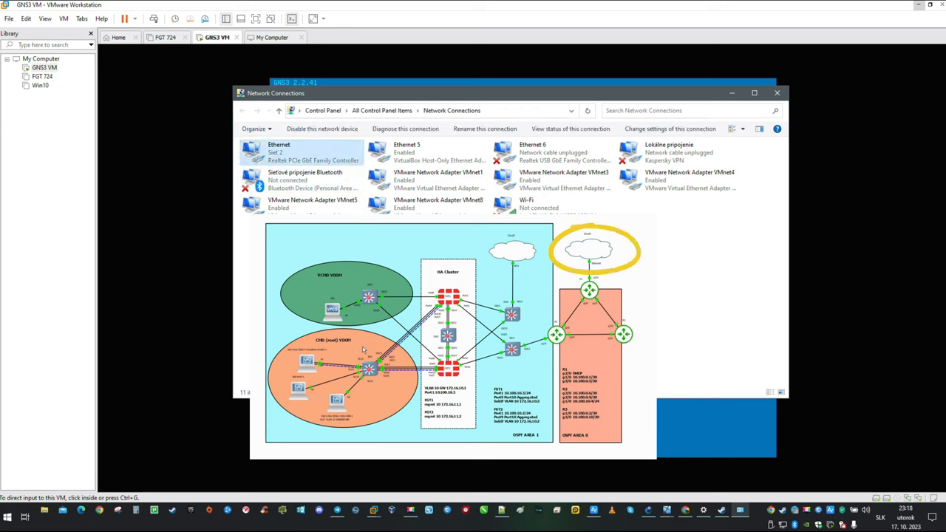
click(555, 204)
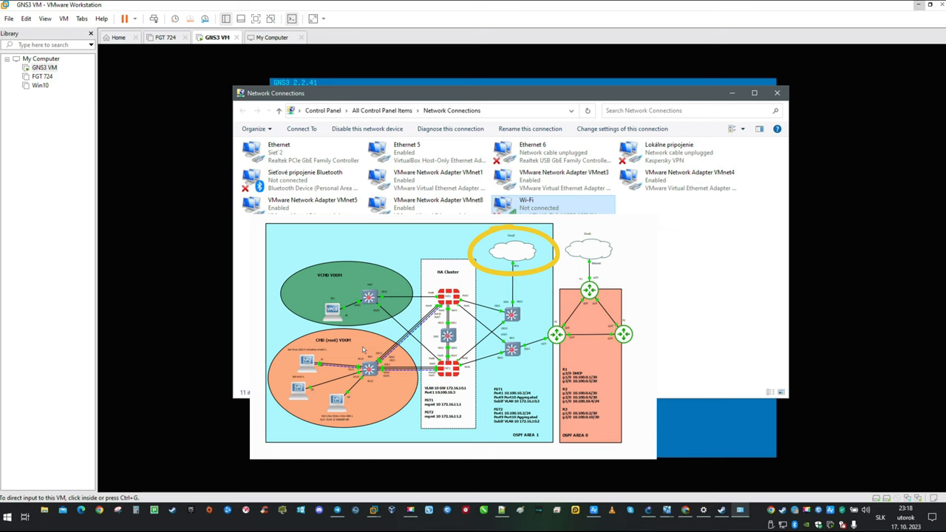
click(555, 207)
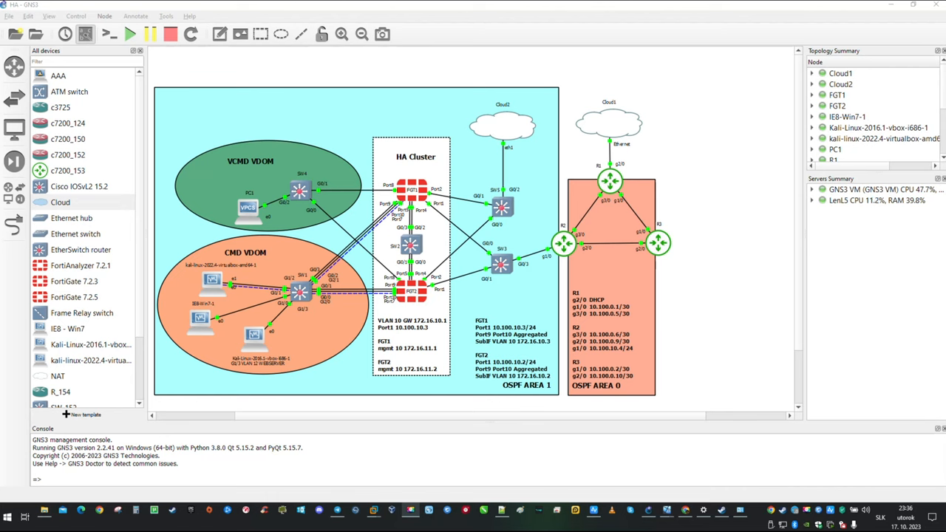
mouse_move(454, 329)
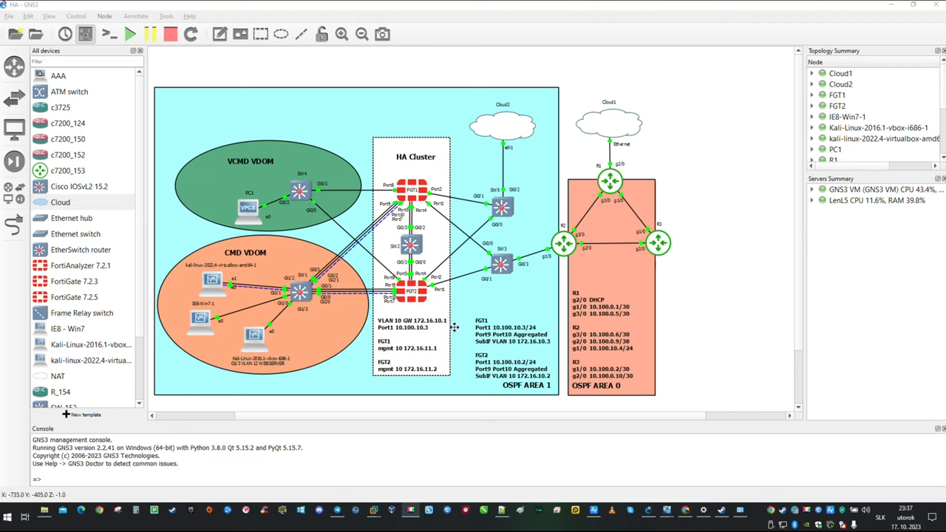
Bring up the kali-linux-2022.4 VirtualBox VM from the taskbar
click(170, 34)
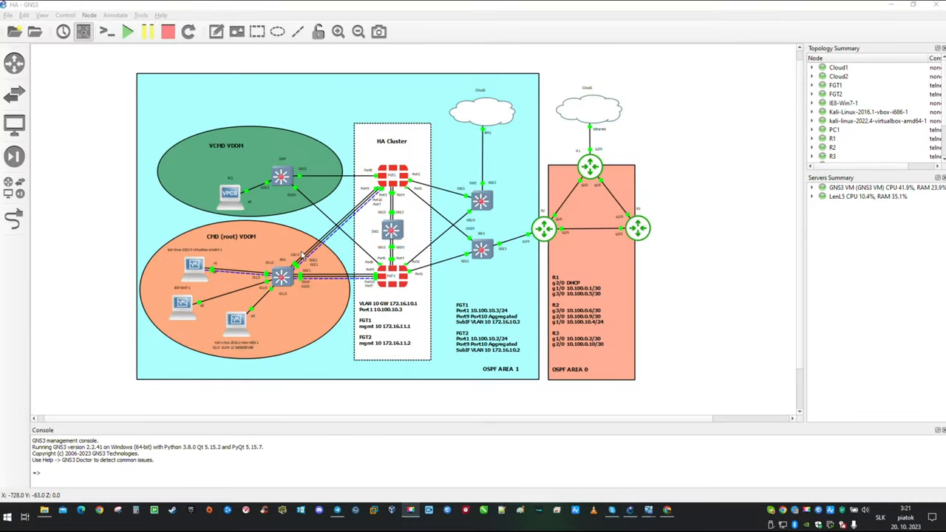
mouse_move(546, 352)
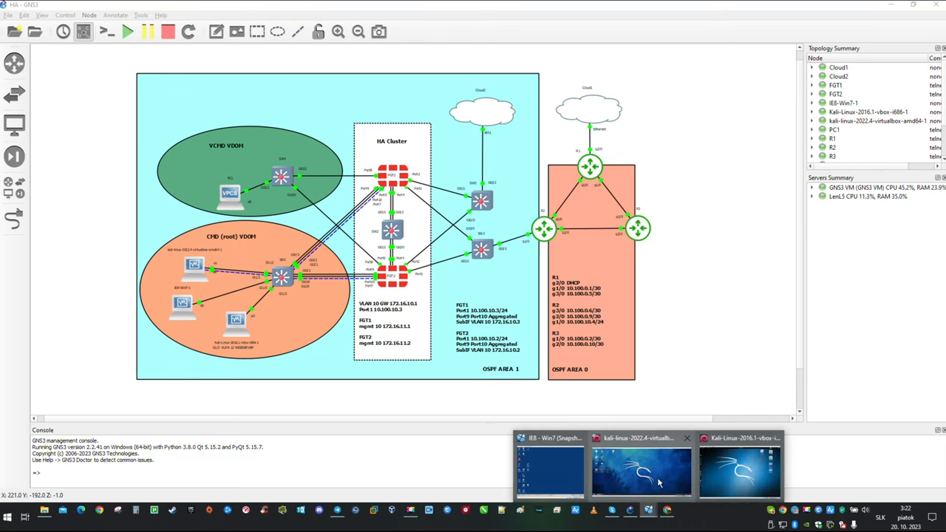
click(642, 470)
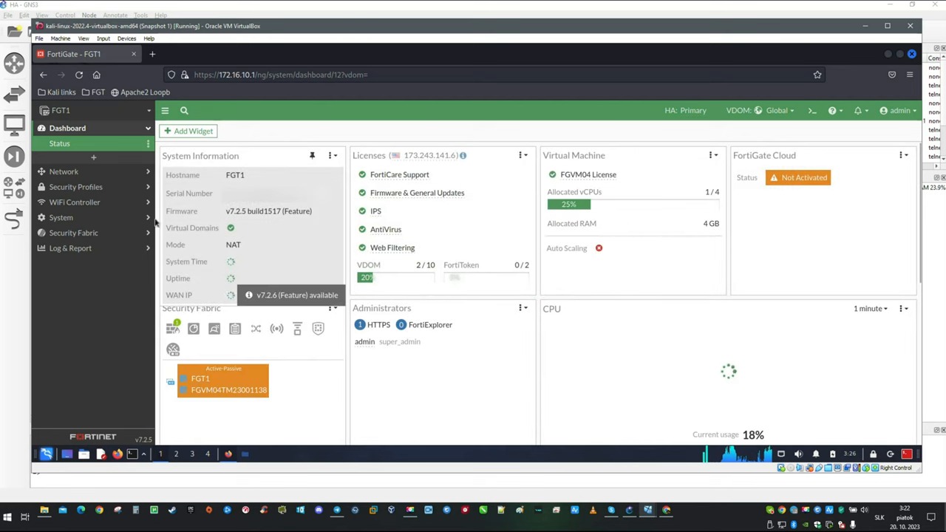
Show FGT1's Network > Interfaces list with wan (port1)
click(64, 155)
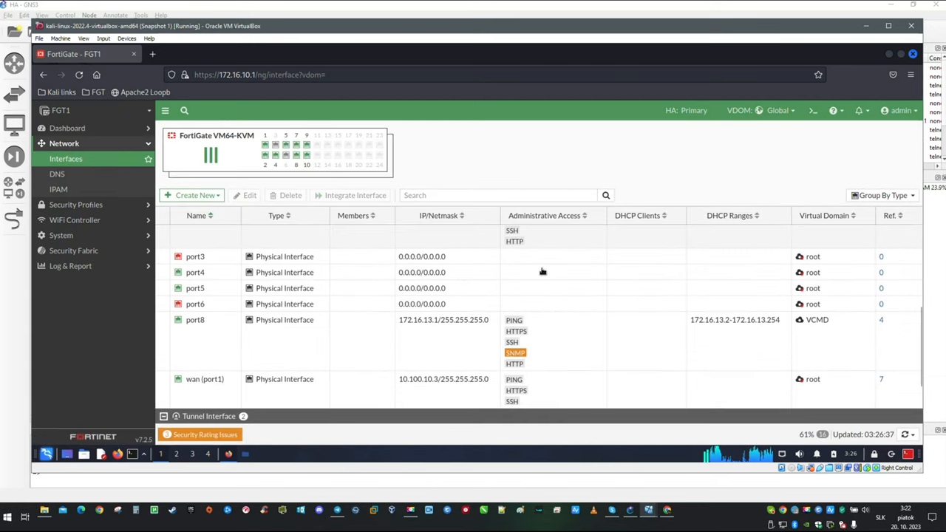
mouse_move(278, 393)
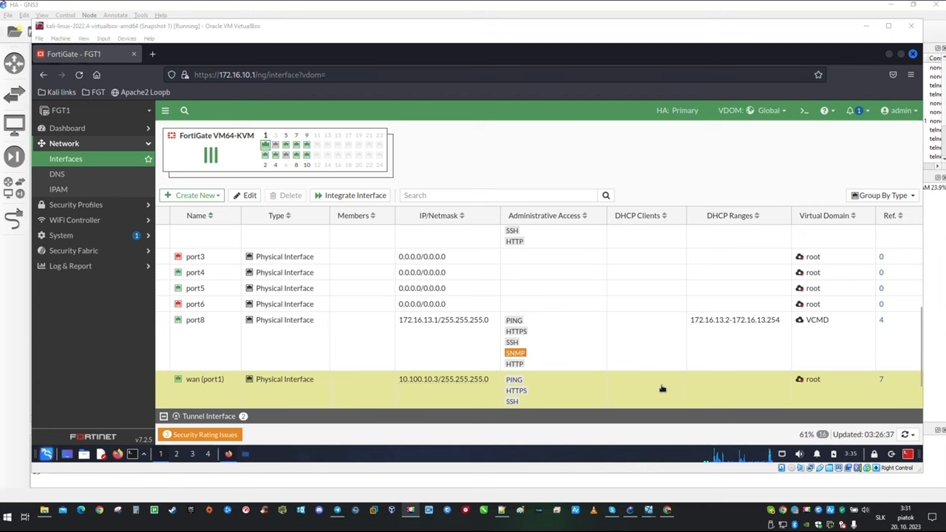
mouse_move(633, 390)
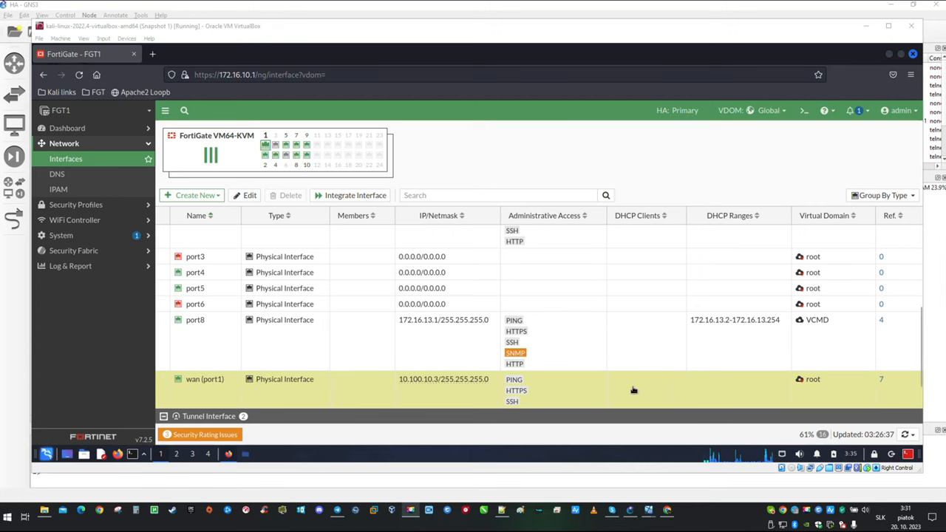
From port1's references, delete the WEBSERVER_IN firewall policy
click(881, 378)
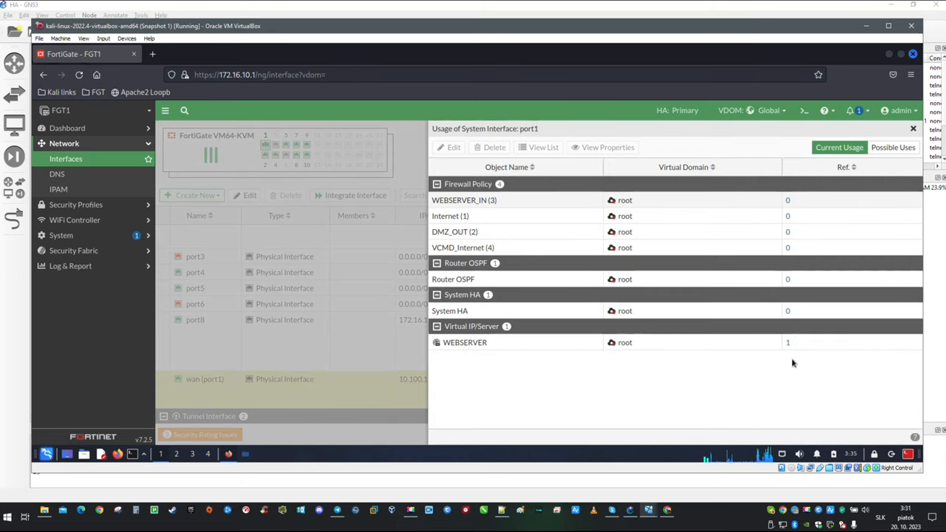
mouse_move(791, 360)
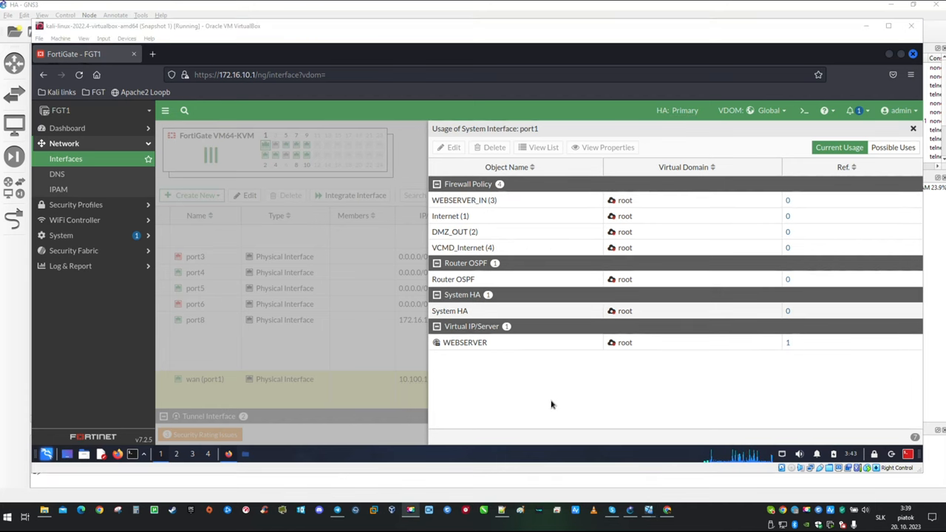
mouse_move(555, 401)
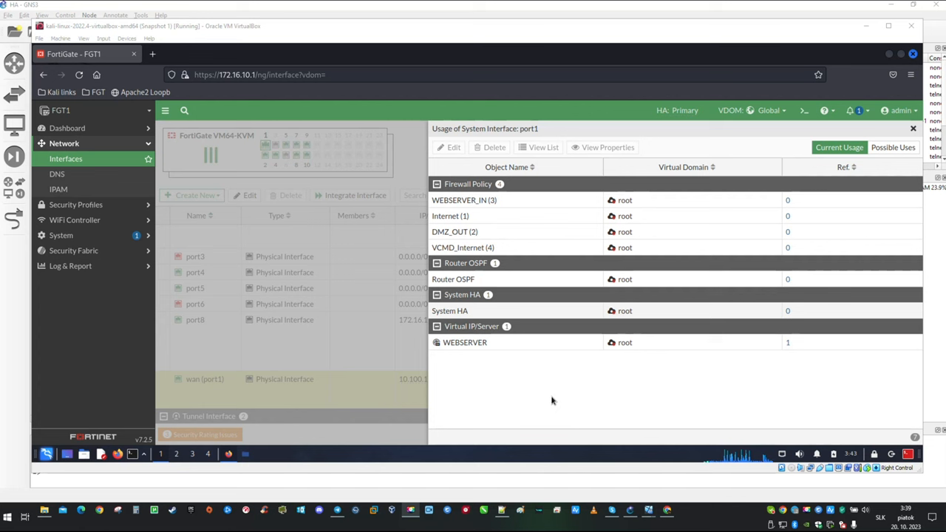
mouse_move(581, 399)
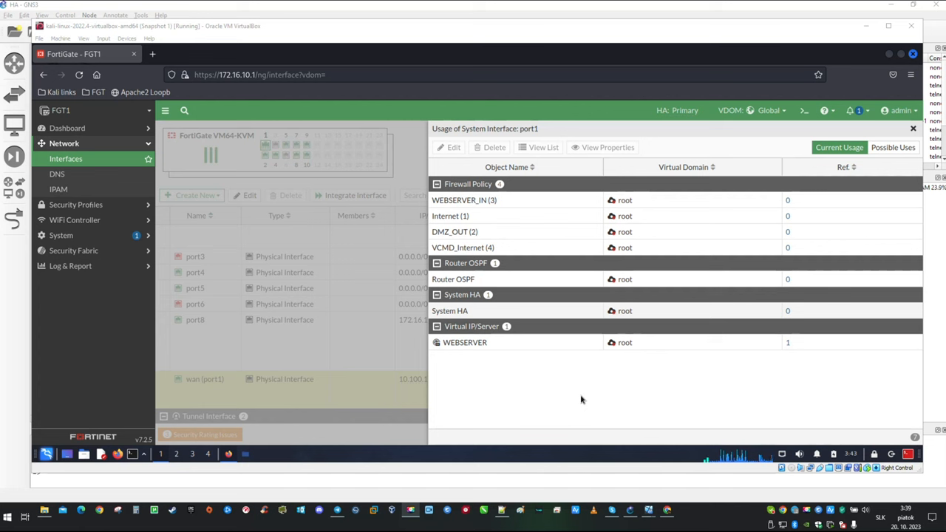
mouse_move(547, 393)
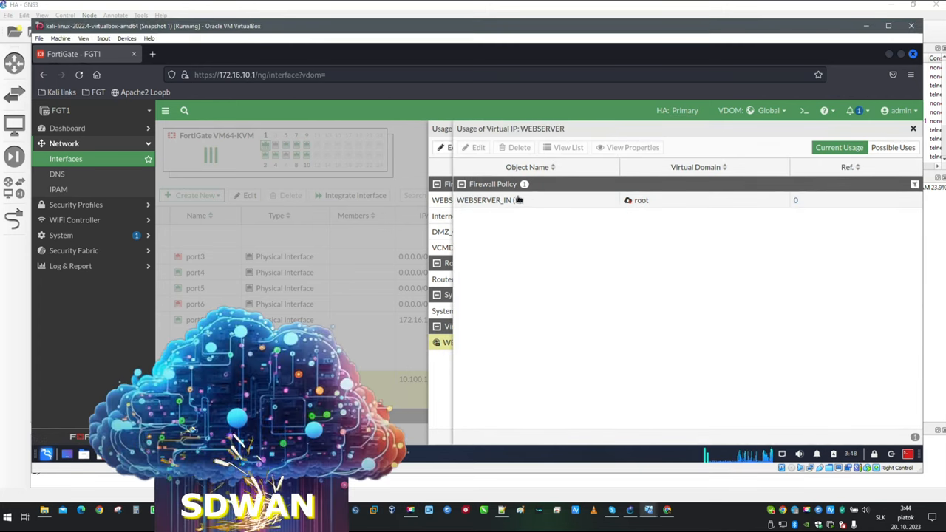
click(519, 148)
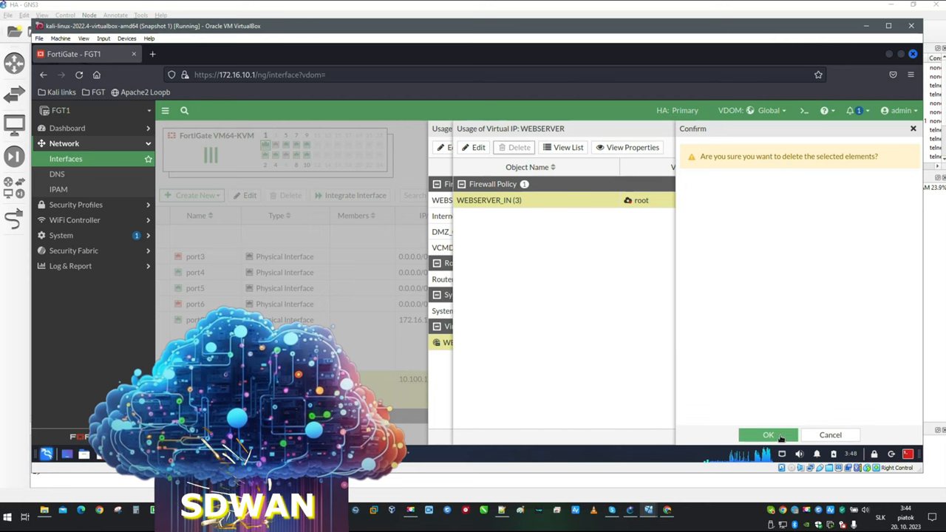
click(769, 435)
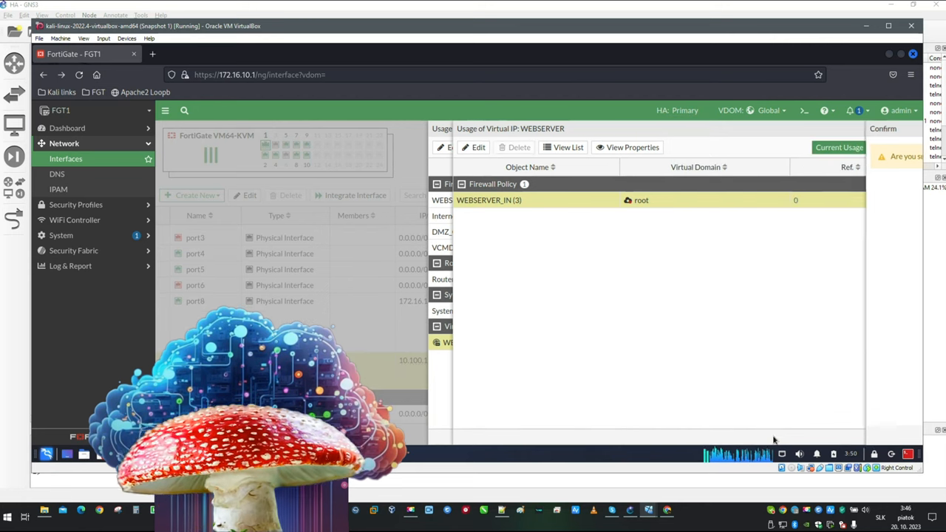
click(519, 148)
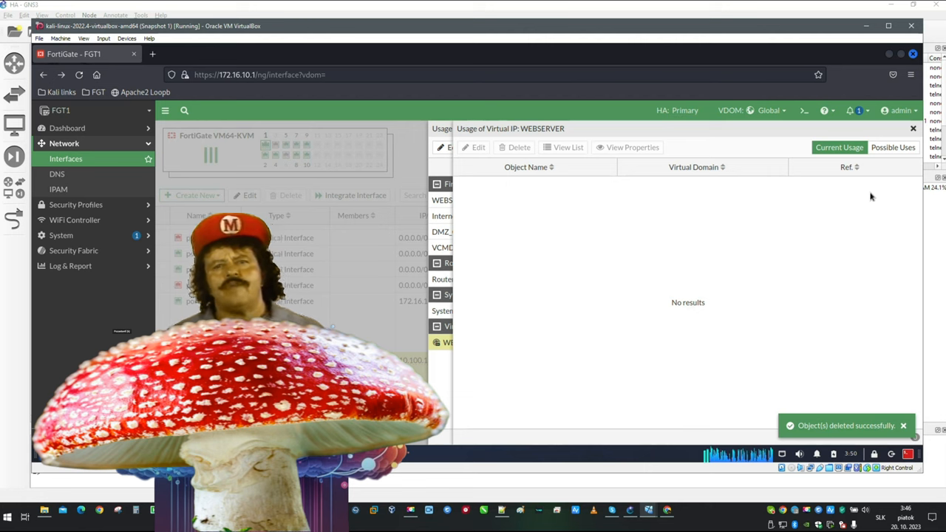
click(914, 127)
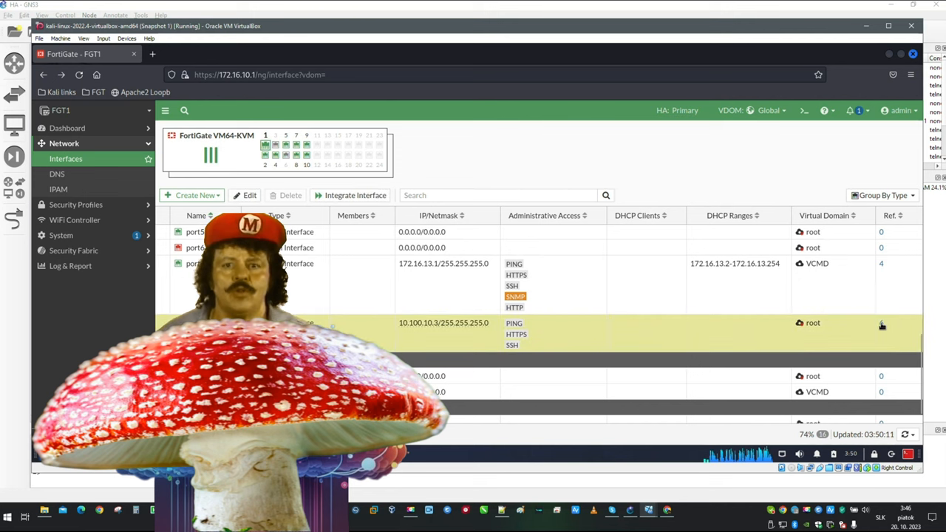
Delete the WEBSERVER virtual IP referencing port1
click(881, 322)
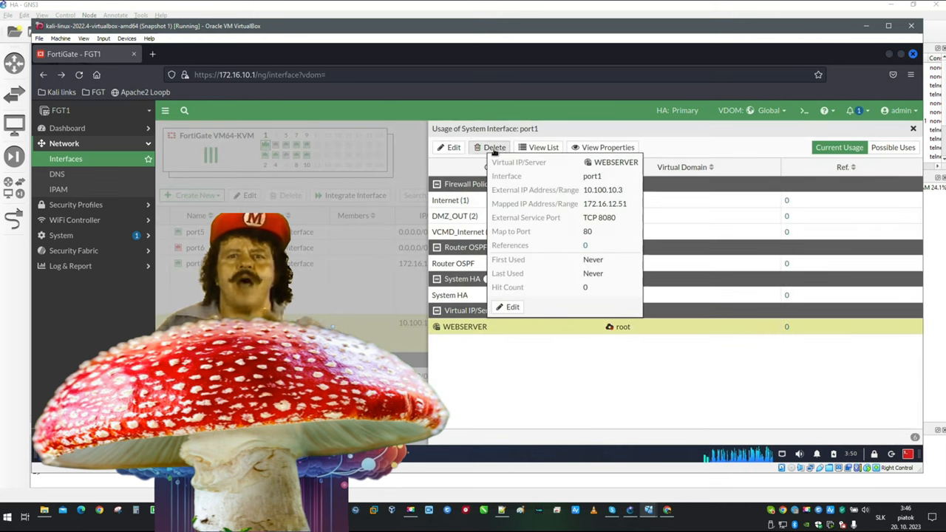
click(494, 148)
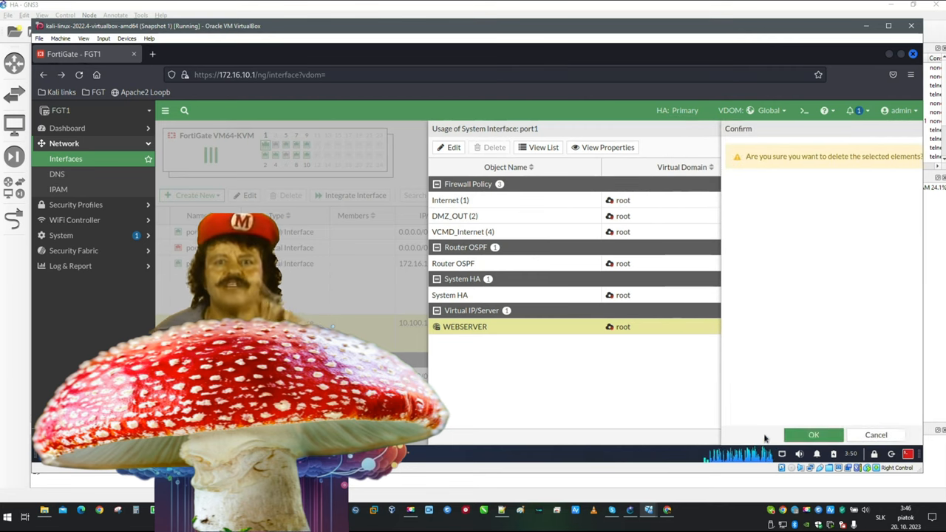
click(814, 435)
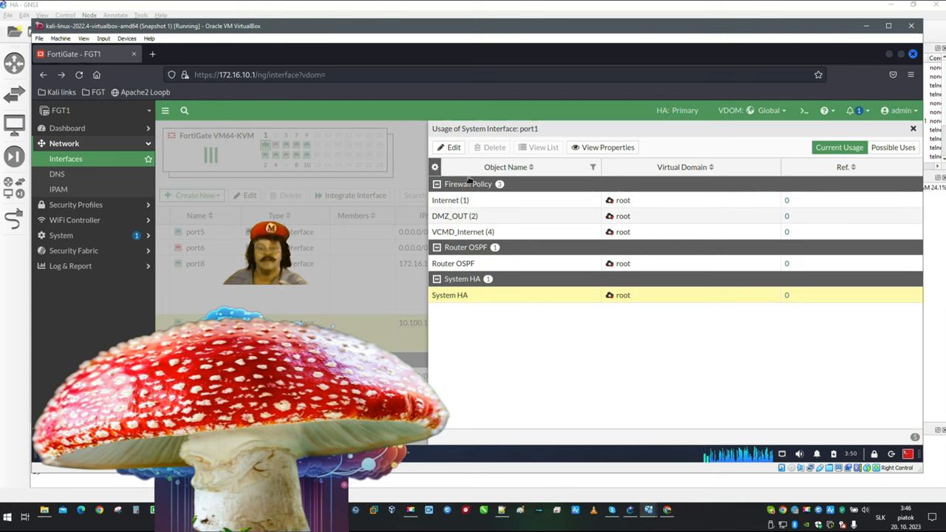
click(449, 296)
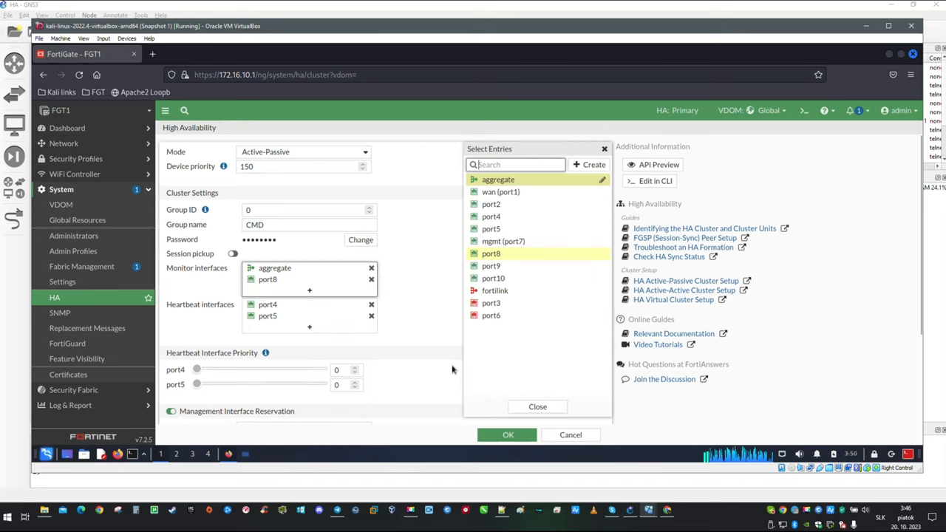
Save HA with aggregate and port8 as monitor interfaces, then return to Interfaces
click(508, 435)
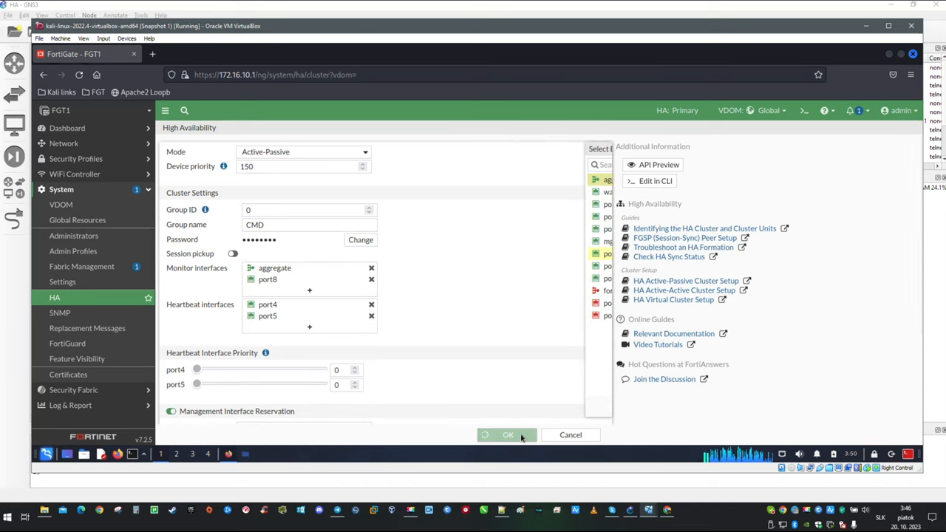
click(508, 434)
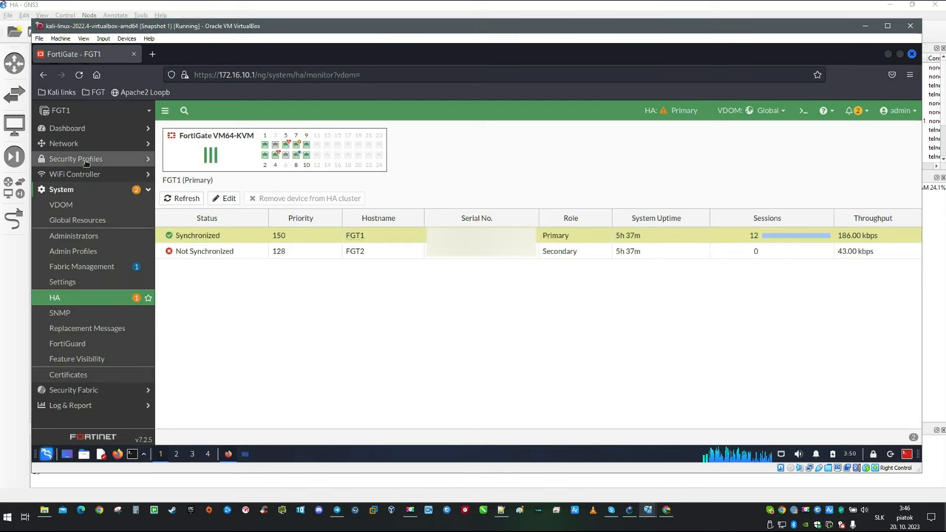
mouse_move(459, 171)
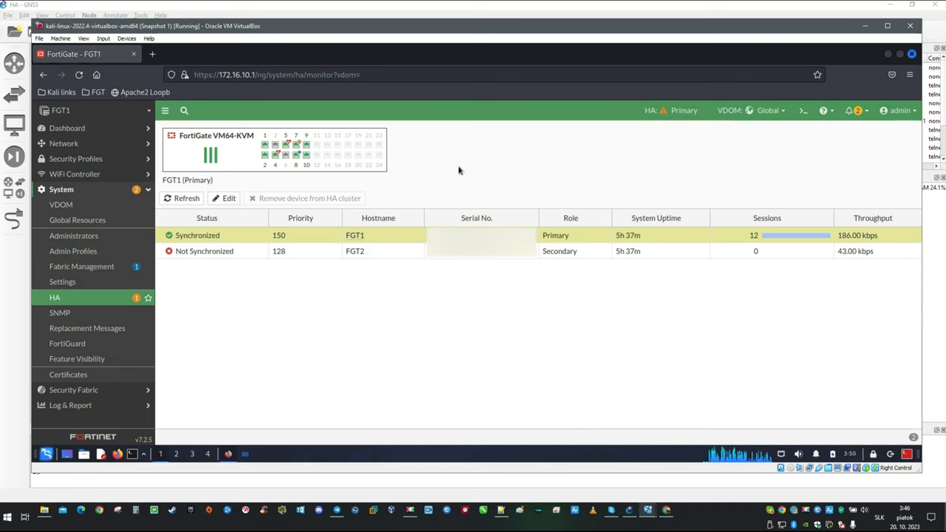
click(64, 143)
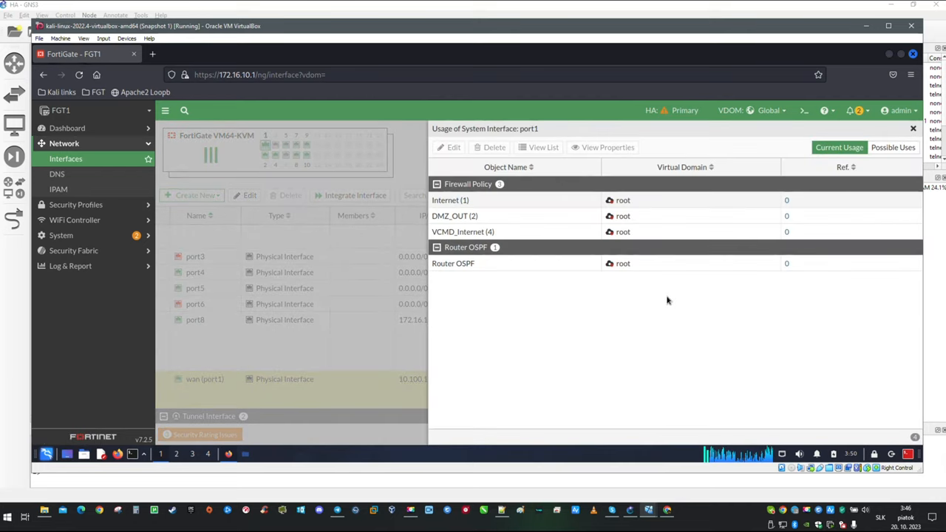
Remove port1 from the OSPF interfaces and apply the OSPF configuration
click(453, 263)
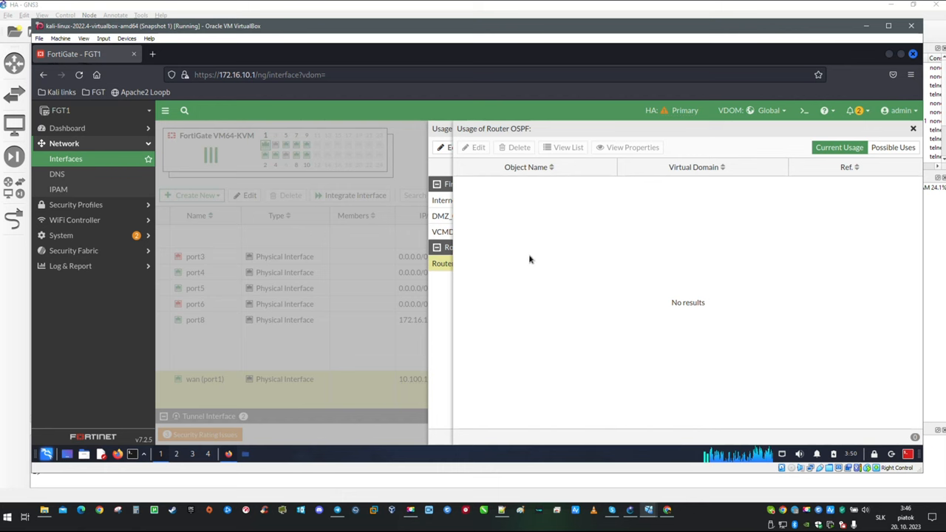
mouse_move(688, 242)
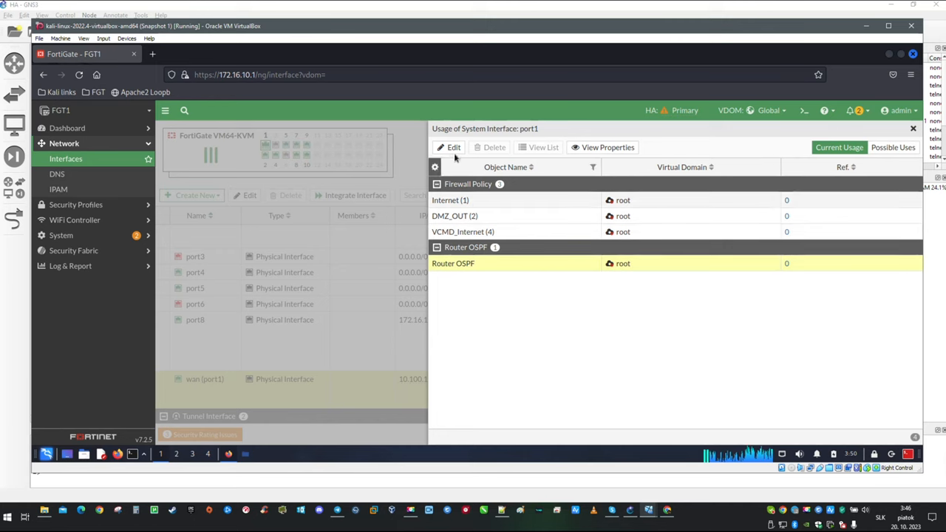
click(452, 263)
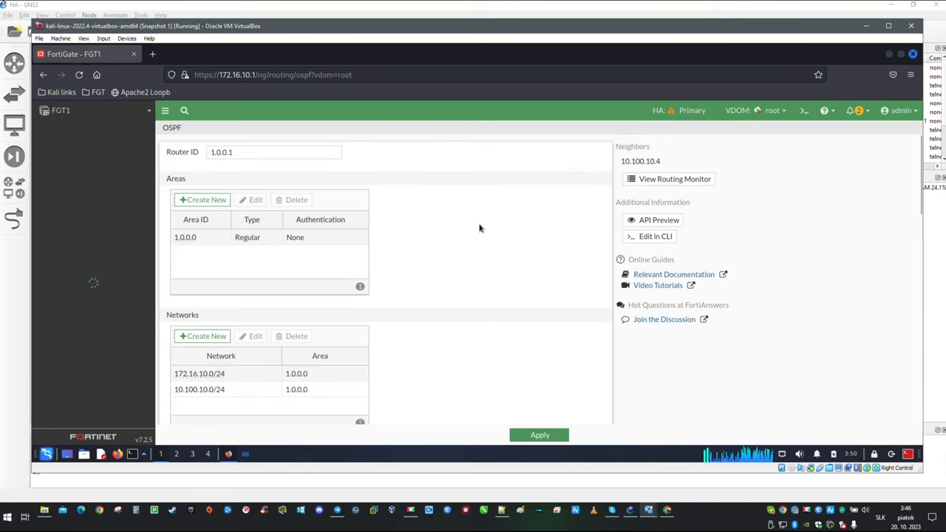
mouse_move(365, 294)
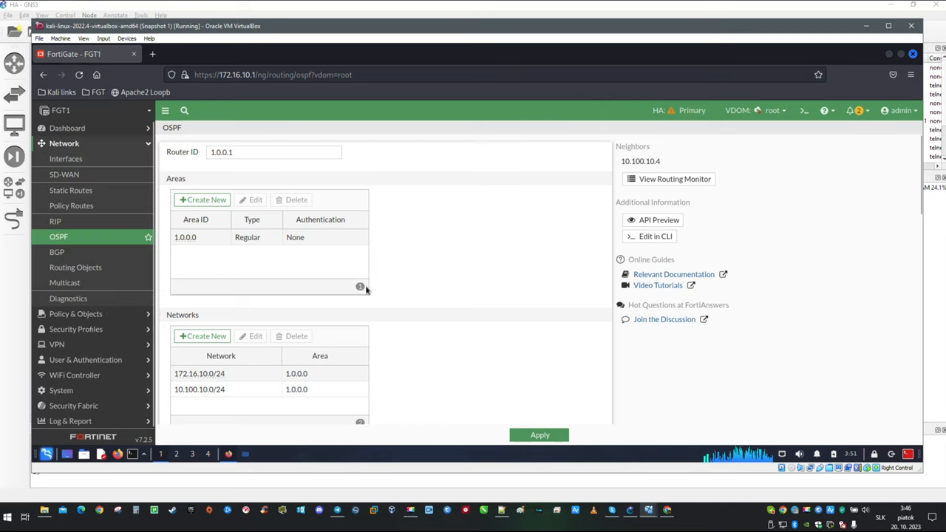
scroll(down, 3)
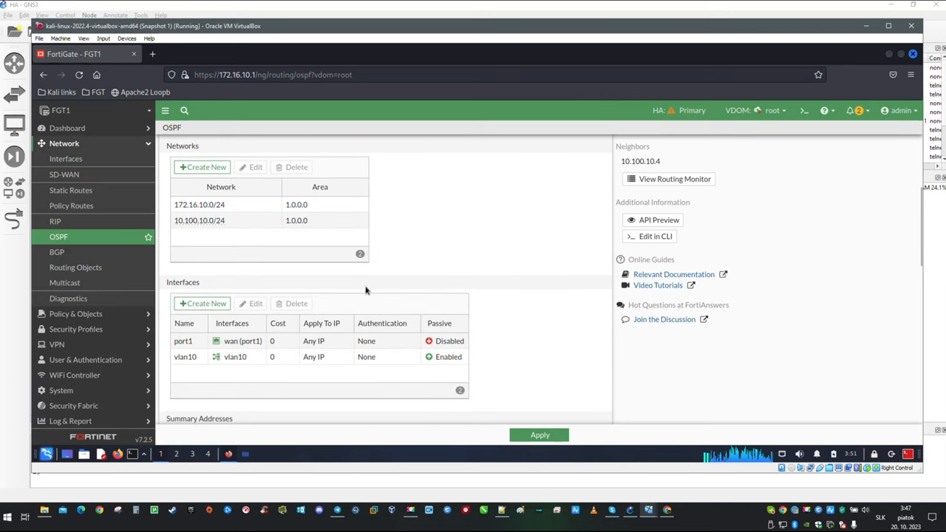
mouse_move(287, 346)
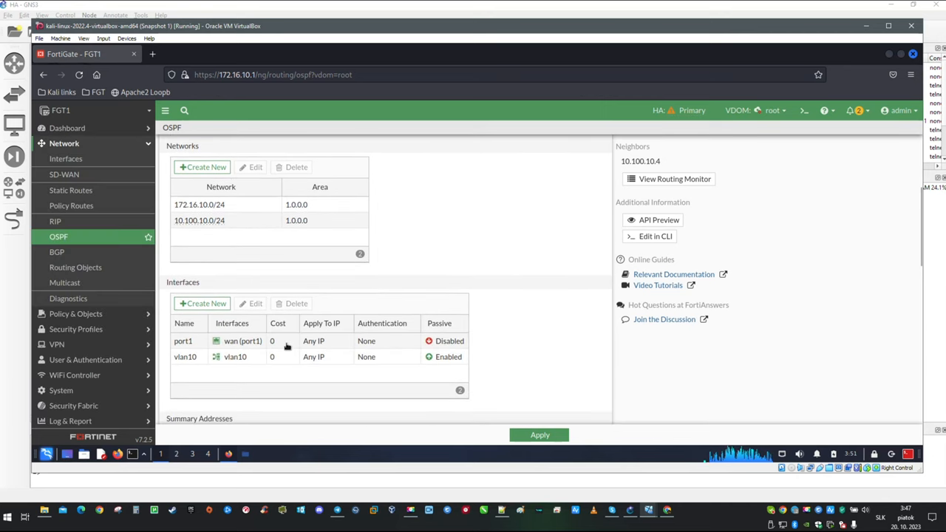
mouse_move(337, 348)
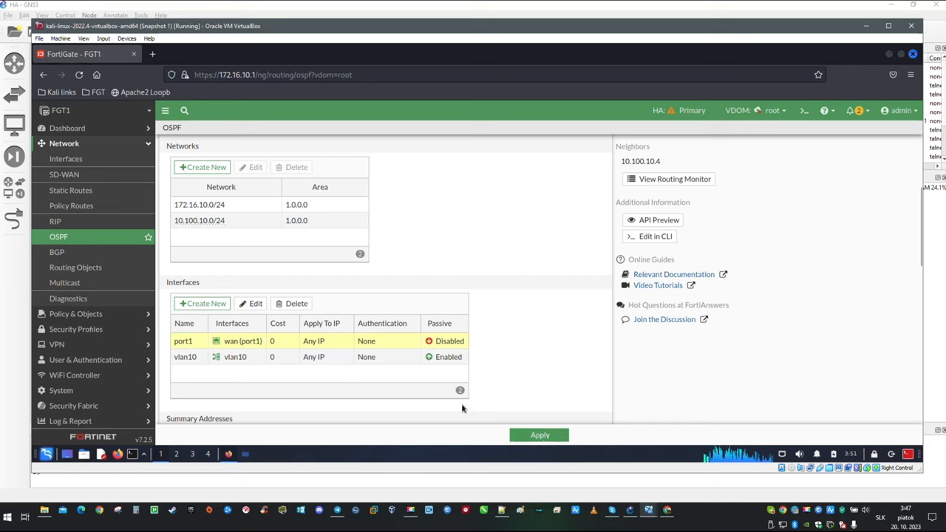
click(296, 303)
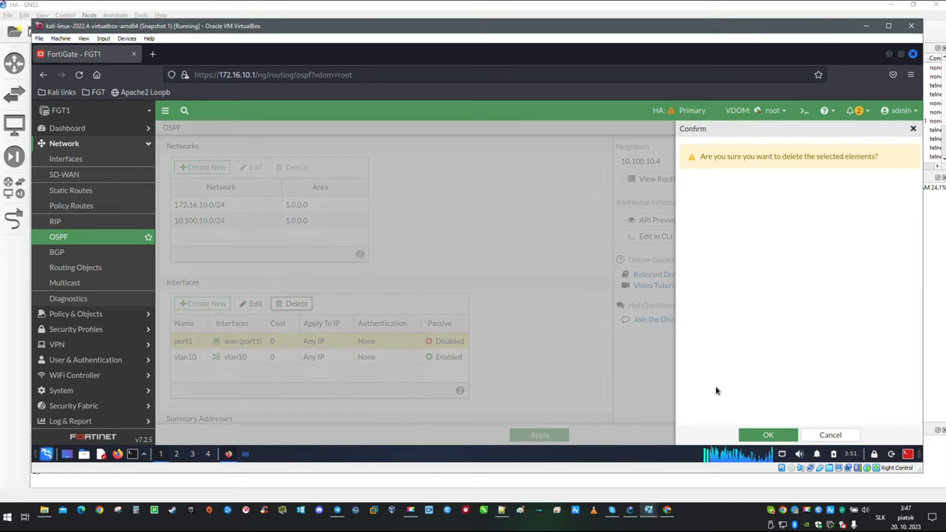
click(767, 434)
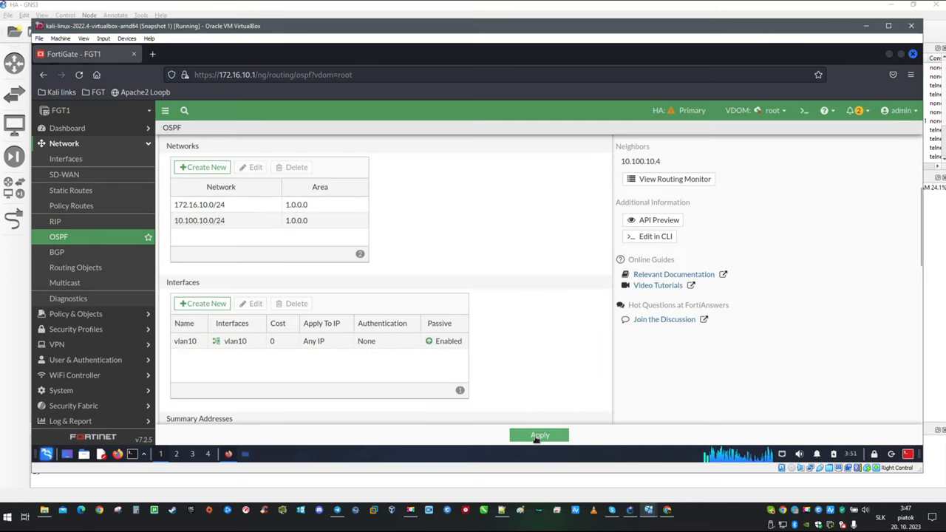
click(540, 435)
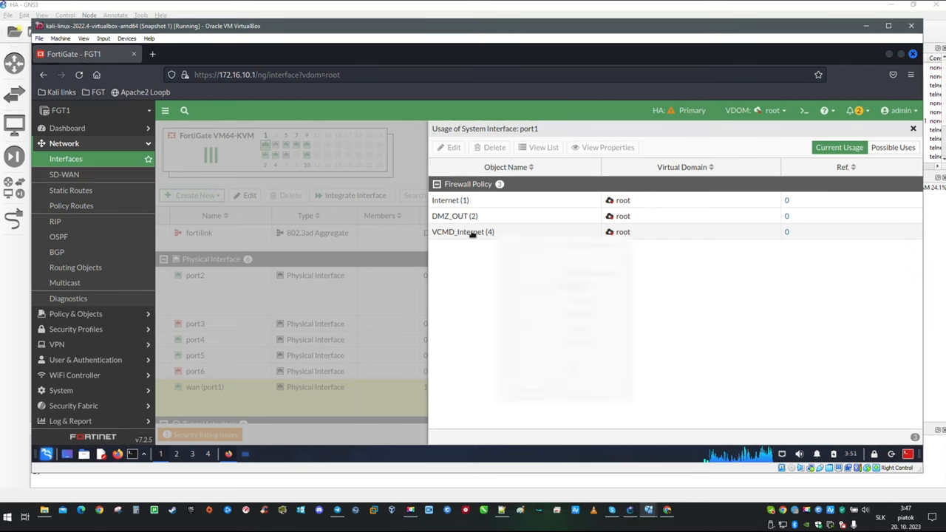
Delete the VCMD_Internet, DMZ_OUT and Internet policies, leaving port1 unreferenced
click(463, 231)
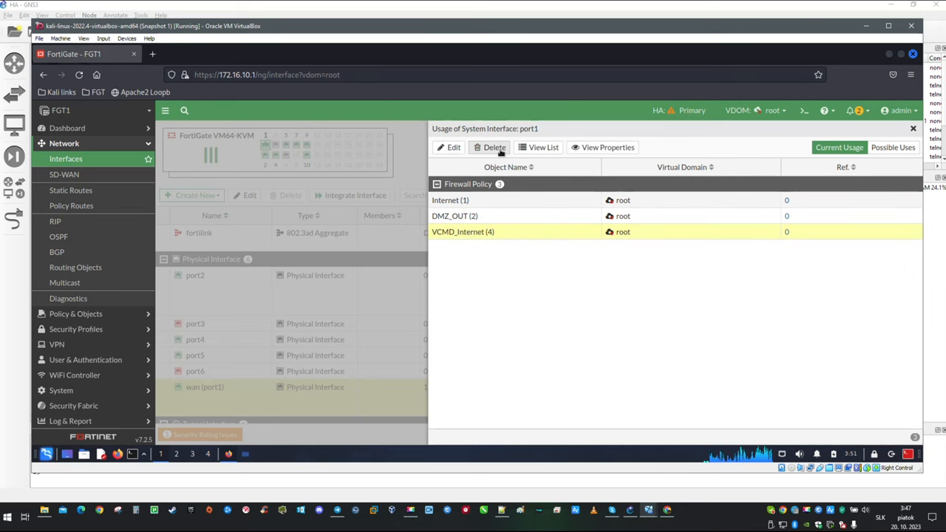
click(491, 148)
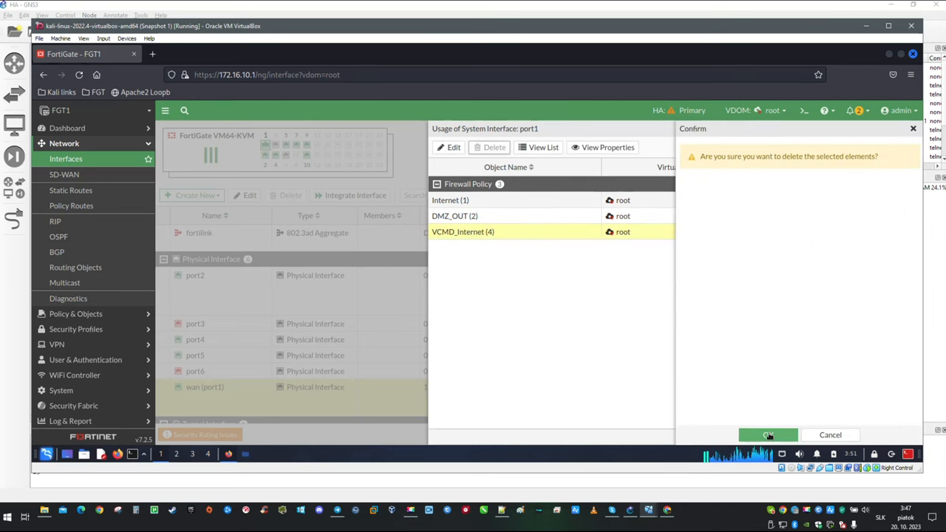
click(767, 435)
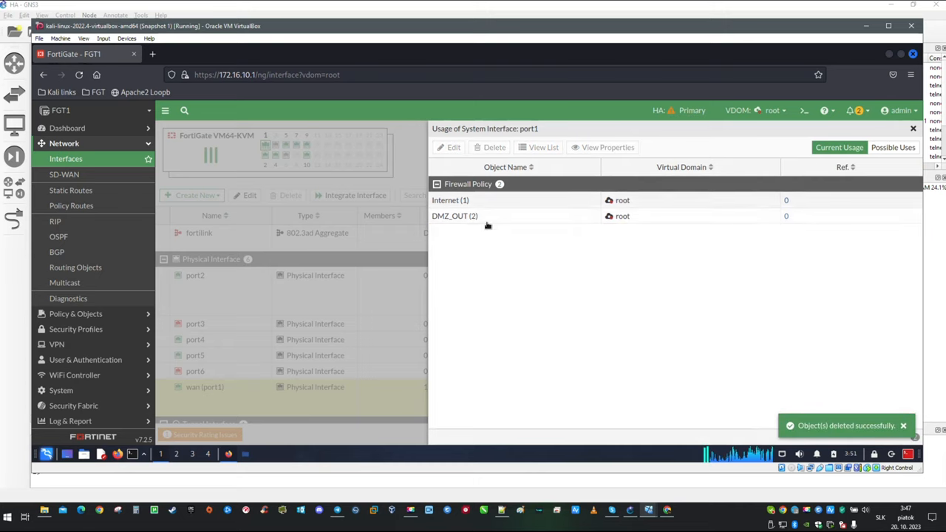
click(456, 216)
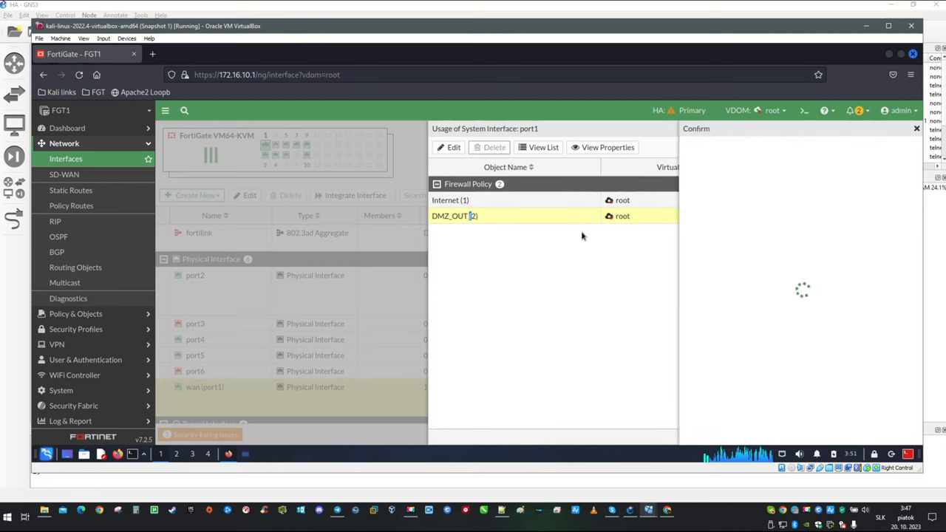
click(491, 148)
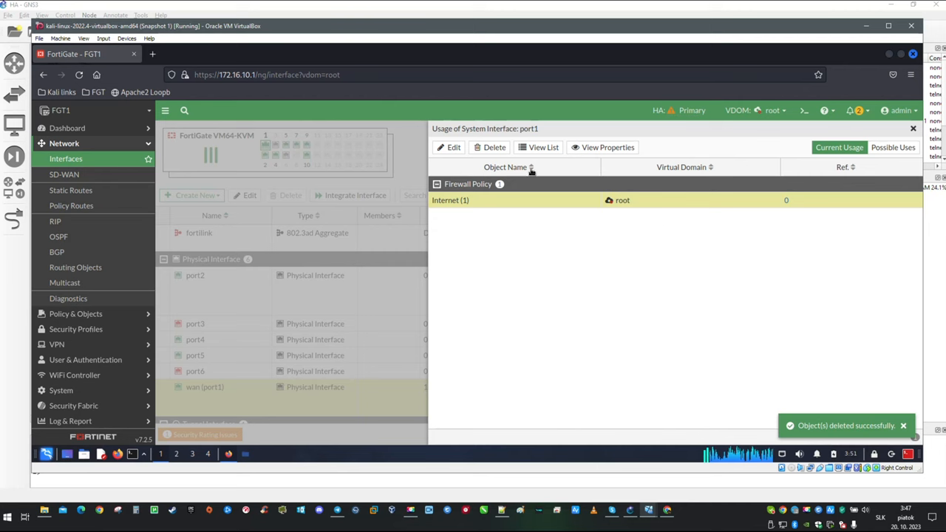
click(491, 148)
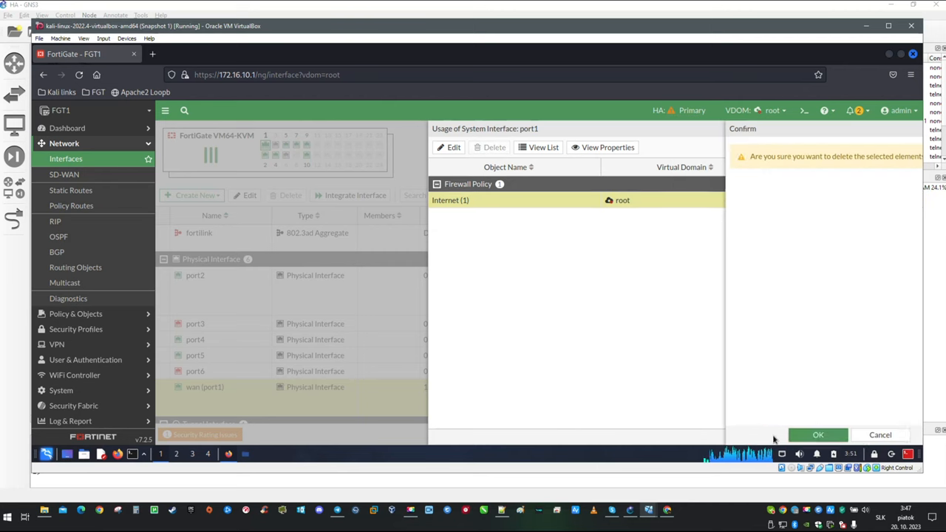
click(818, 435)
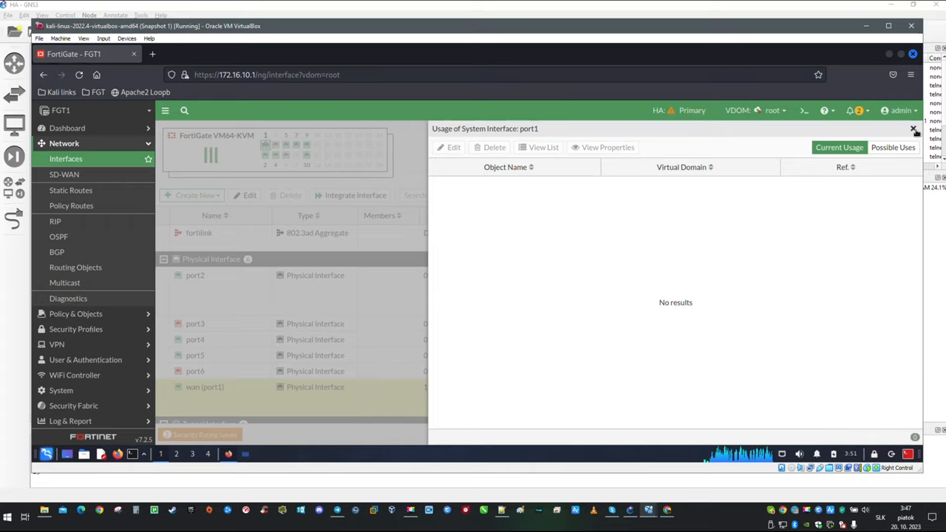
click(916, 129)
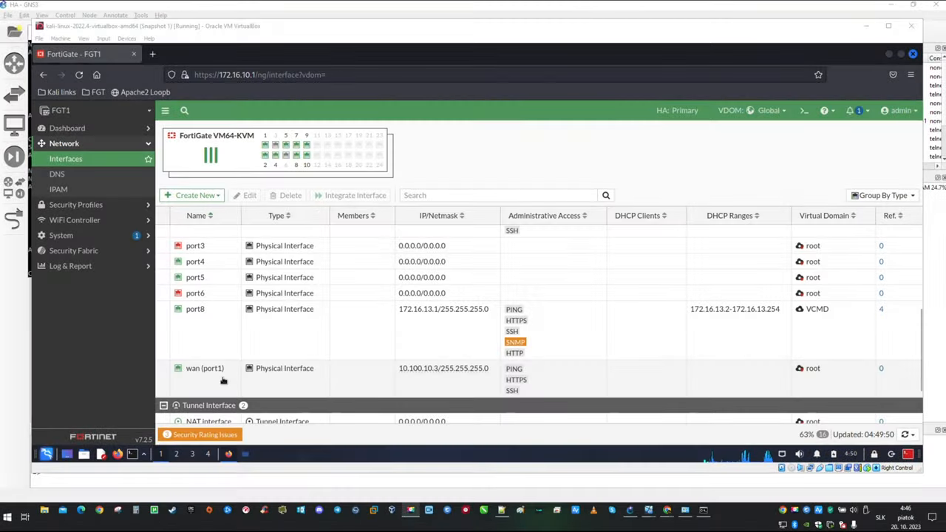
mouse_move(363, 340)
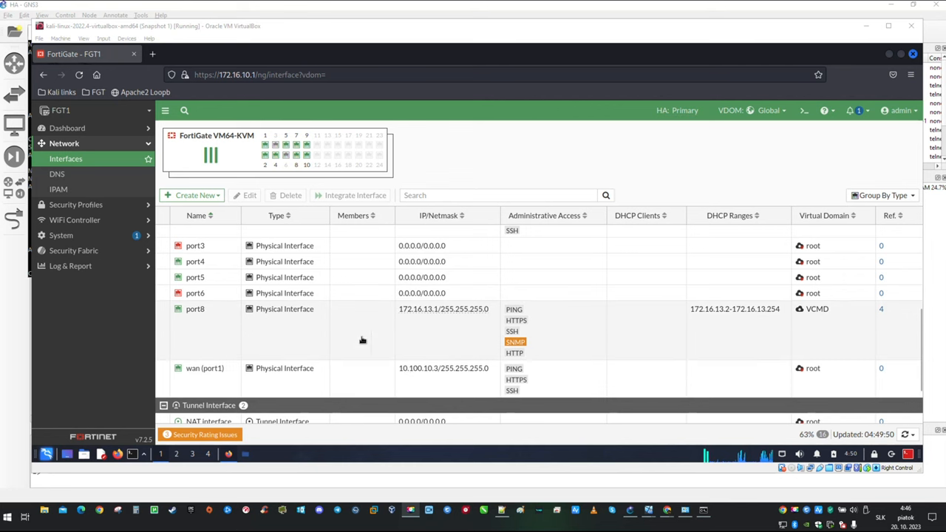
mouse_move(444, 309)
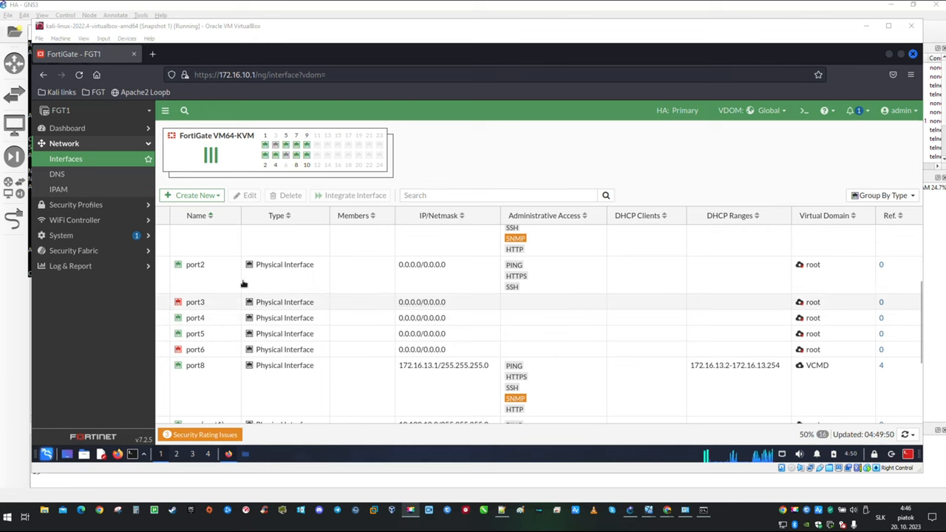
click(195, 263)
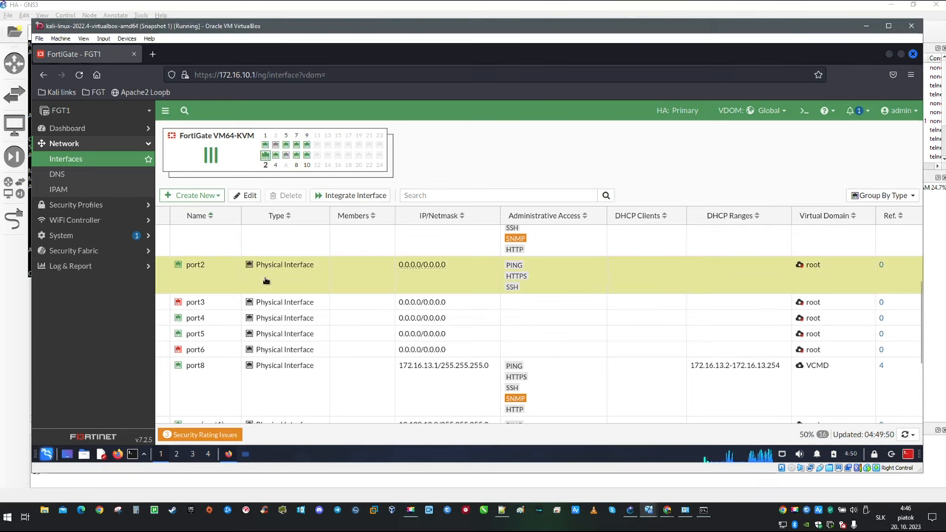
Edit port2: alias wan2, addressing mode DHCP, and save it
double_click(196, 264)
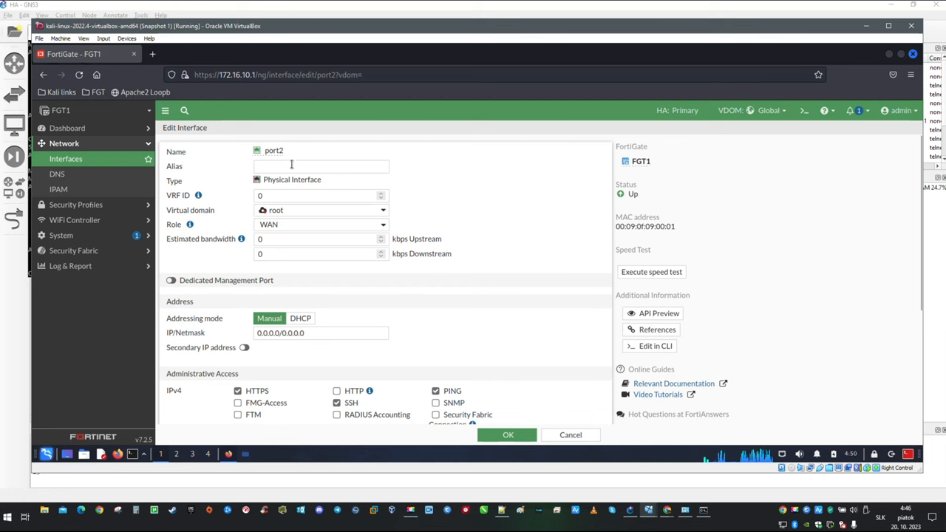
text(w)
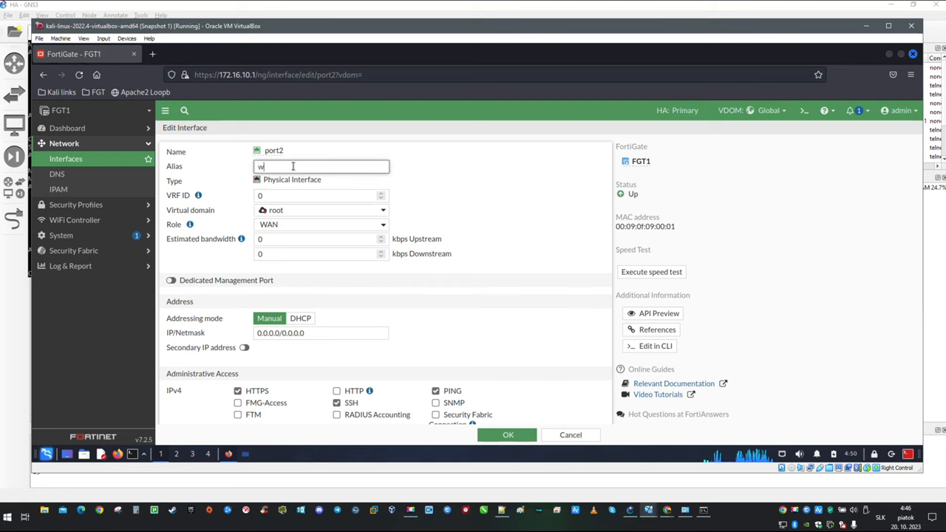
text(an2)
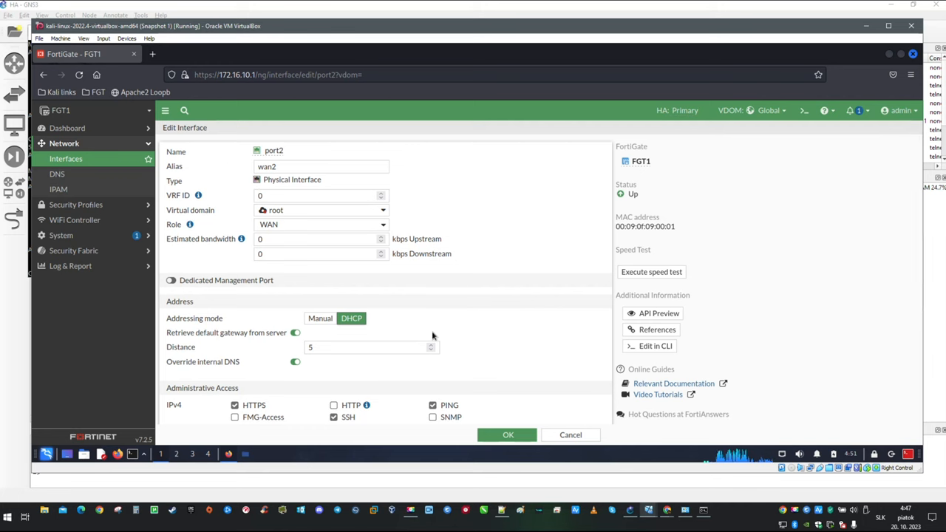
mouse_move(526, 322)
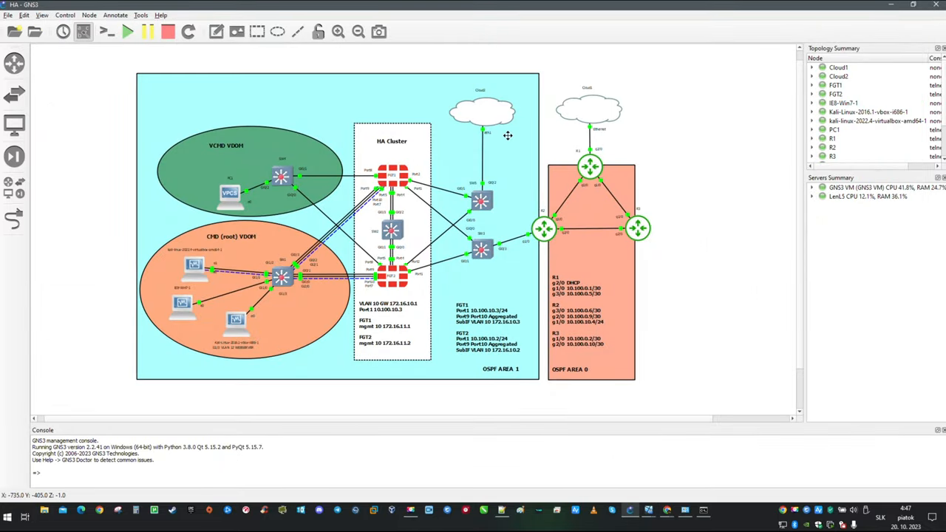
mouse_move(666, 509)
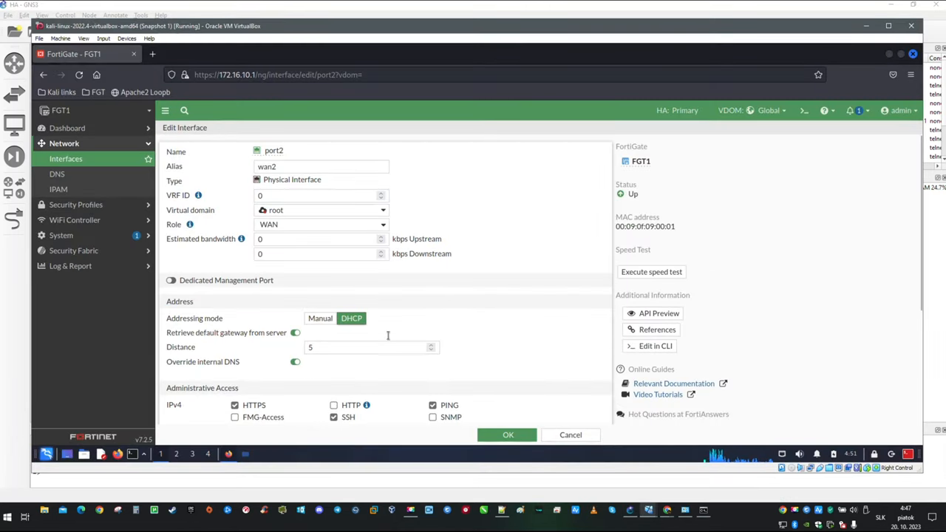
click(509, 434)
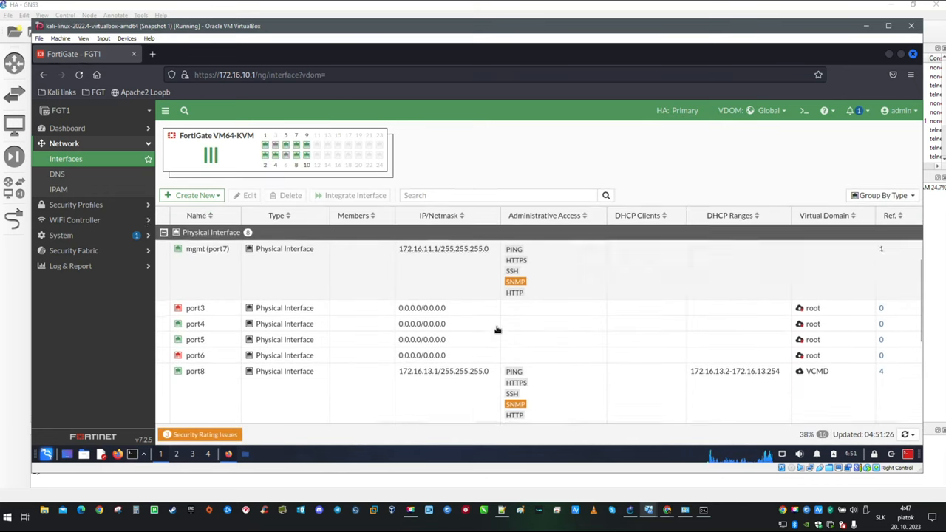
Refresh the interfaces list until wan2 (port2) shows 192.168.4.169/255.255.255.0, then view the root VDOM interfaces
click(80, 74)
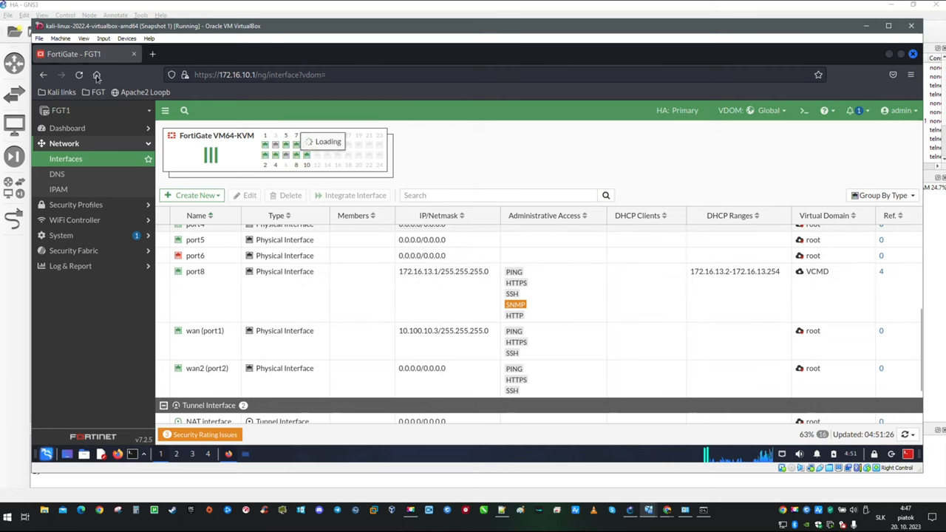
click(96, 74)
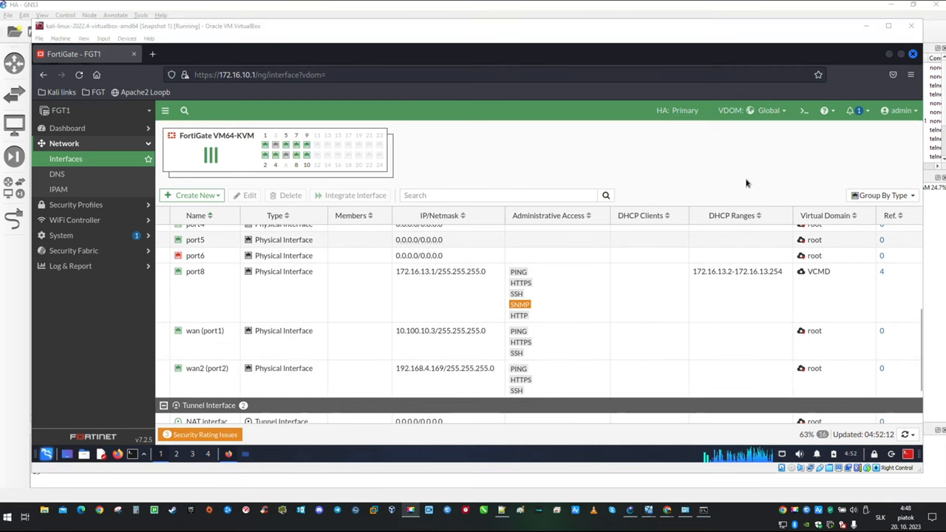
mouse_move(780, 122)
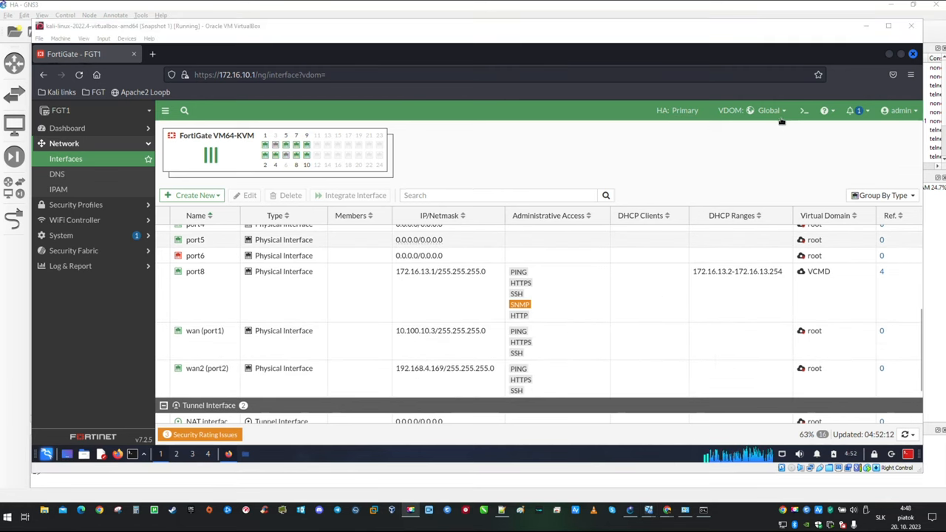
click(772, 110)
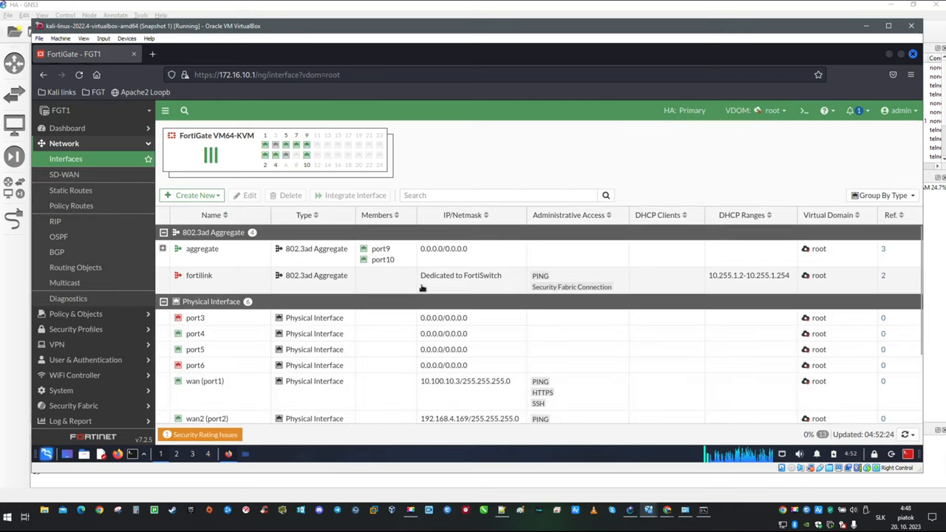
mouse_move(64, 174)
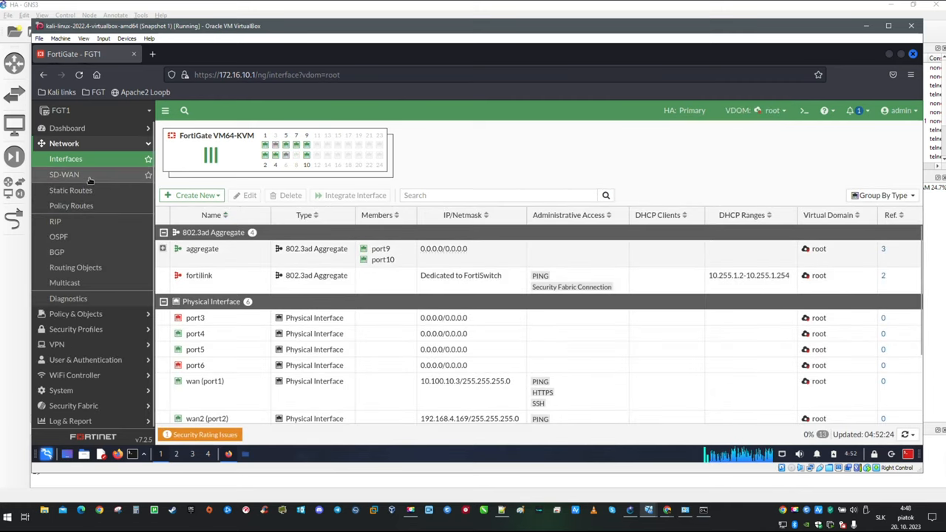
Go to Network > SD-WAN, select virtual-wan-link and show the Create New member/zone choices
click(63, 174)
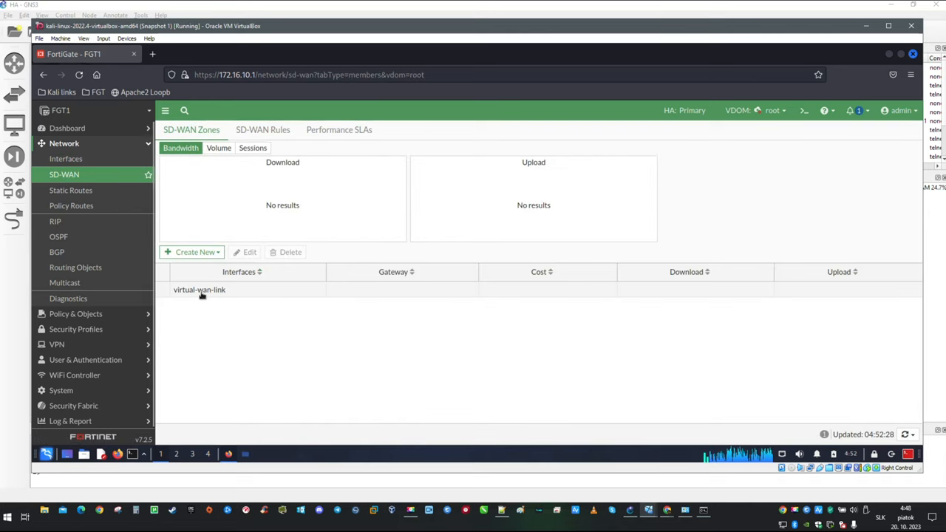
click(199, 288)
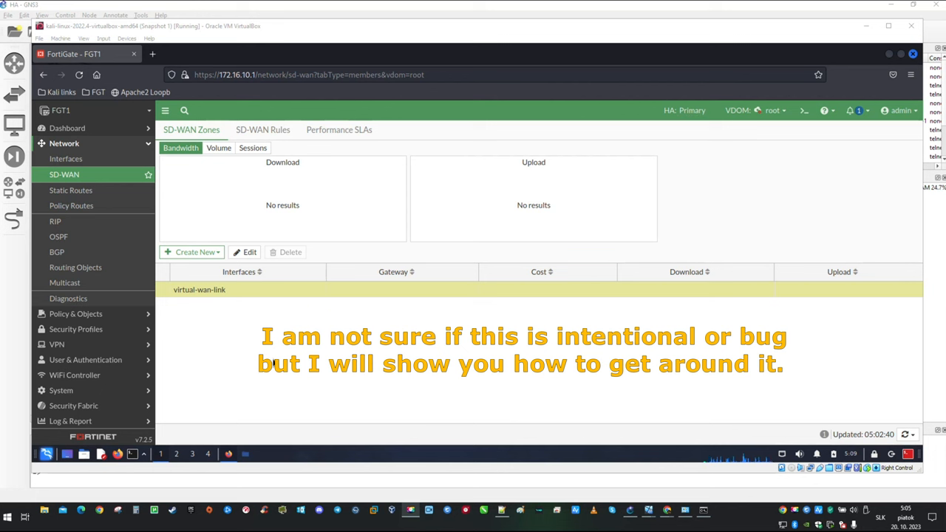
mouse_move(255, 326)
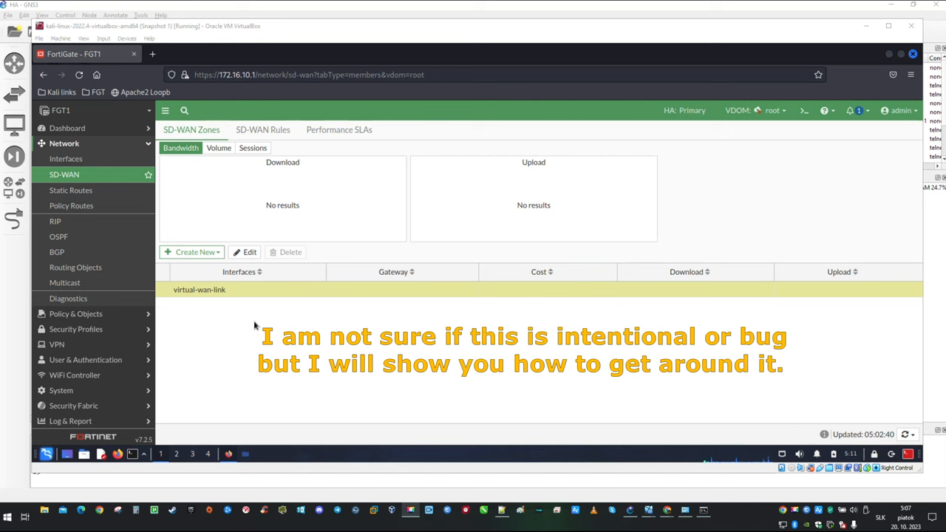
mouse_move(240, 307)
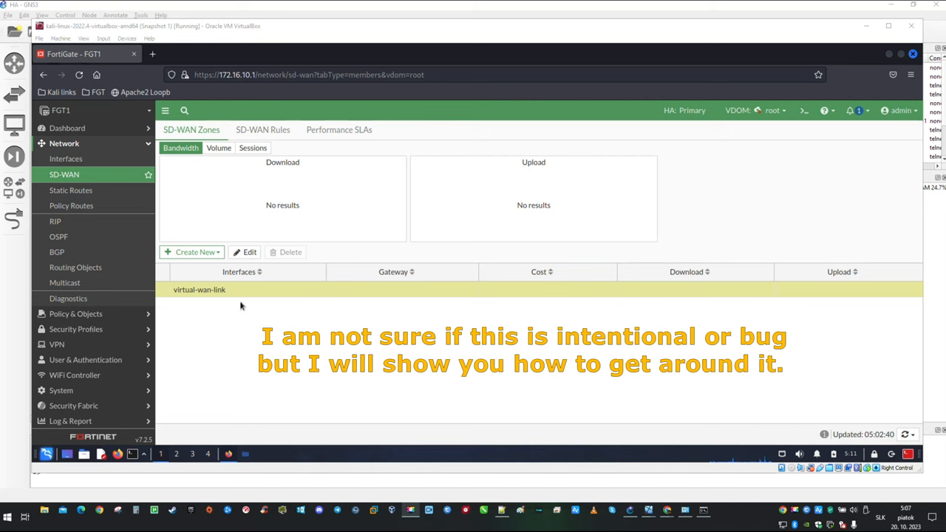
click(192, 251)
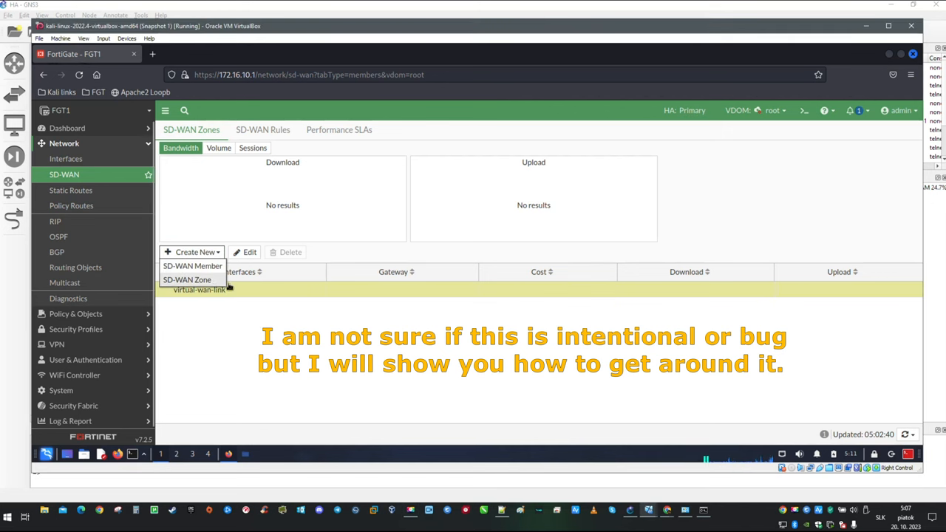
Create two new SD-WAN zones named CMD and Test
click(186, 280)
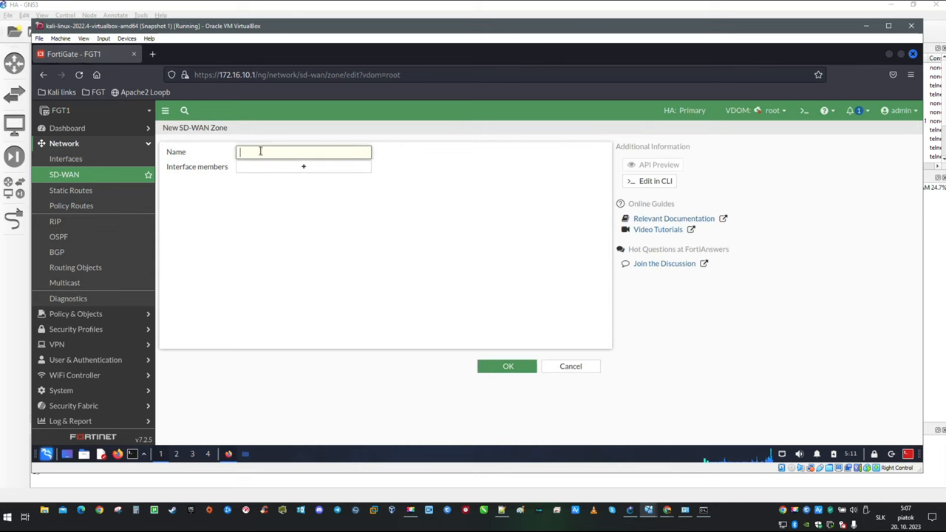
text(CMD)
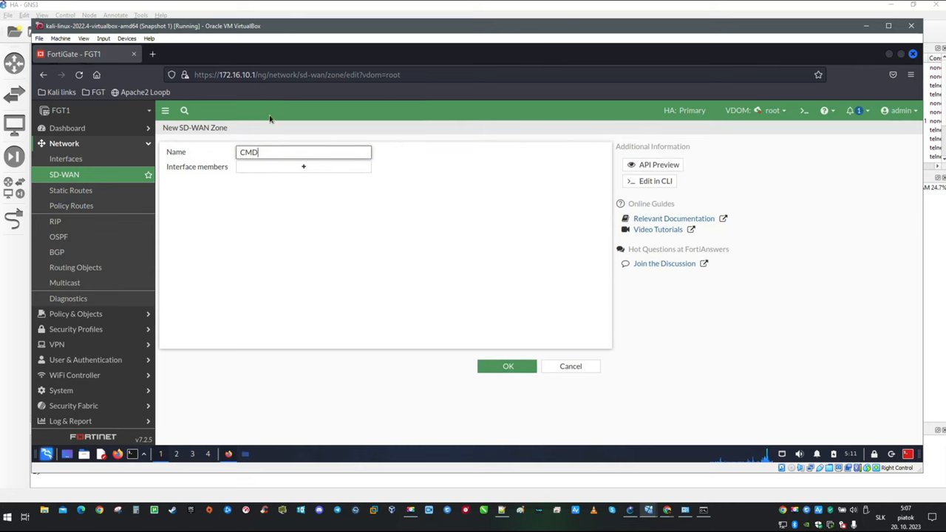
click(508, 366)
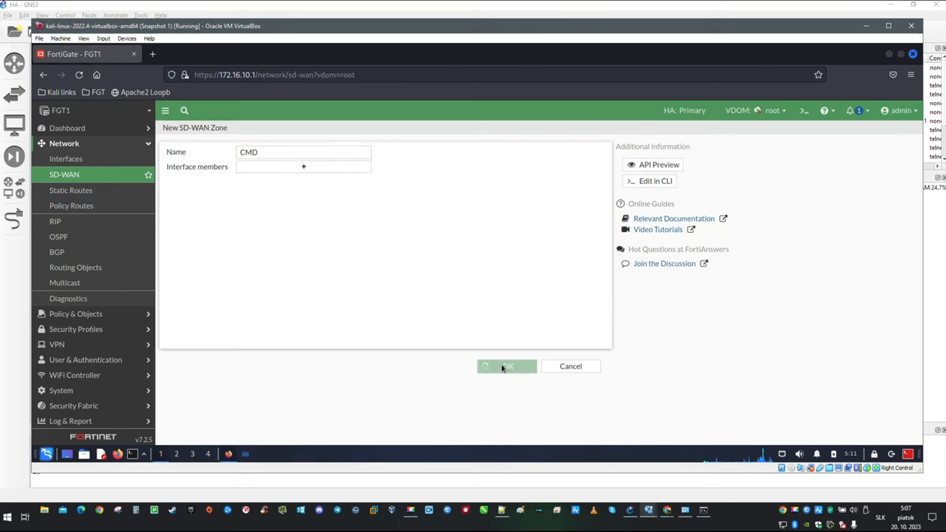
click(506, 366)
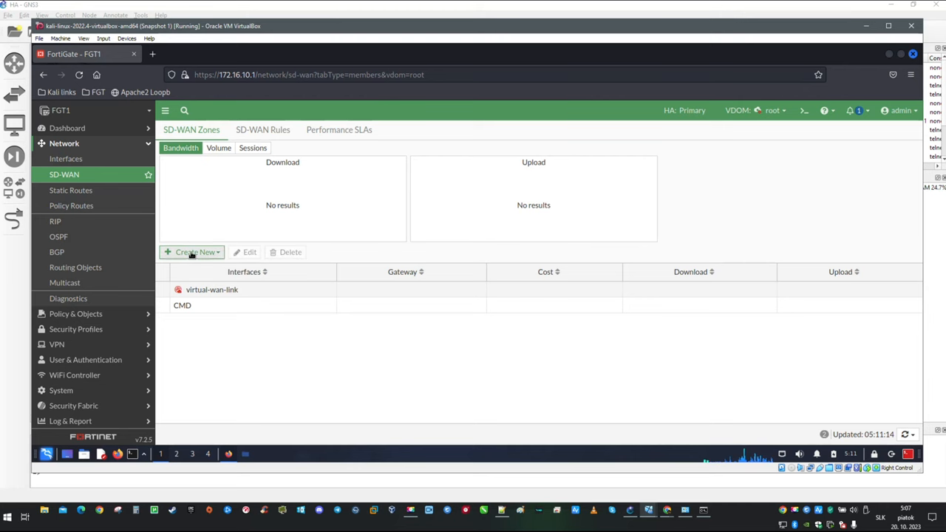
click(192, 251)
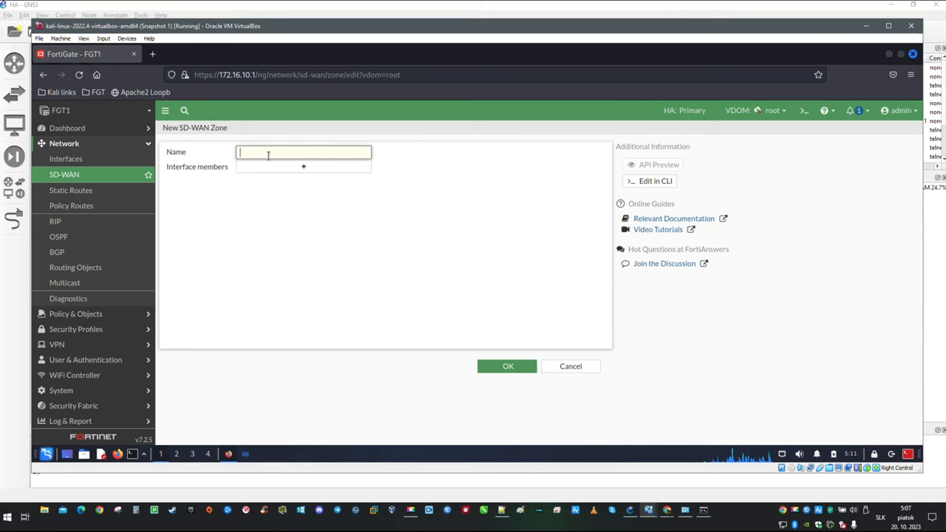
text(Test)
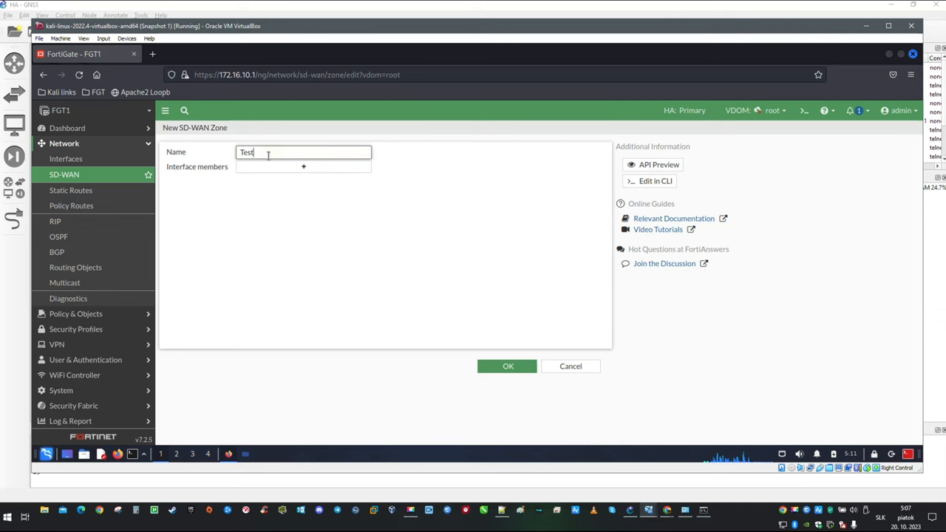
click(508, 366)
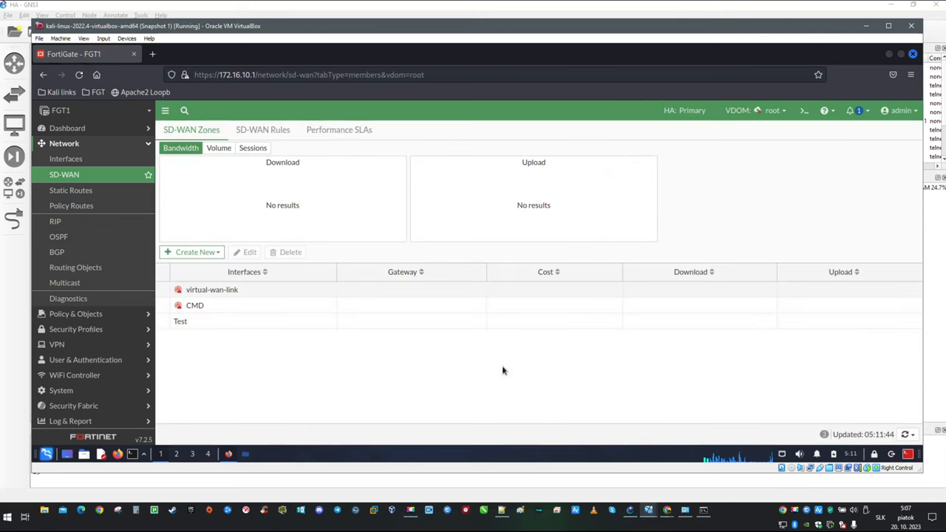
Select the CMD zone and open it for editing
click(195, 305)
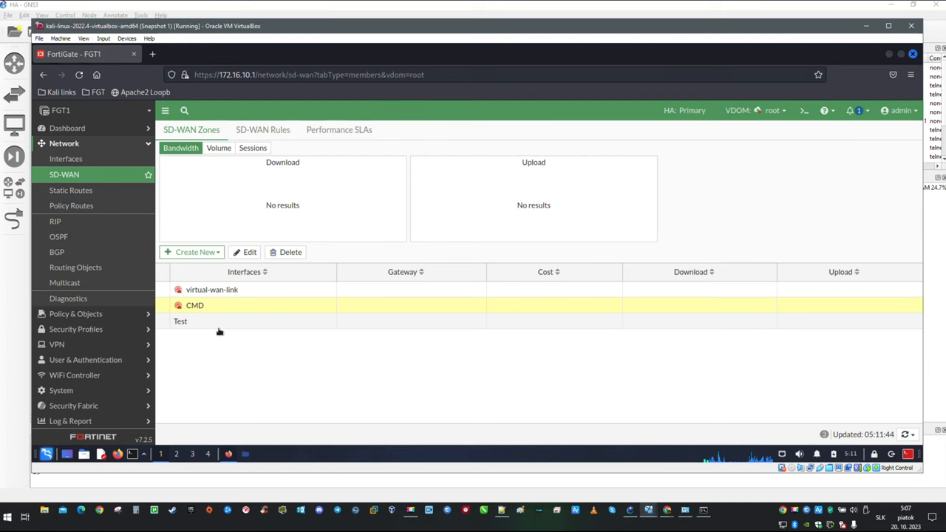
click(180, 321)
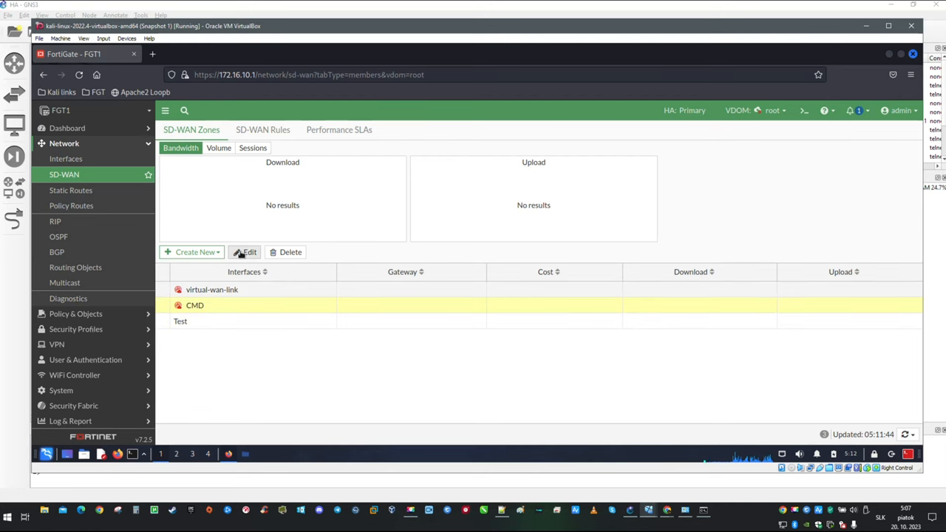
click(249, 251)
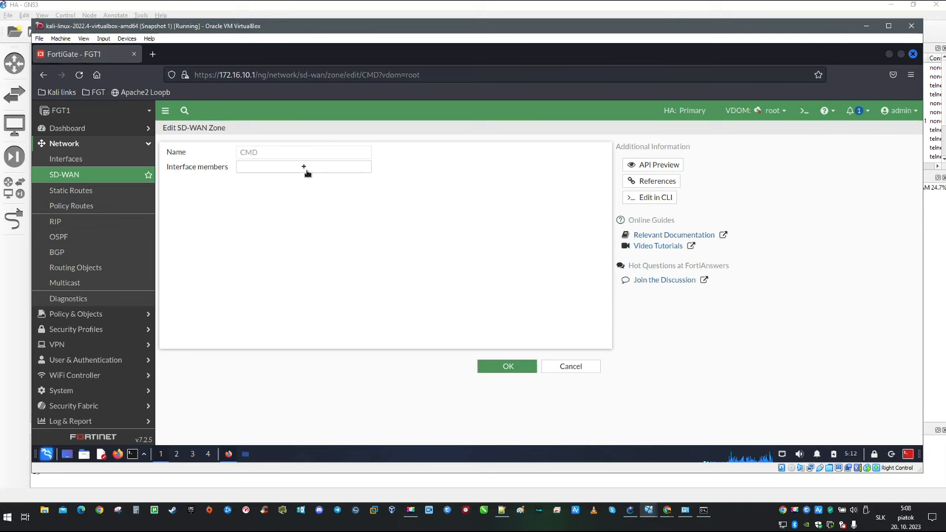
Start a new SD-WAN member on interface wan (port1) assigned to zone CMD
click(303, 166)
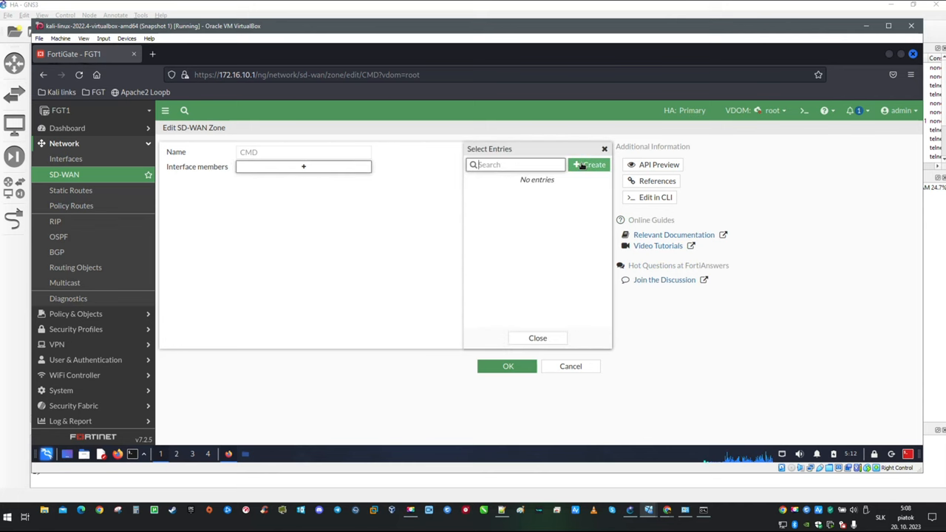
click(590, 164)
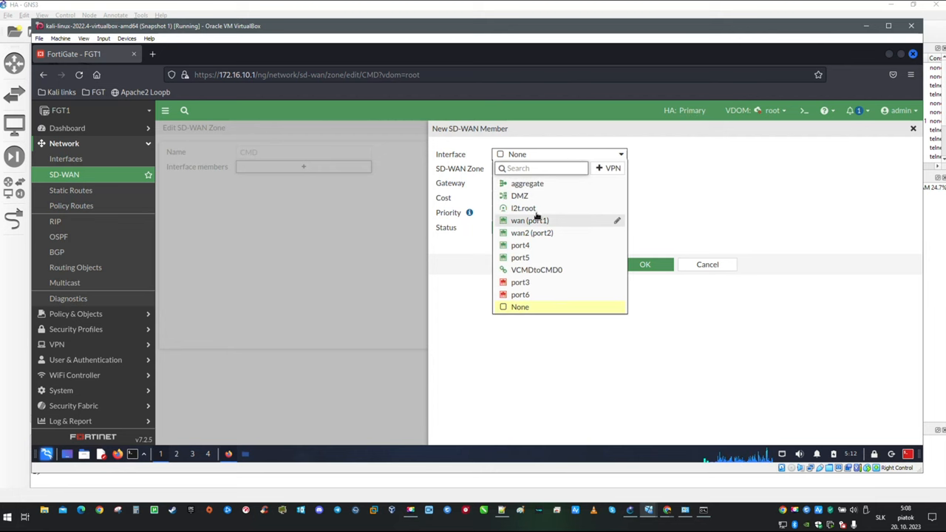
click(530, 220)
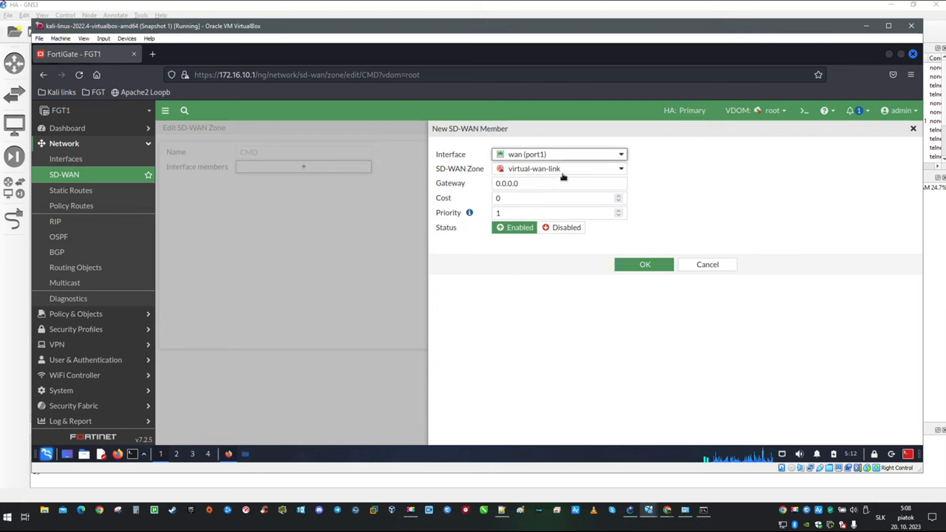
mouse_move(525, 168)
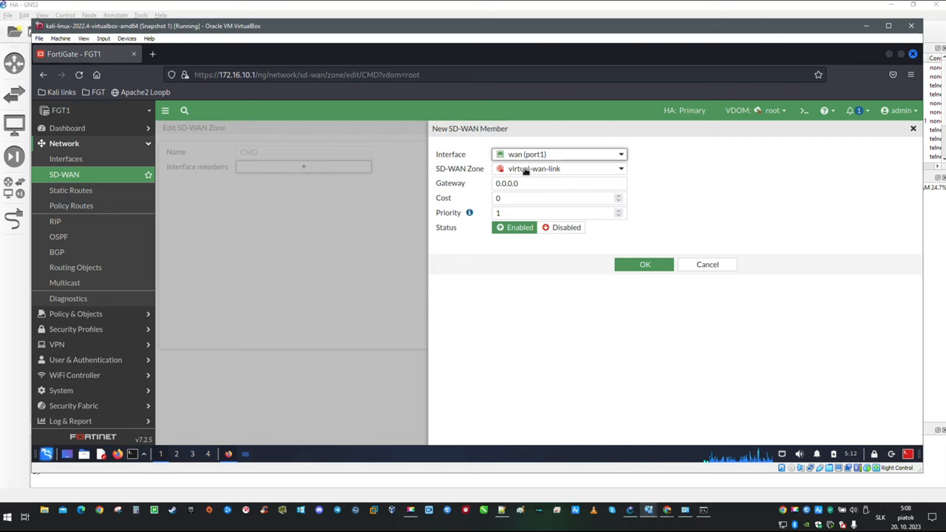
mouse_move(580, 168)
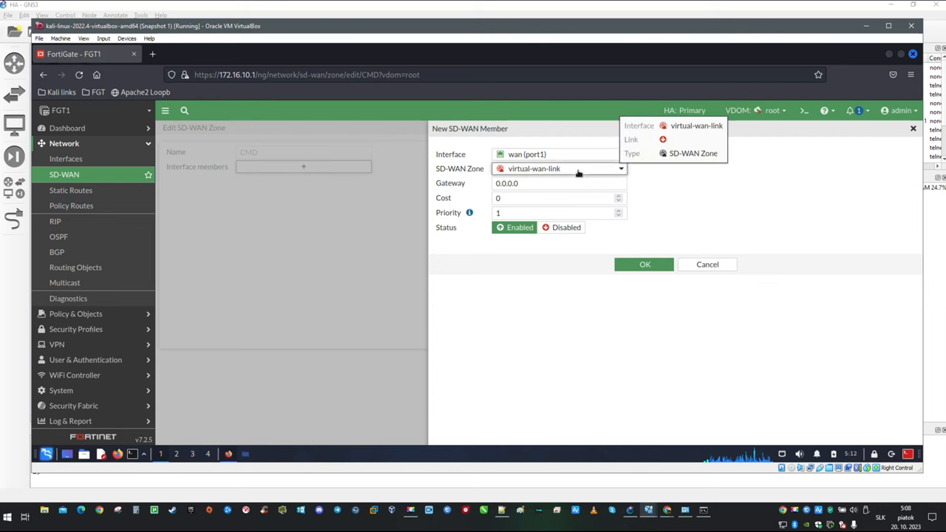
click(621, 168)
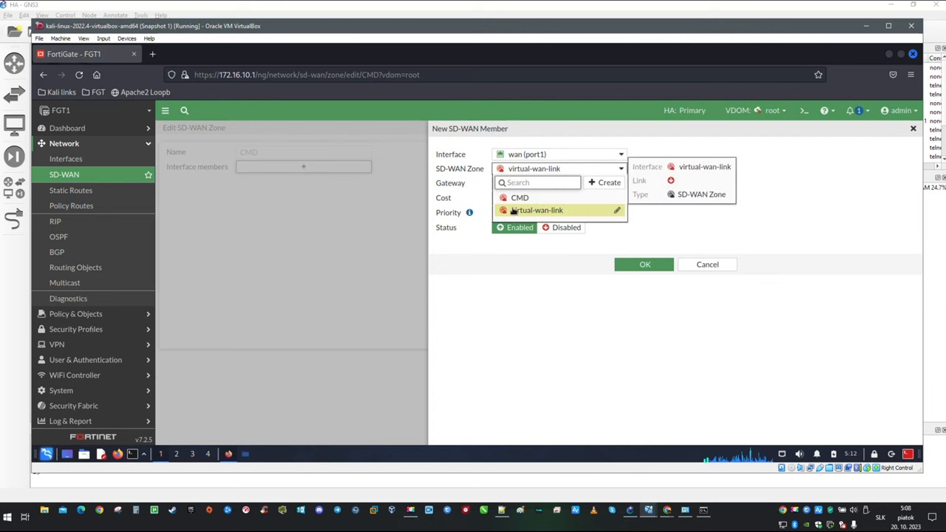
click(520, 198)
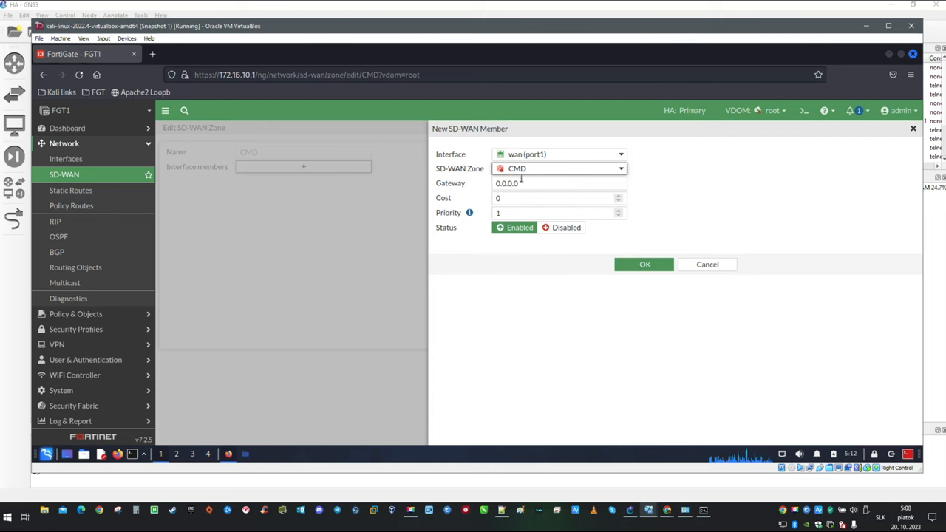
click(621, 169)
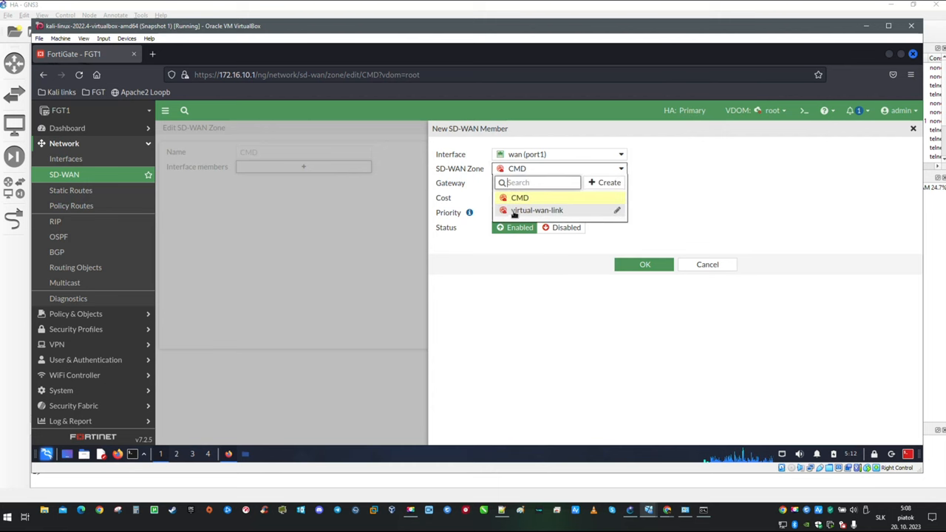
click(520, 198)
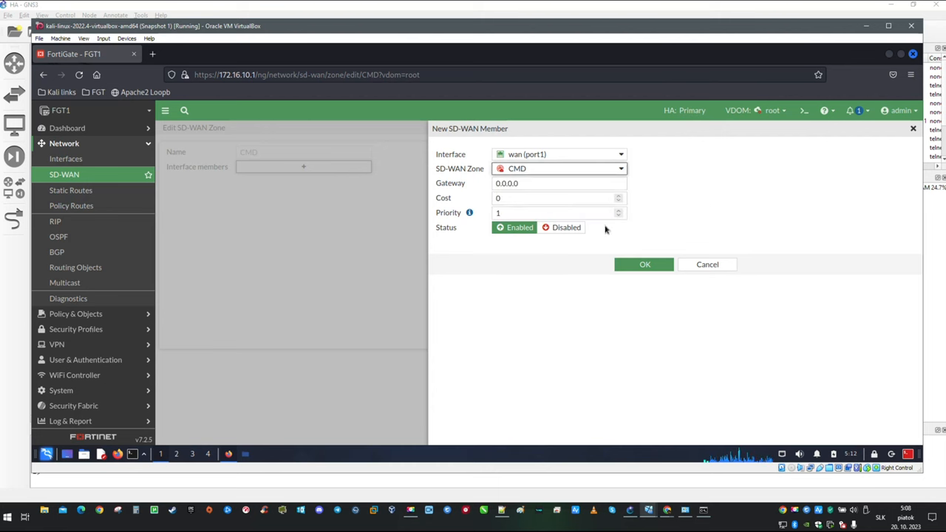
Set the member's gateway to 10.100.10.4, confirm it and add wan (port1) to the zone members
click(559, 183)
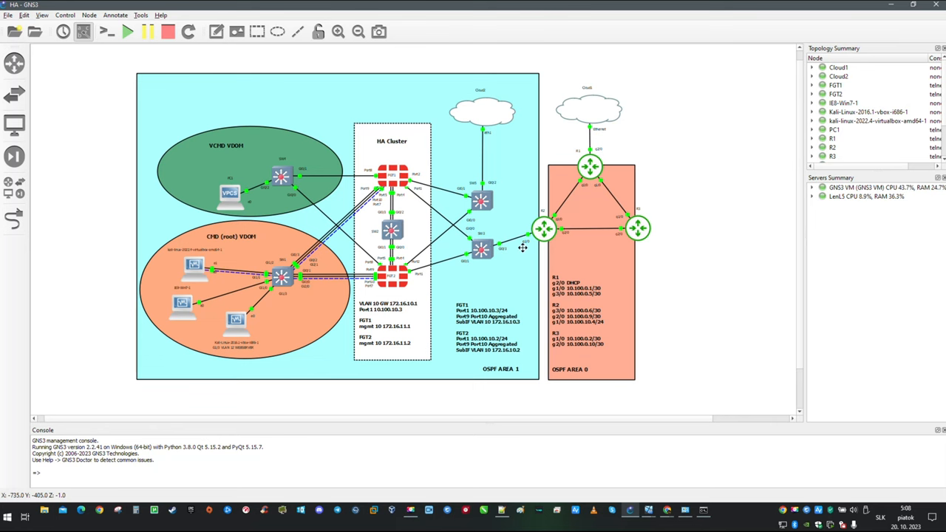
mouse_move(559, 328)
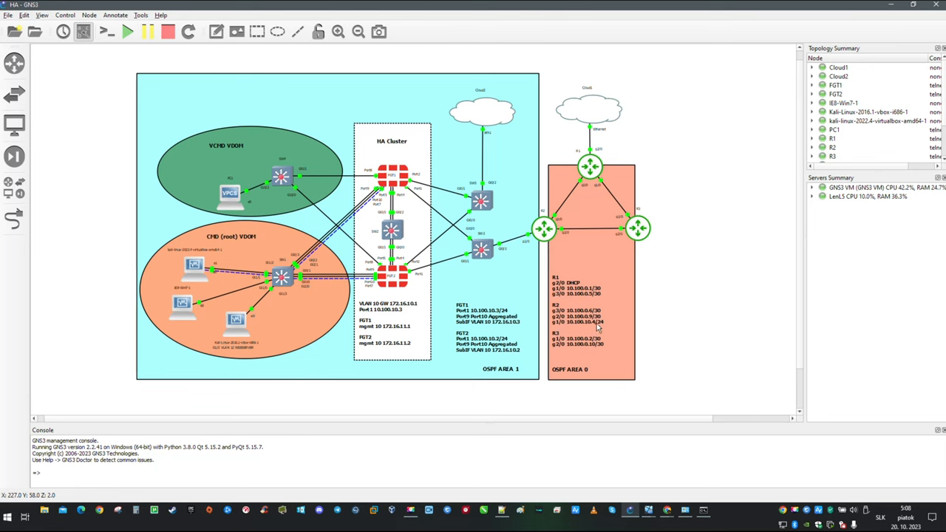
mouse_move(667, 510)
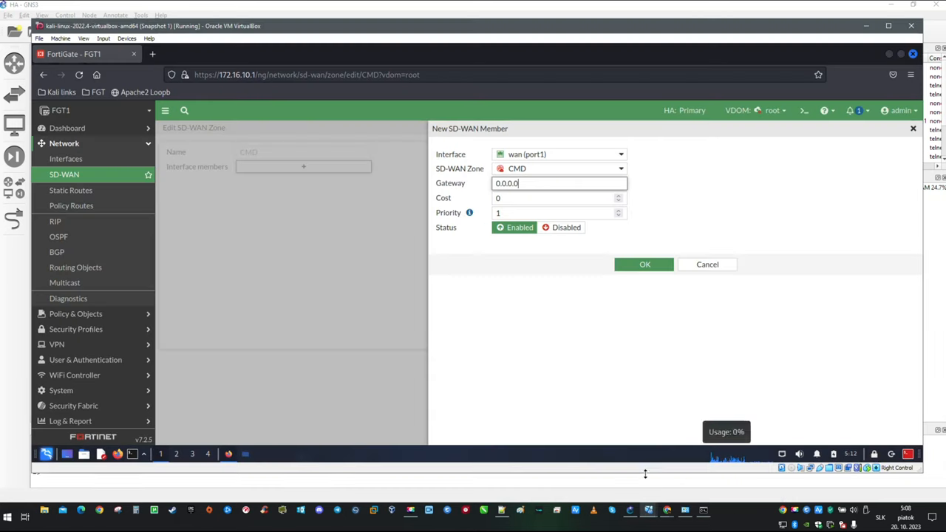
triple_click(559, 183)
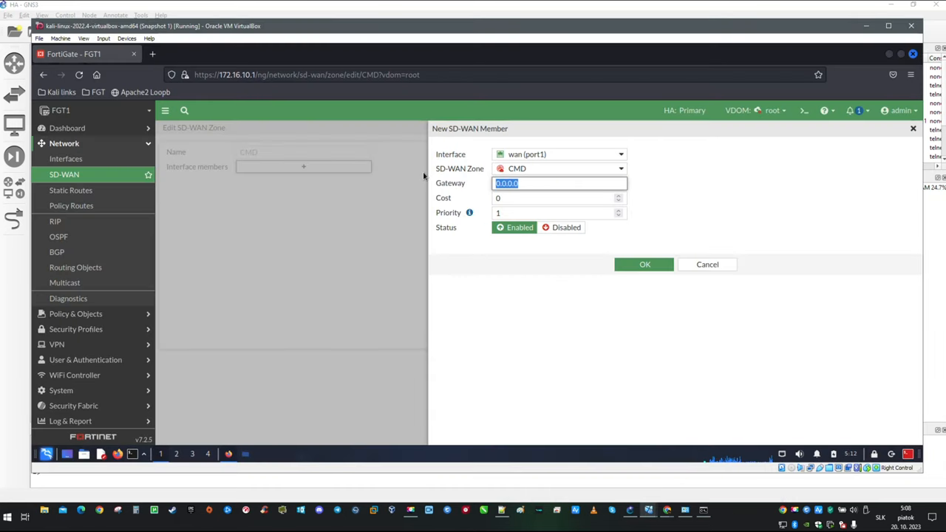
text(10)
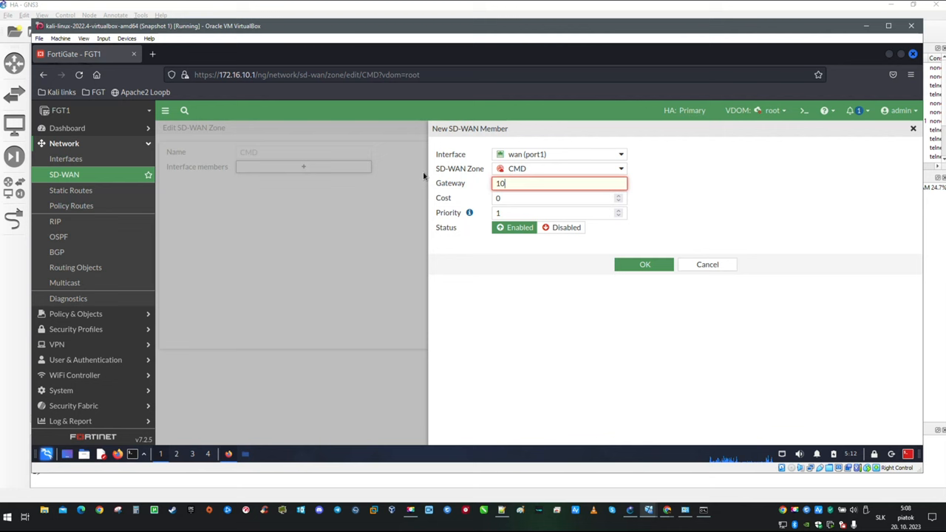
text(.100.1)
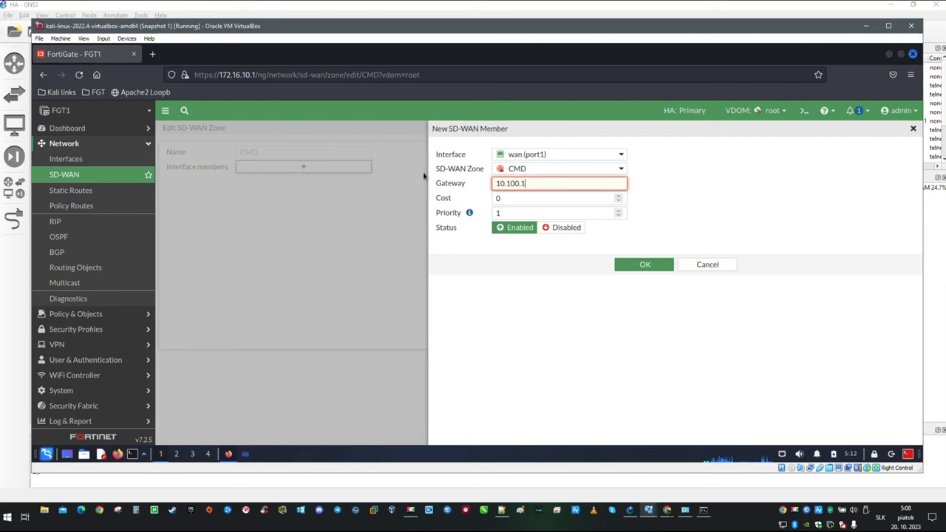
text(0.4)
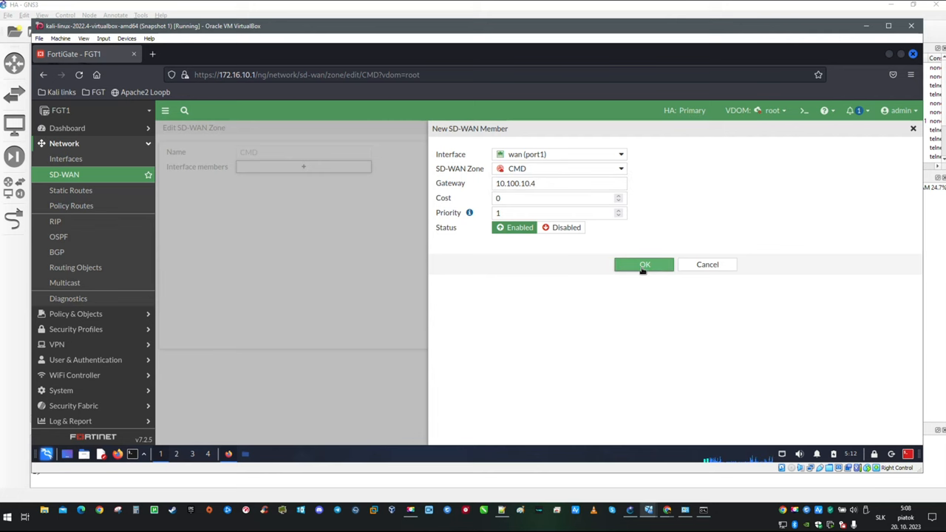
click(645, 263)
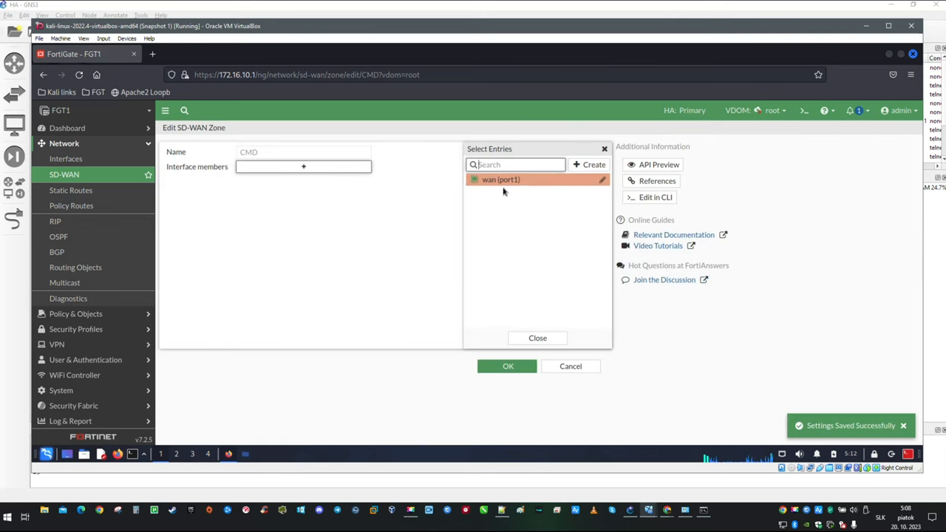
click(501, 178)
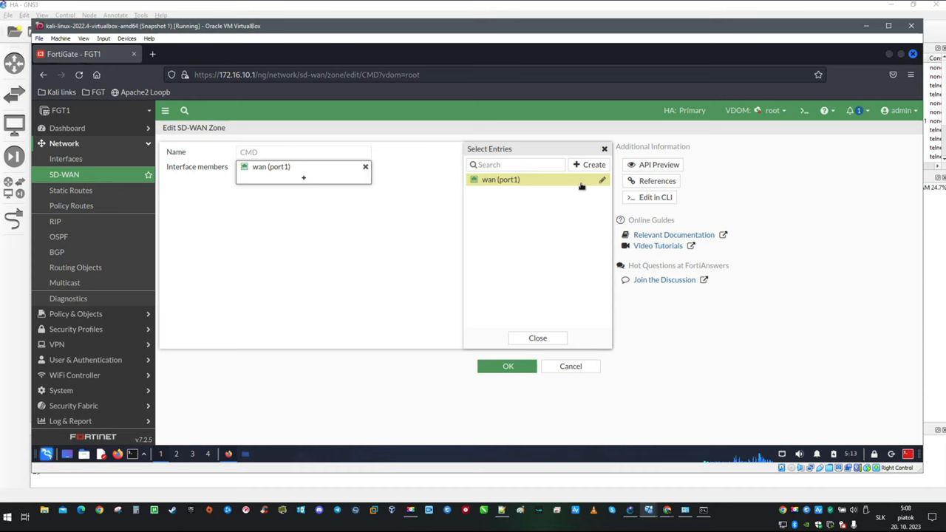
click(590, 164)
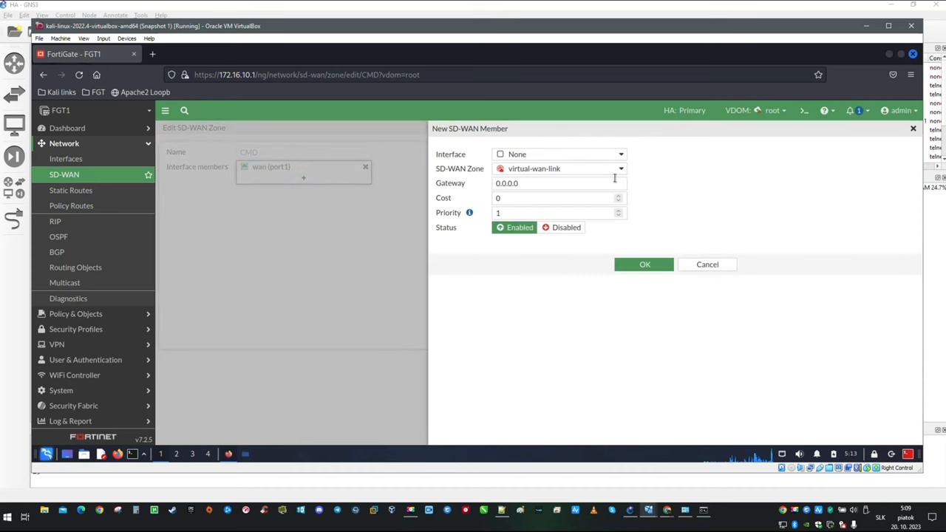
Add wan2 (port2) as a second CMD zone member and save the zone with both members
click(621, 154)
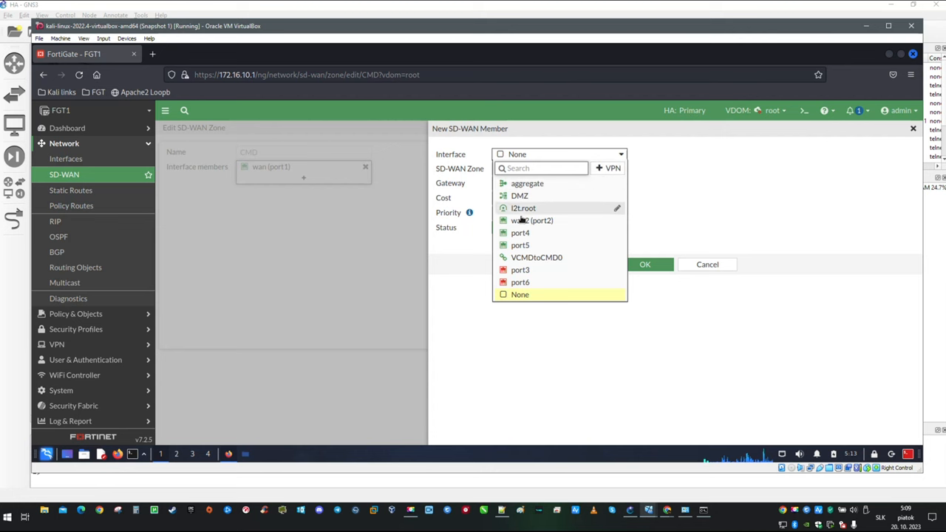
click(532, 220)
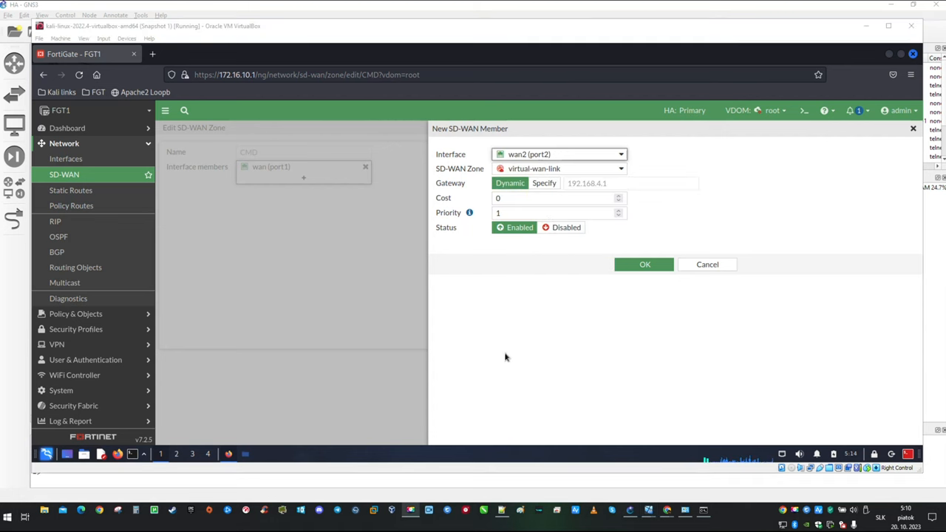
mouse_move(519, 310)
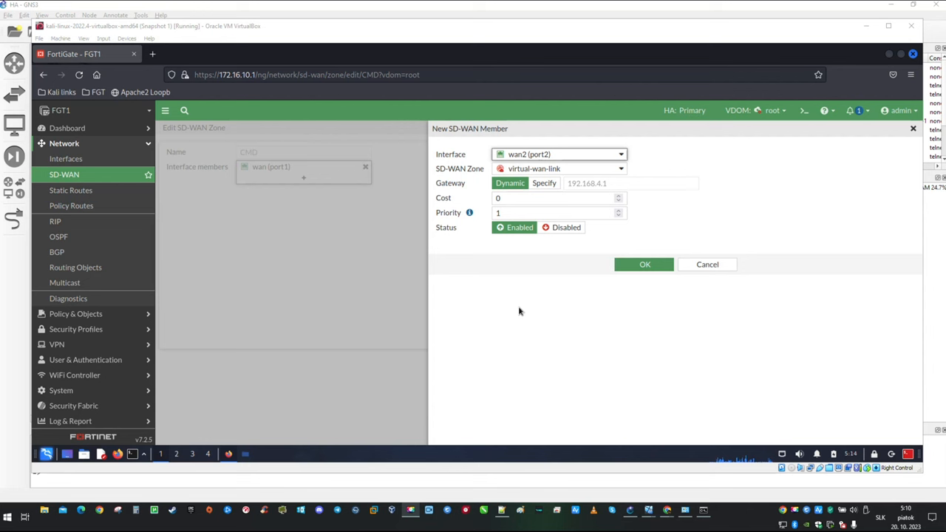
mouse_move(524, 281)
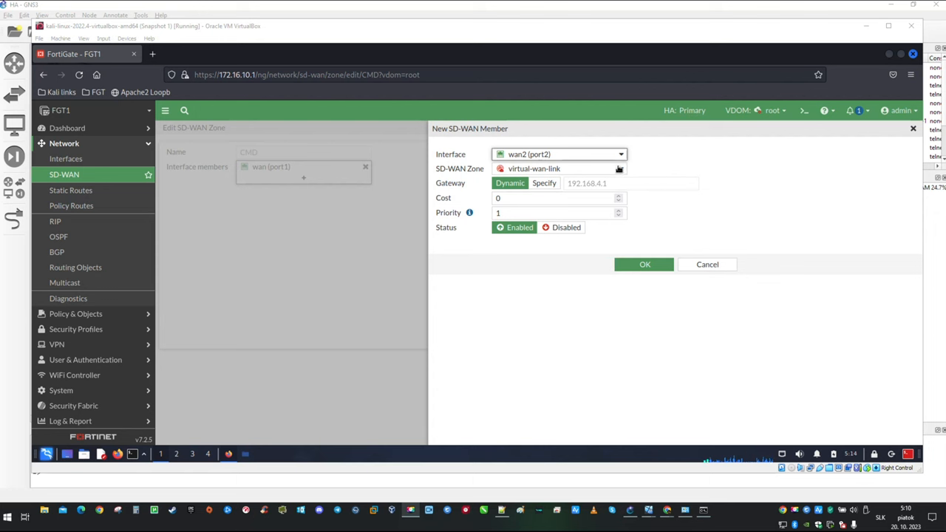
click(620, 169)
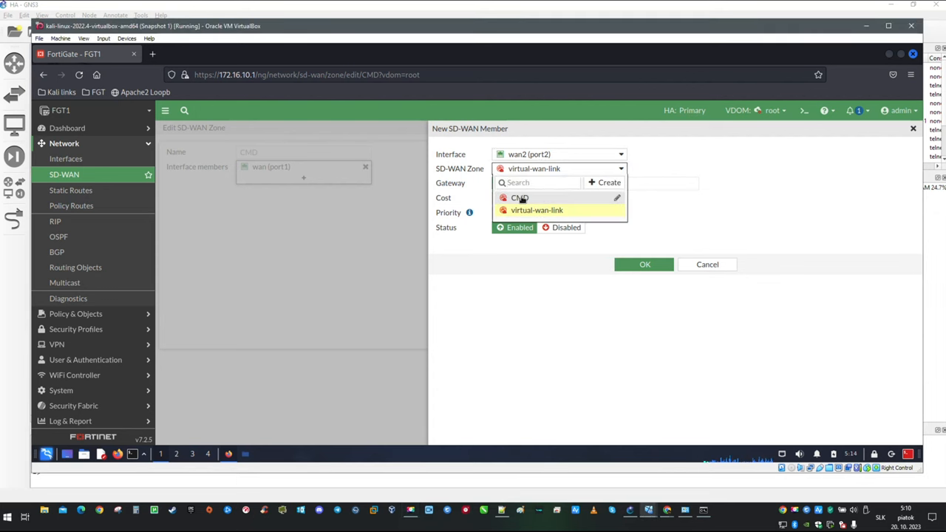
click(520, 198)
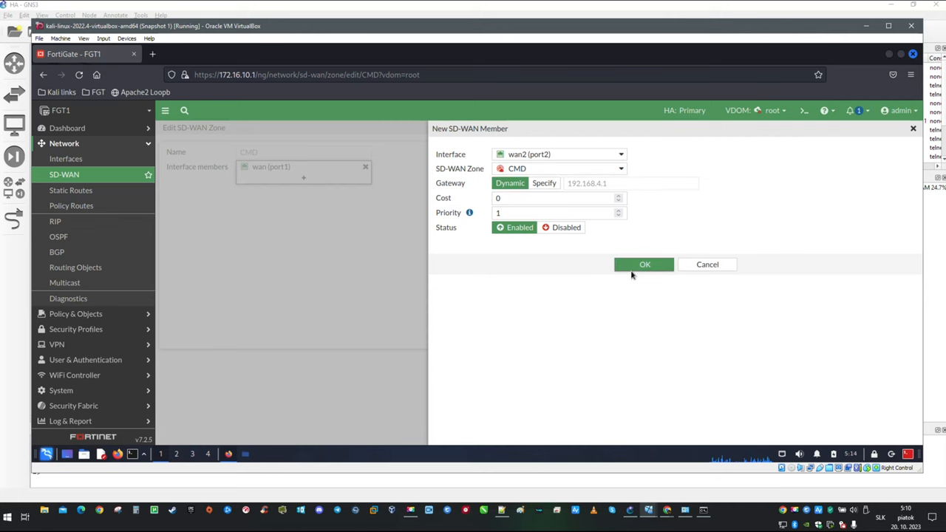
click(645, 263)
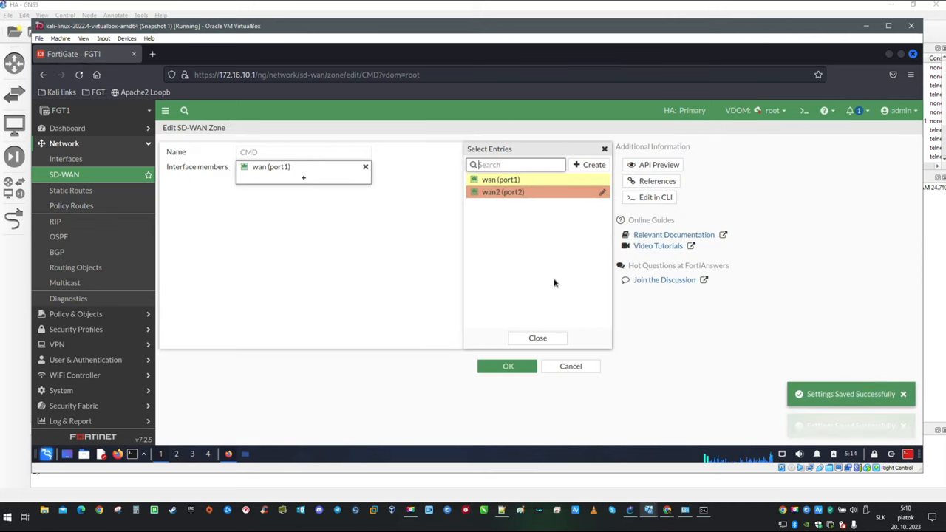
click(503, 192)
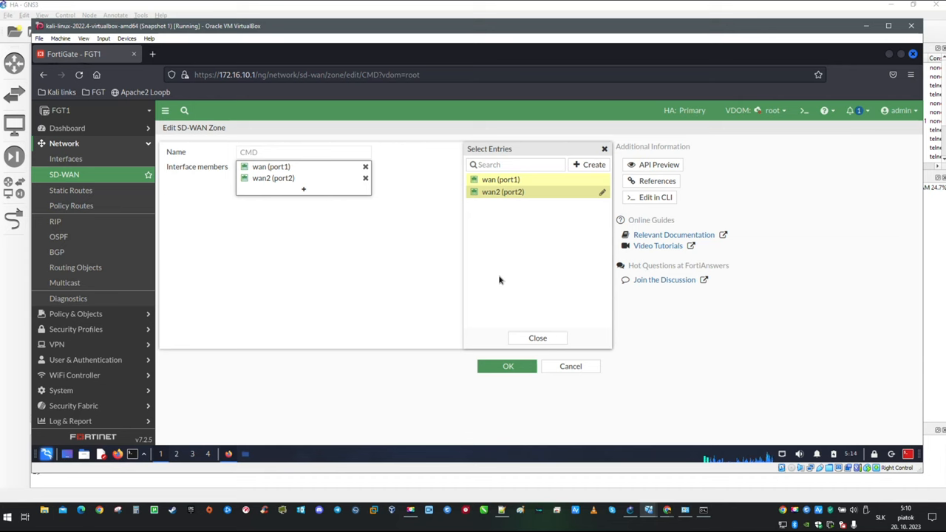
click(538, 337)
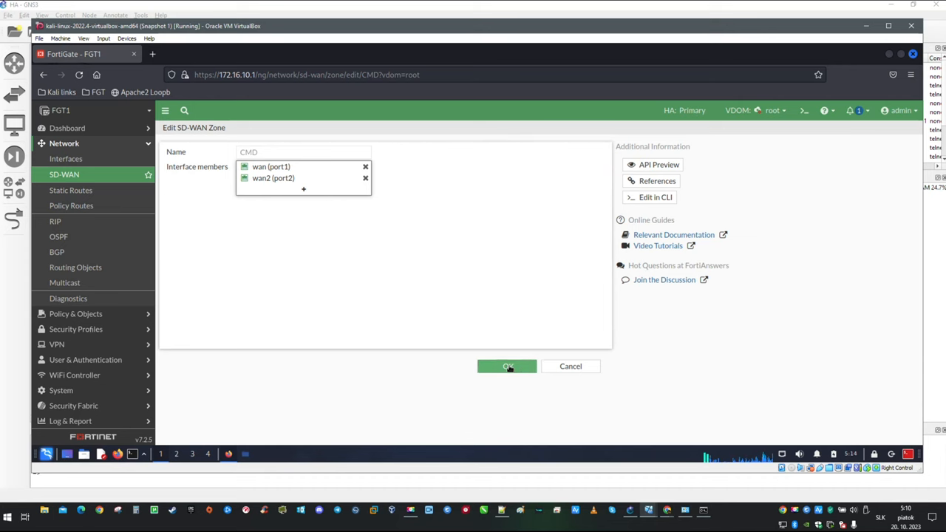
click(507, 366)
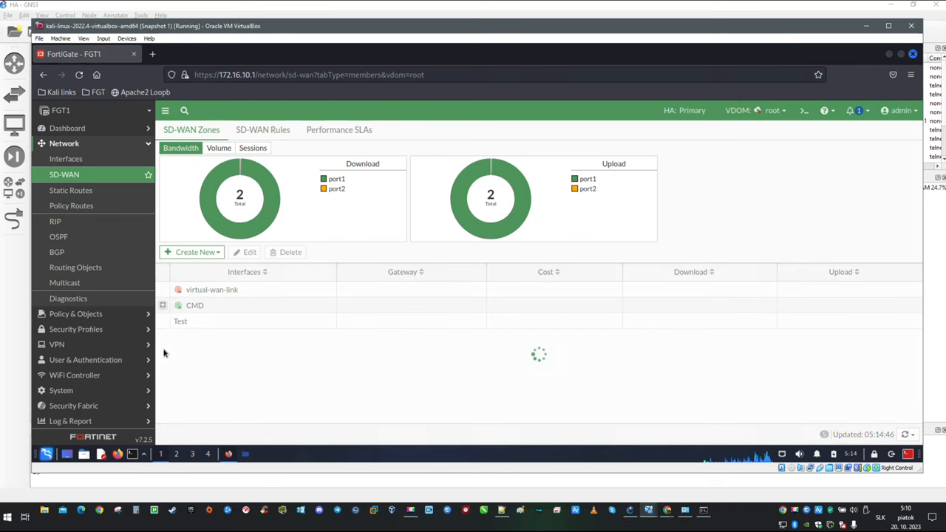
Expand the CMD zone row to show wan (port1) via 10.100.10.4 and wan2 (port2) via 192.168.4.1
click(162, 305)
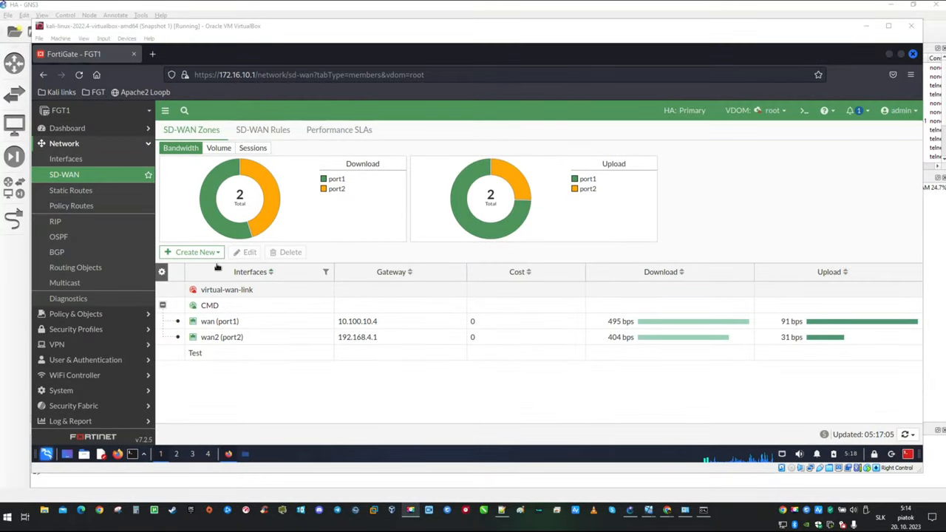
mouse_move(71, 189)
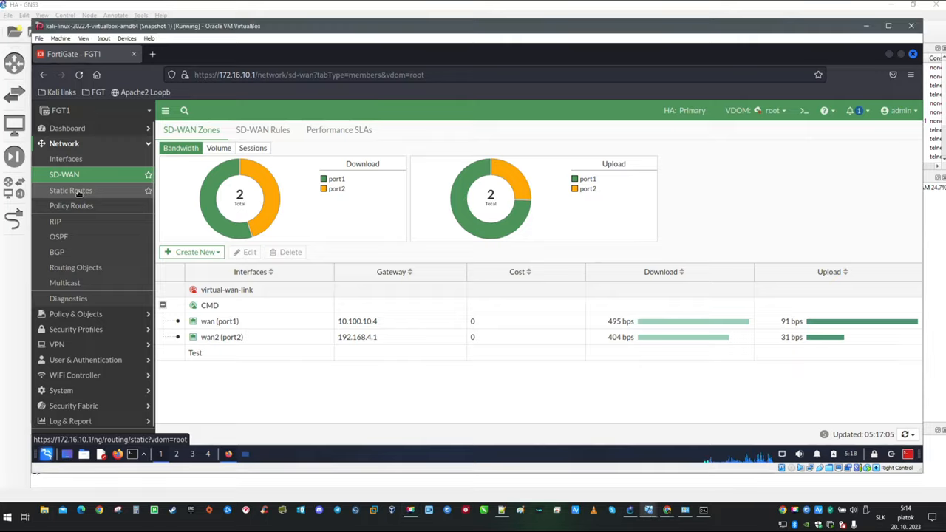
Create a default static route 0.0.0.0/0 with the CMD SD-WAN zone as its interface and save it
click(71, 189)
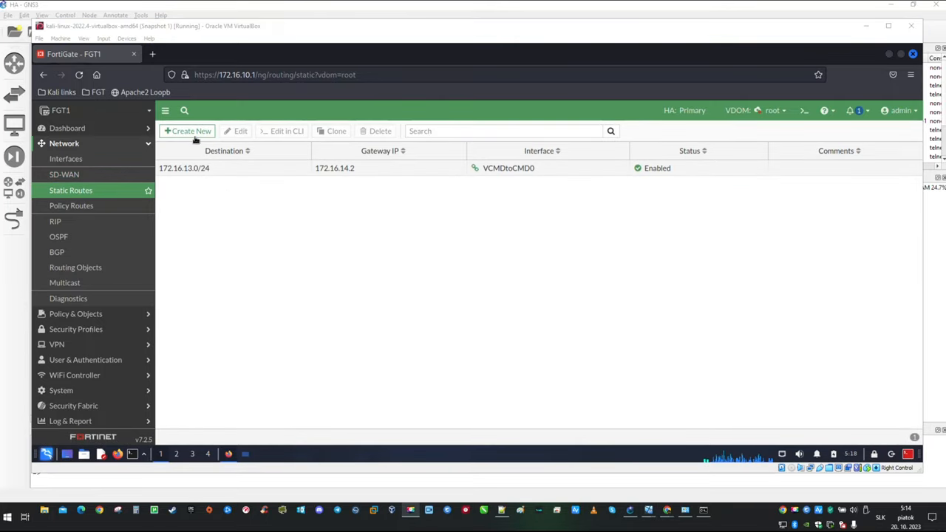
click(187, 130)
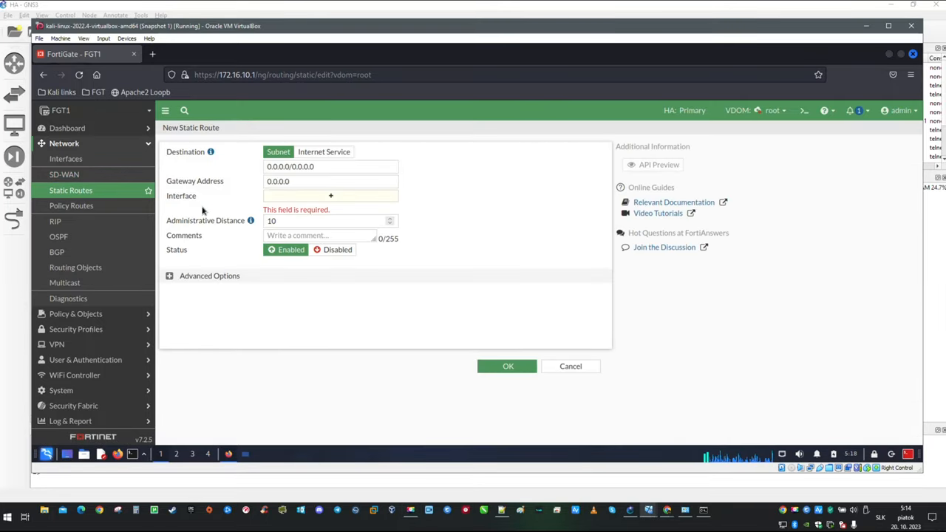
click(331, 196)
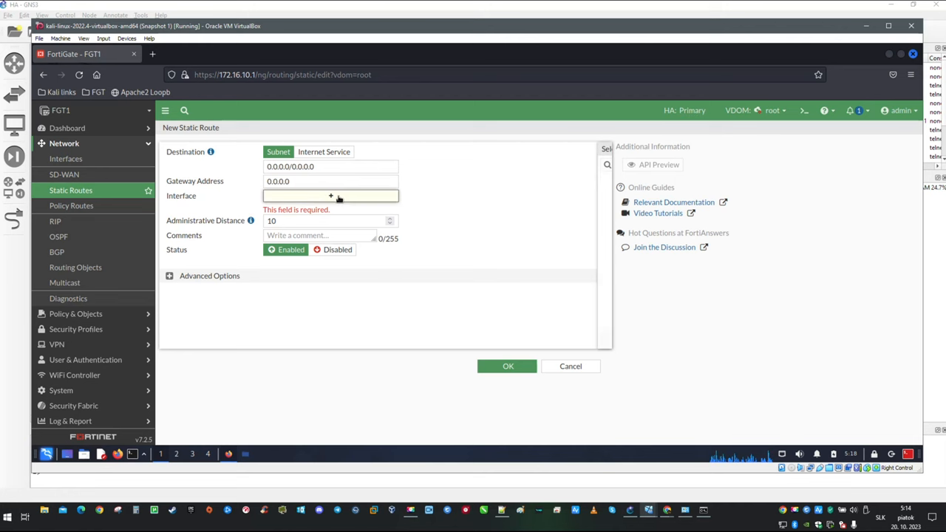
click(331, 195)
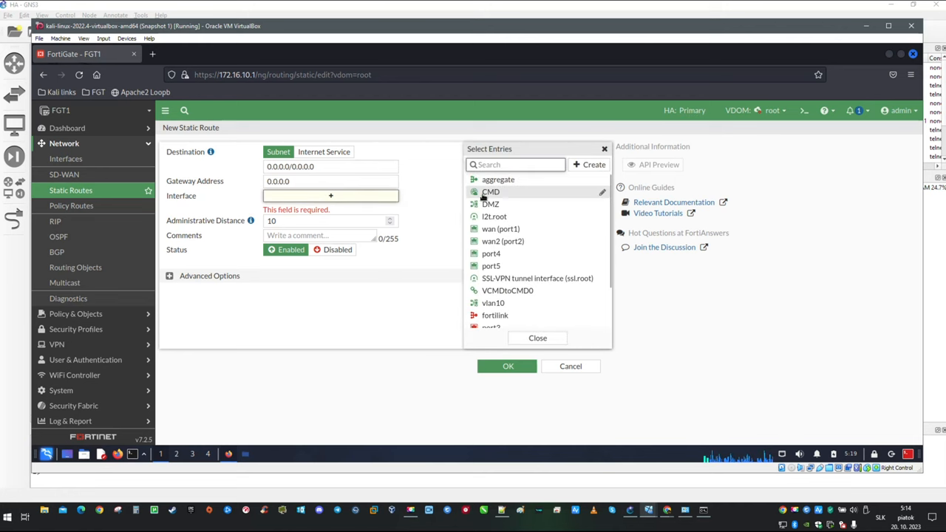
mouse_move(490, 193)
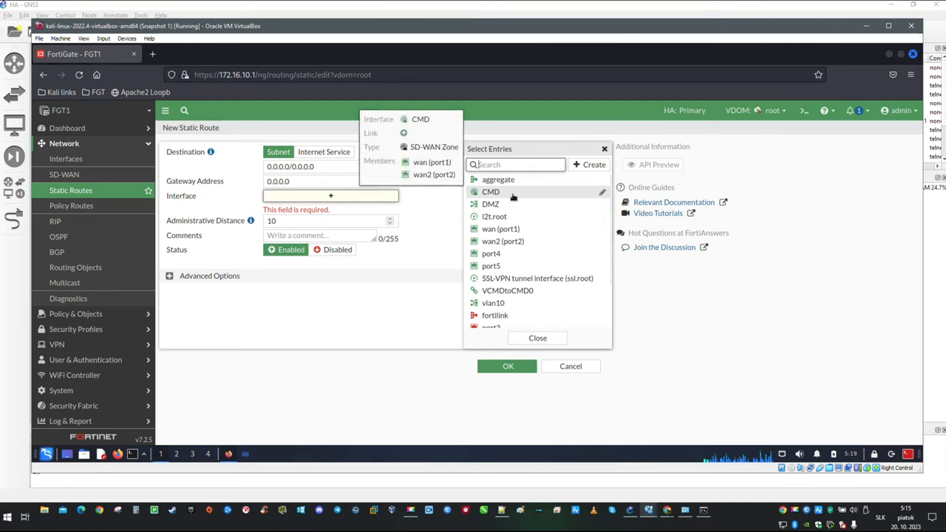
click(491, 193)
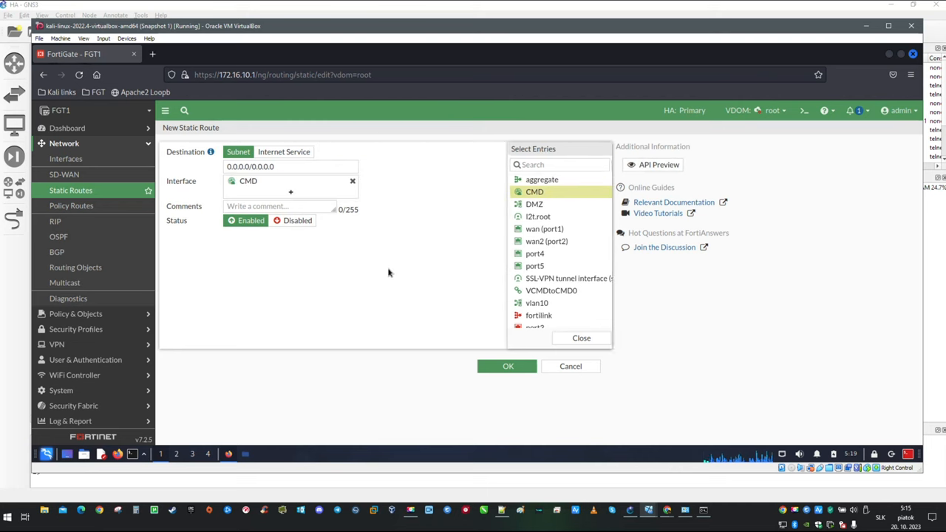
click(581, 337)
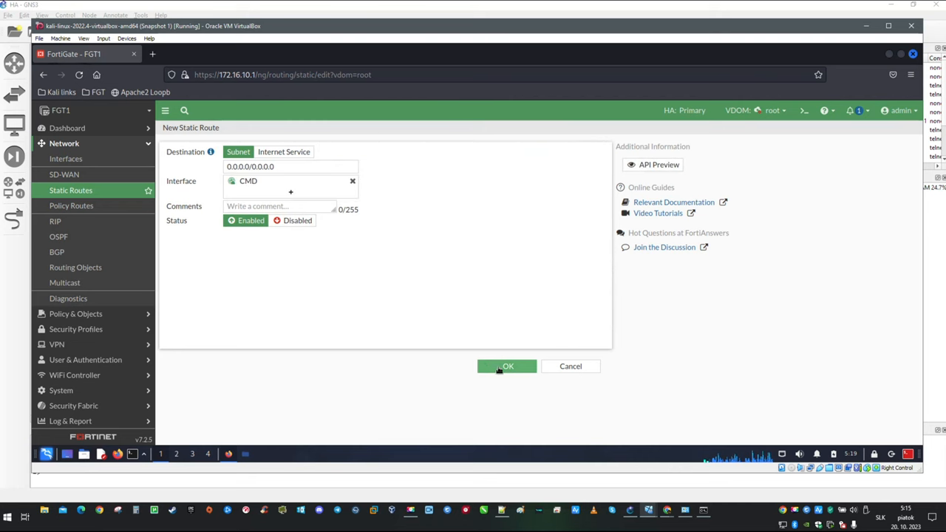
click(507, 367)
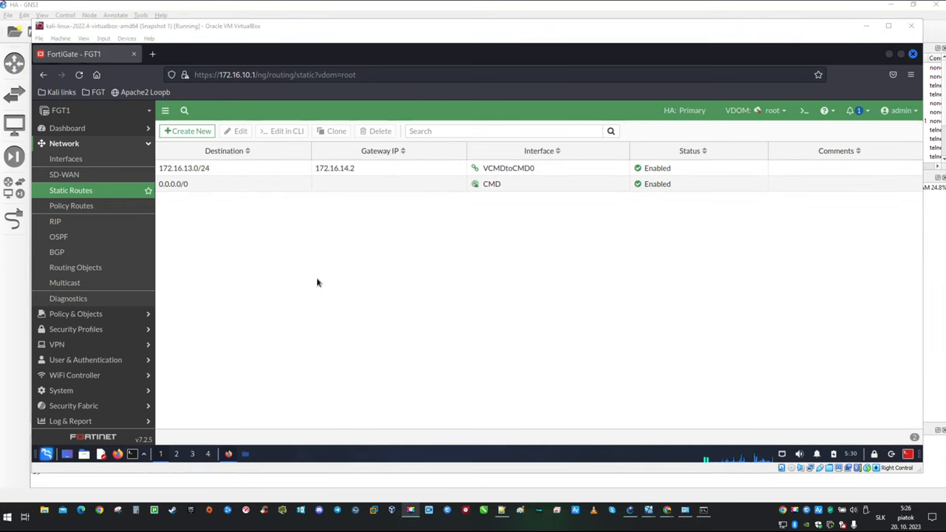
mouse_move(300, 284)
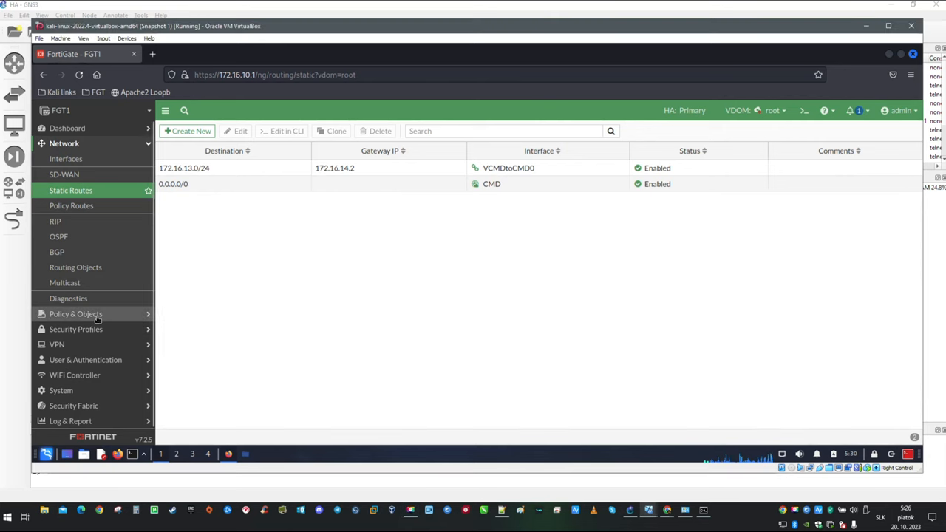
Start a new firewall policy named Internet from vlan10 going out through CMD
click(76, 314)
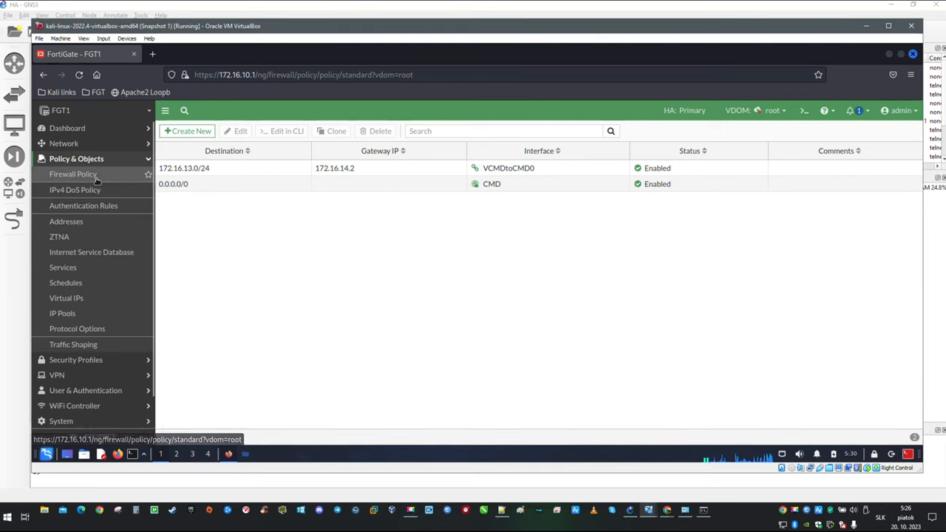
click(72, 175)
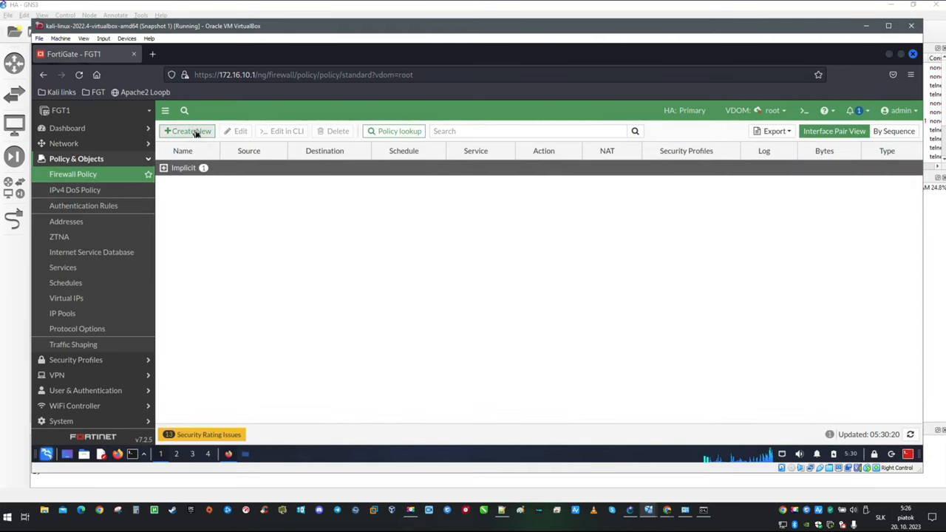
click(187, 130)
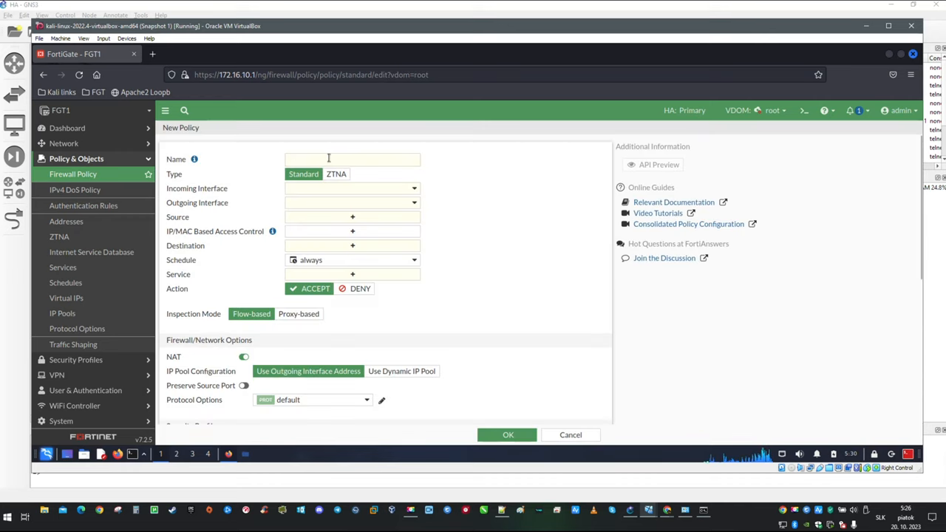
text(Internet)
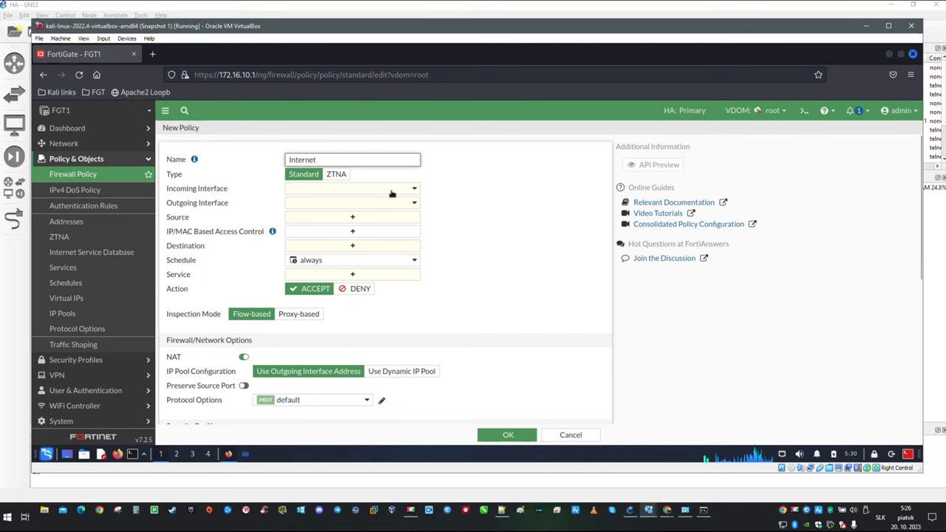
click(352, 188)
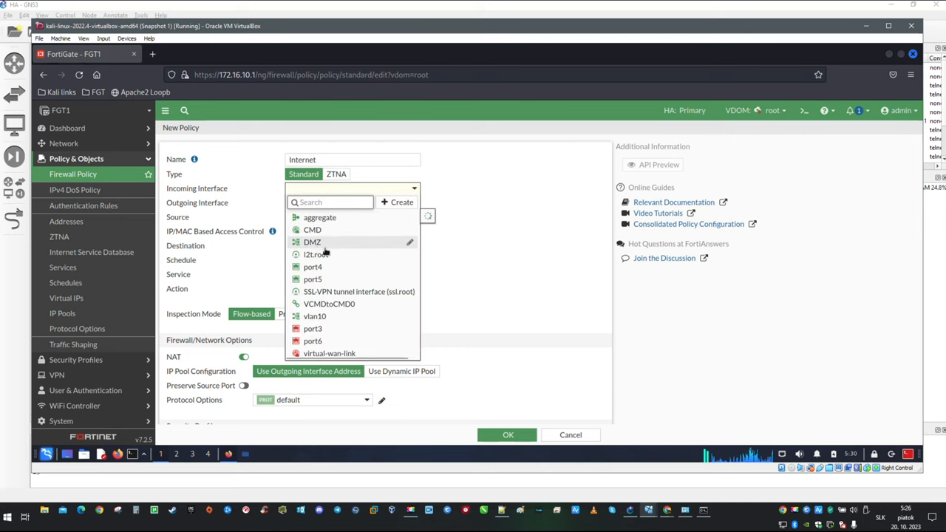
mouse_move(315, 316)
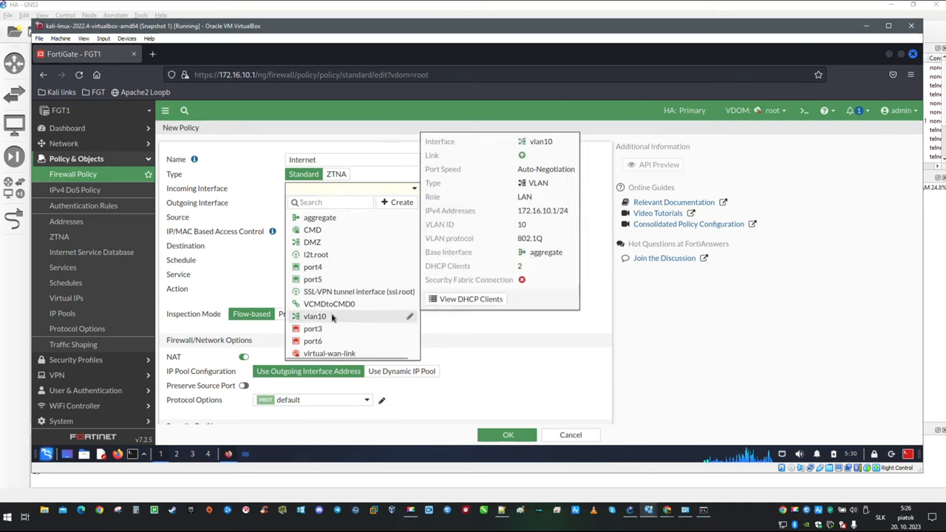
click(315, 316)
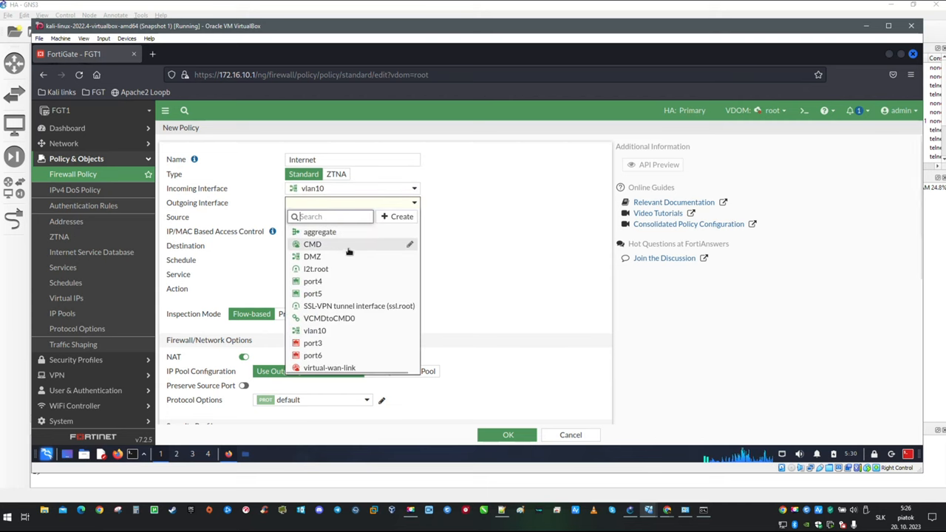
click(312, 244)
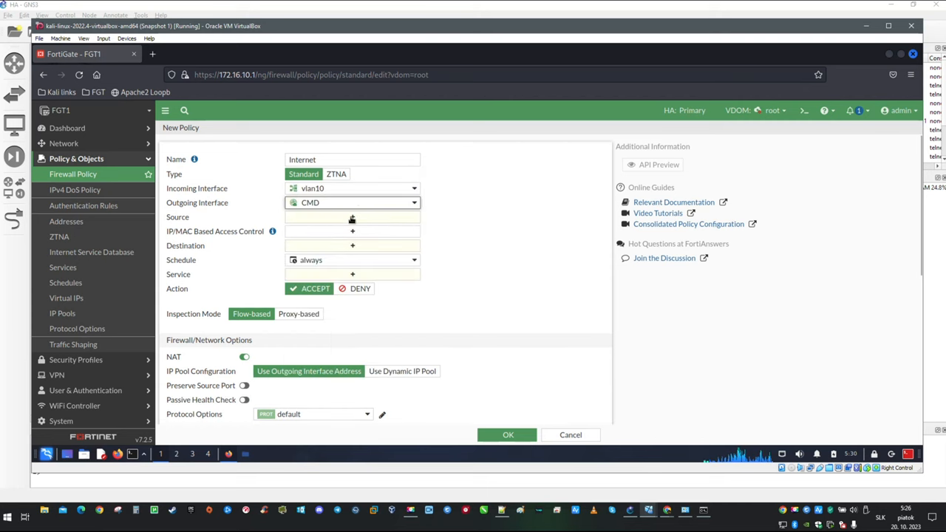
Set source and destination to all with service ALL and save the Internet policy
click(351, 216)
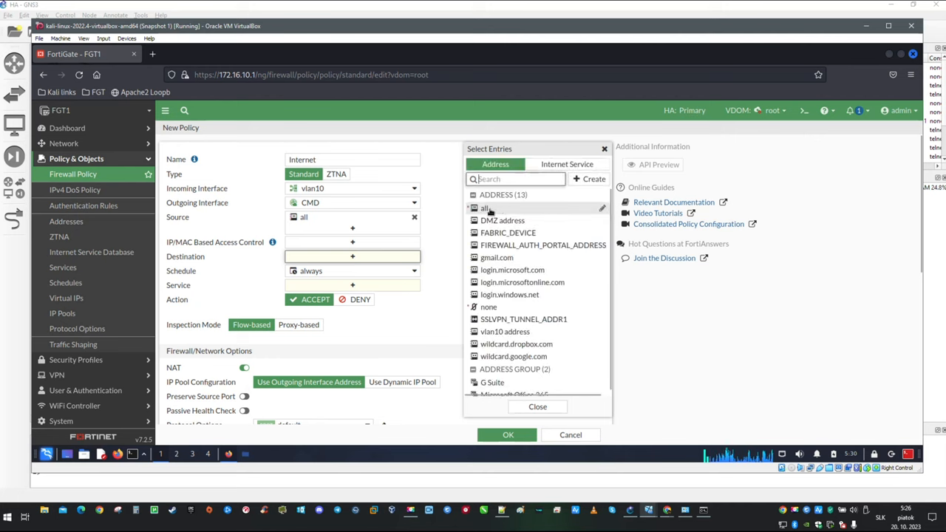
click(485, 207)
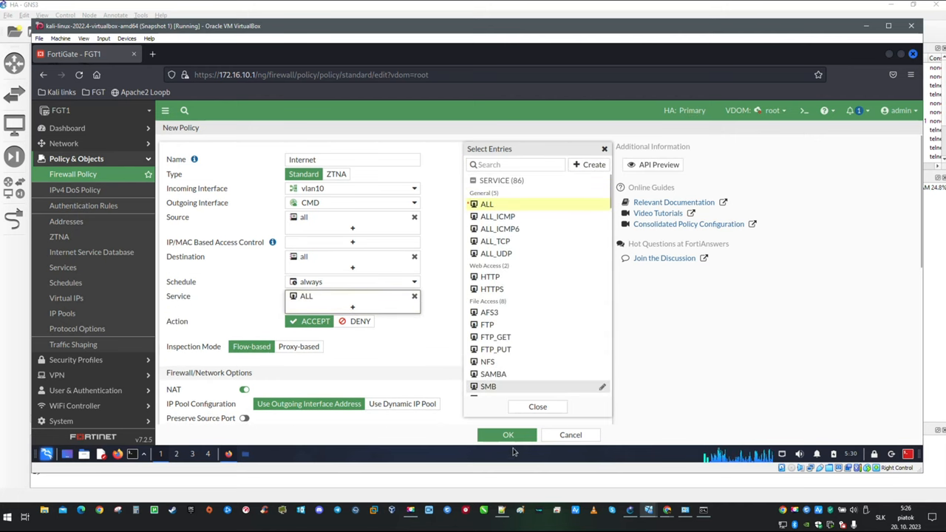
click(509, 434)
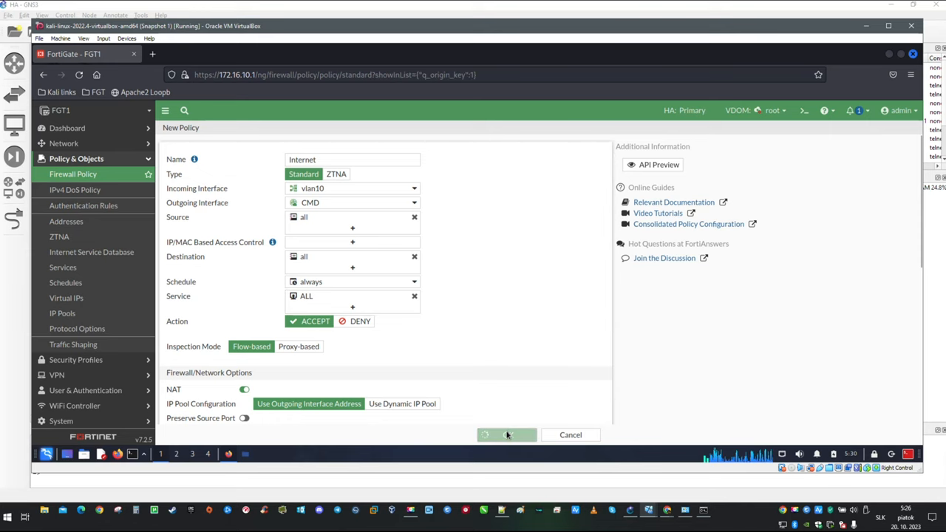
click(506, 435)
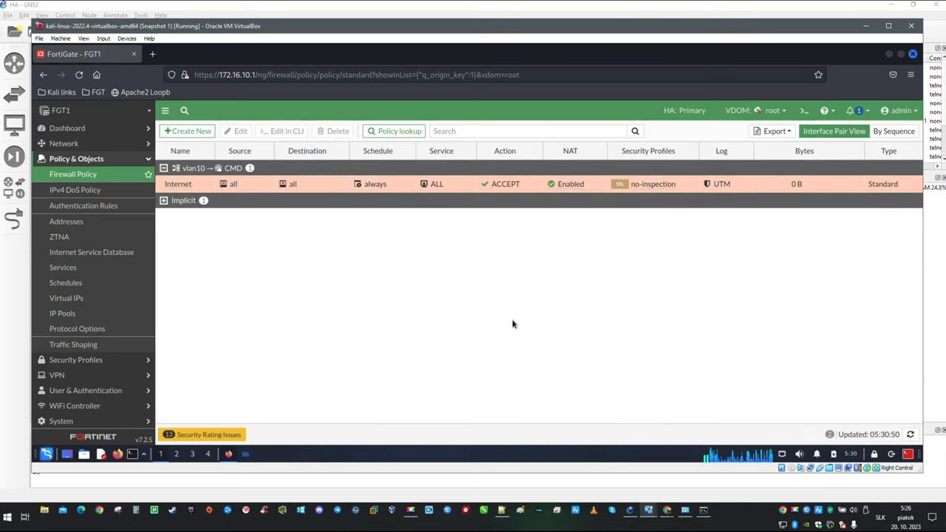
mouse_move(361, 315)
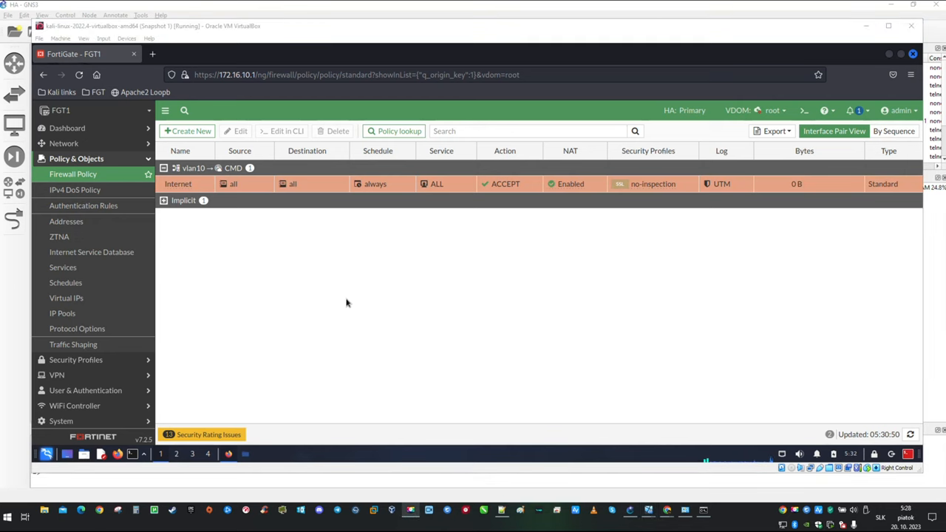
mouse_move(322, 289)
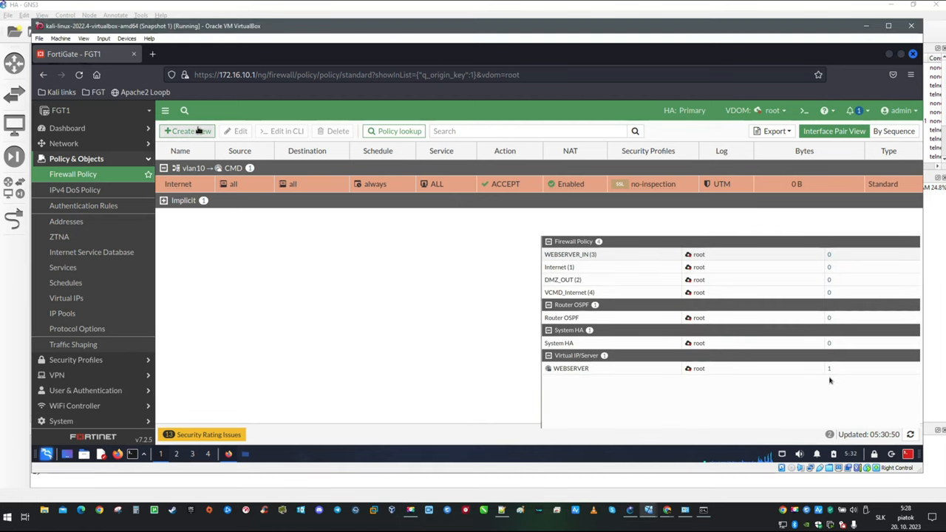
Start a new policy named DMZ_OUT with incoming DMZ and outgoing CMD
click(186, 130)
text(DM)
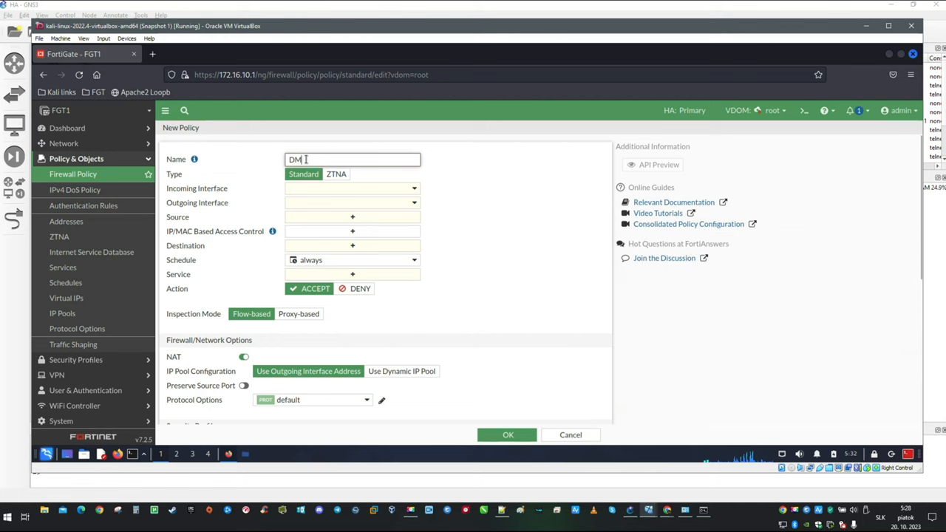
text(Z)
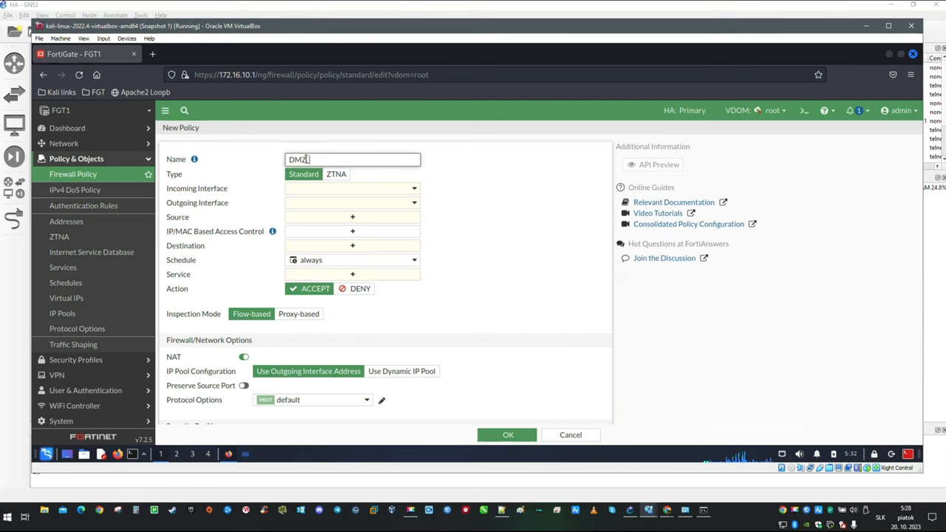
text(_OUT)
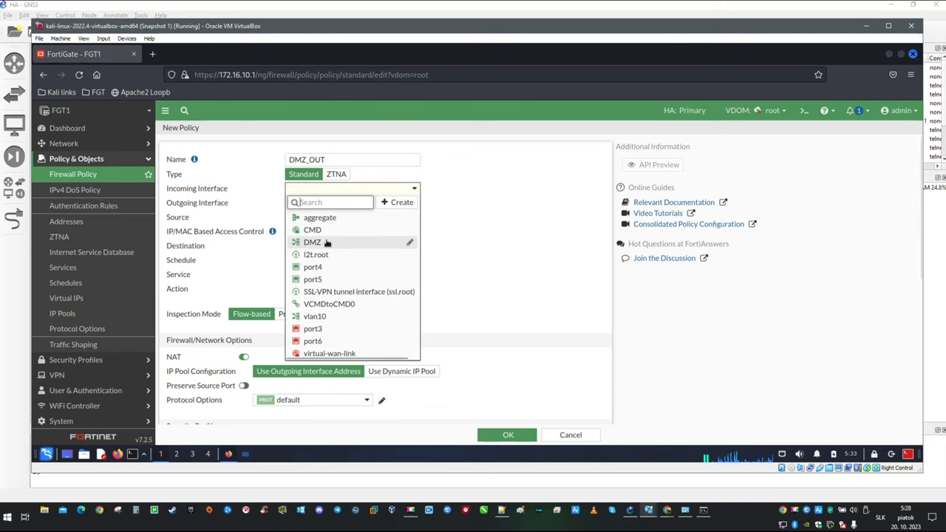
click(312, 243)
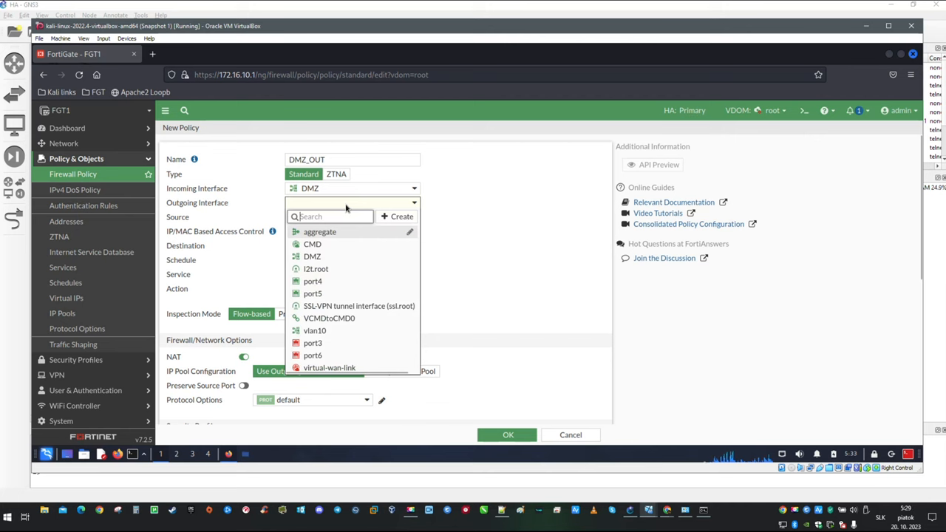
click(312, 244)
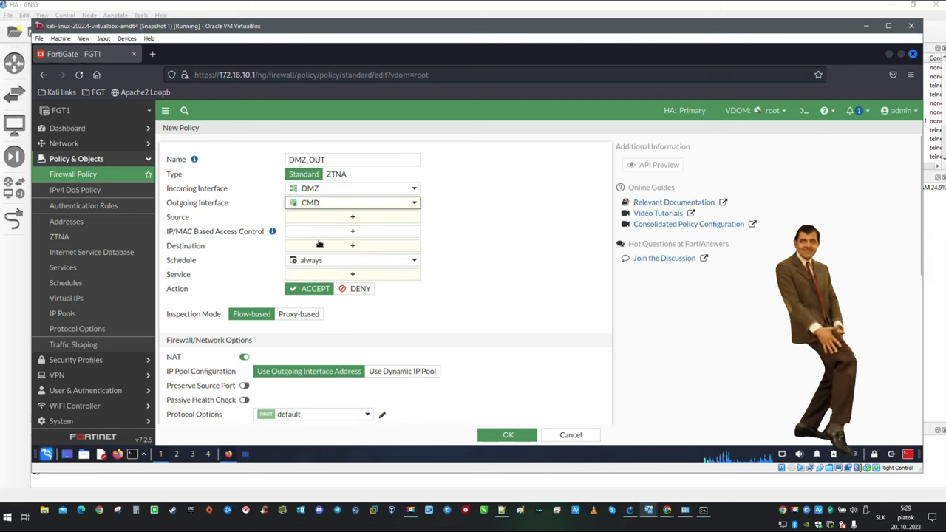
Set source and destination to all, service ALL, and save the DMZ_OUT policy
click(352, 216)
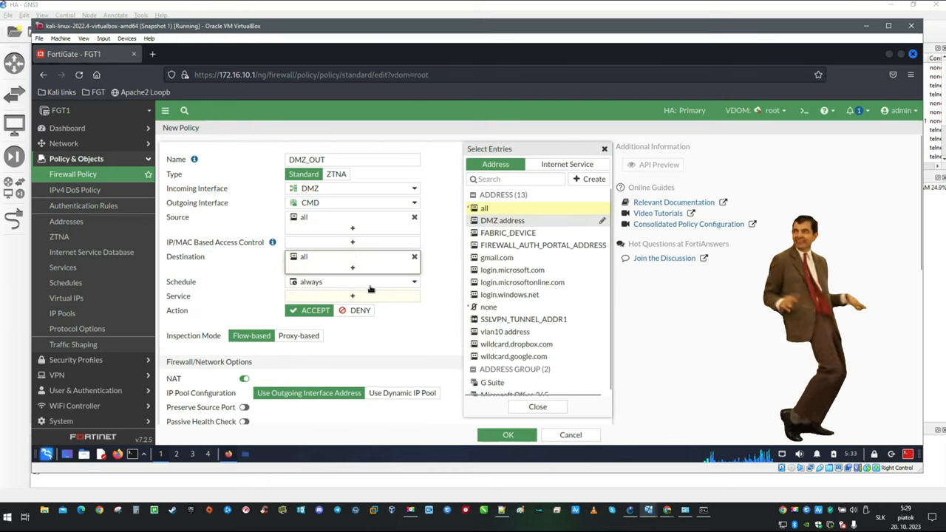
click(352, 295)
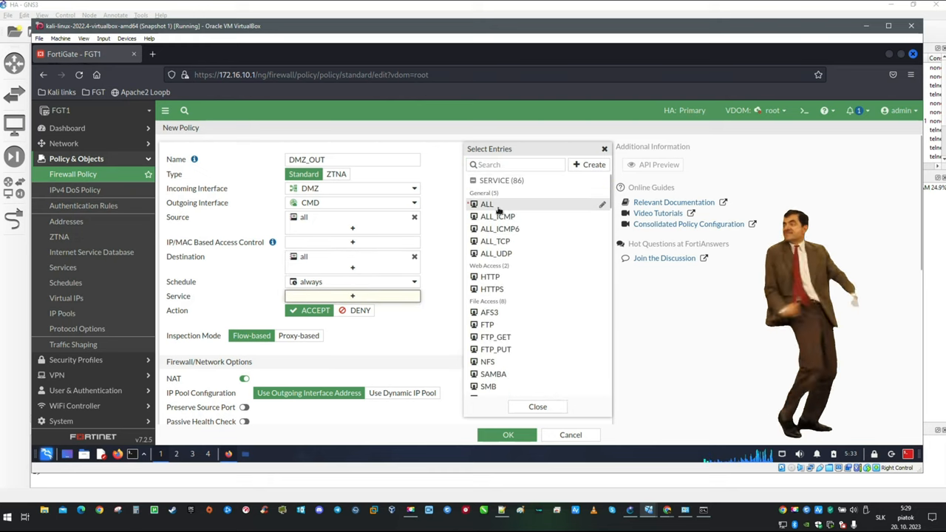
click(487, 204)
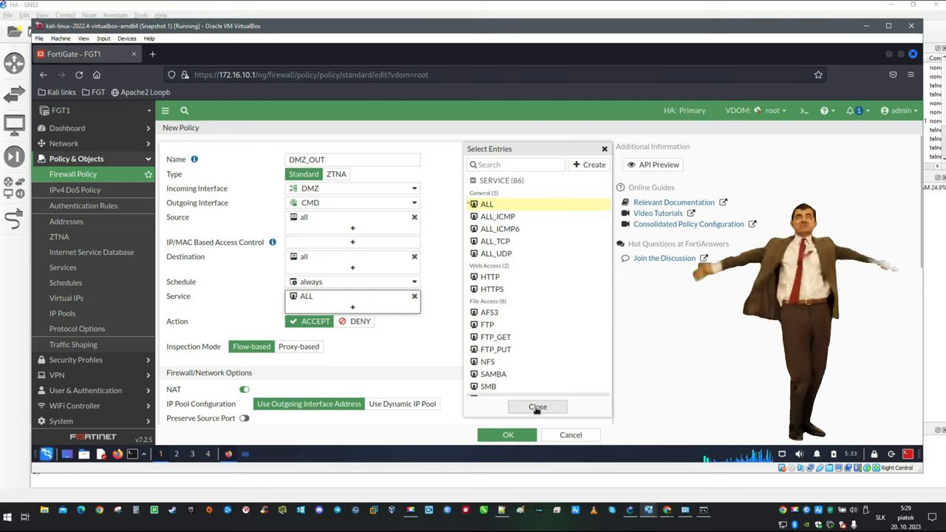
click(539, 407)
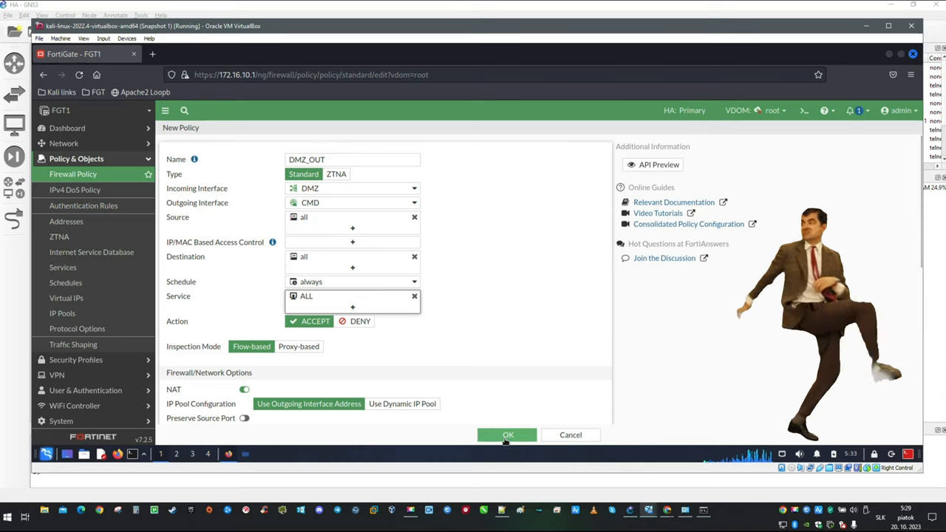
click(508, 435)
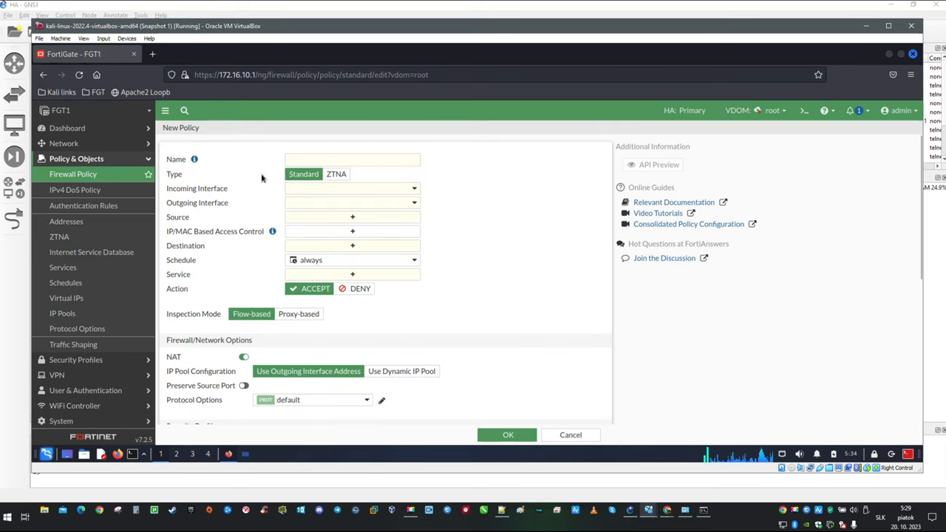
Name the policy VCMD_Internet with incoming VCMDtoCMD0 and outgoing CMD
click(352, 160)
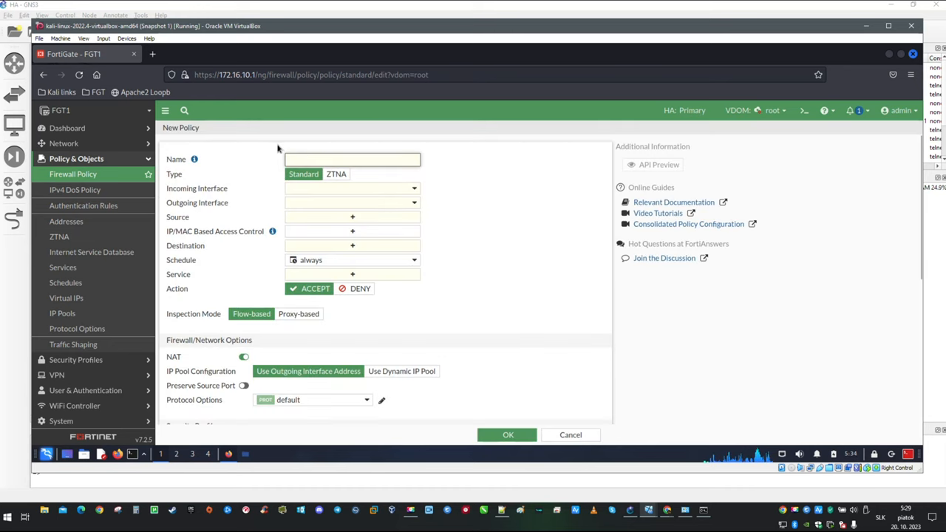
text(VCMD)
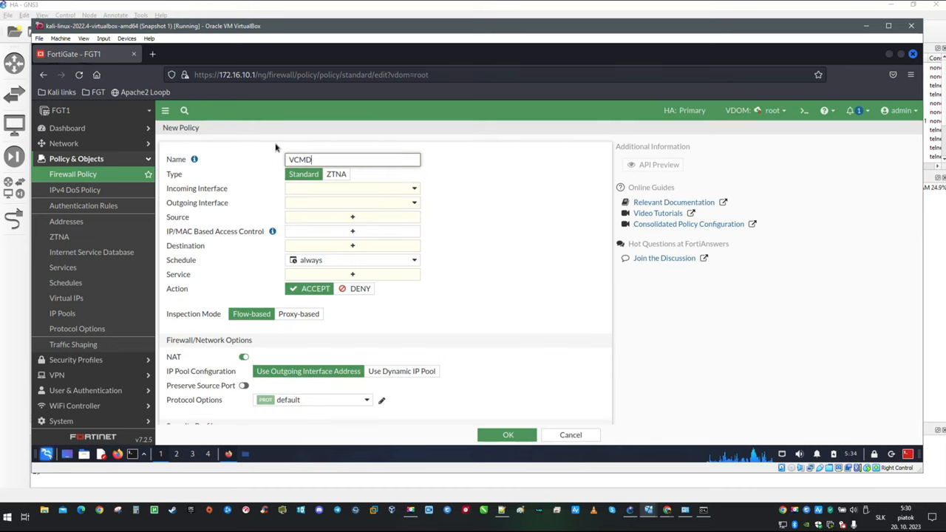
text(_In)
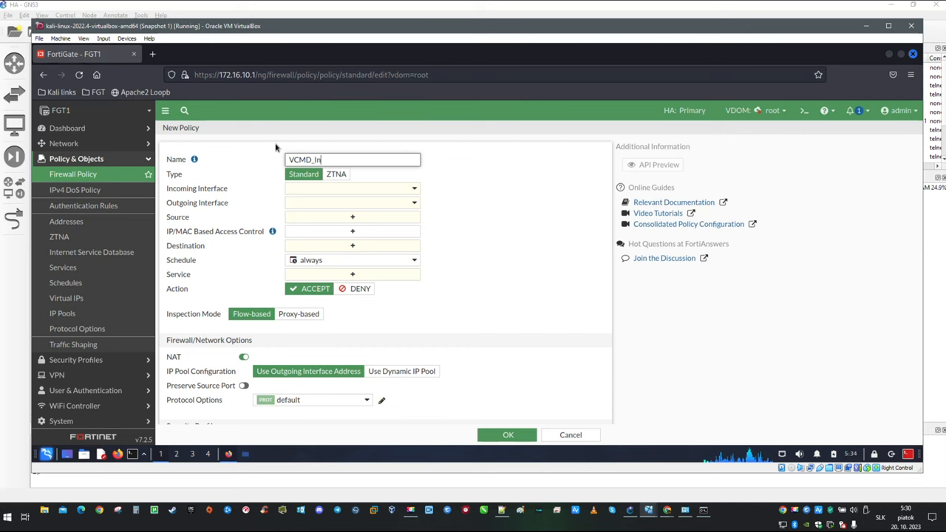
text(ternet)
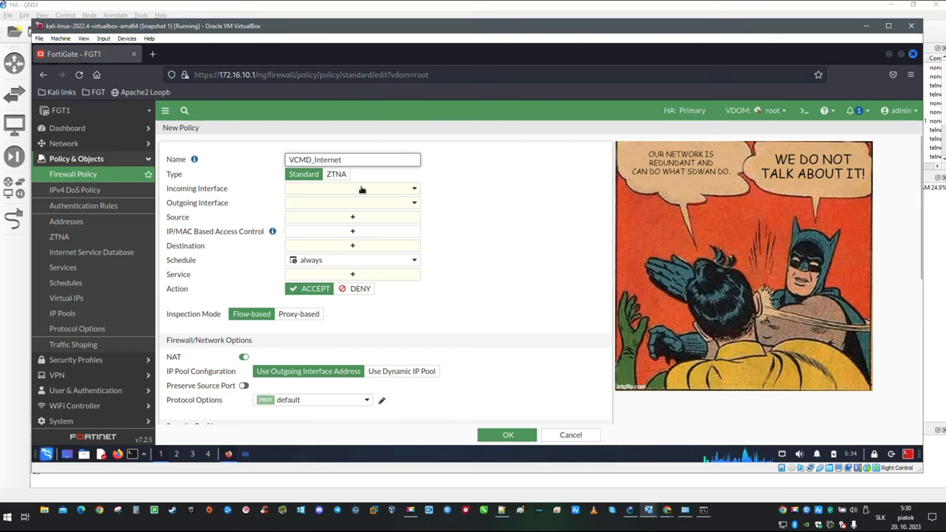
click(352, 188)
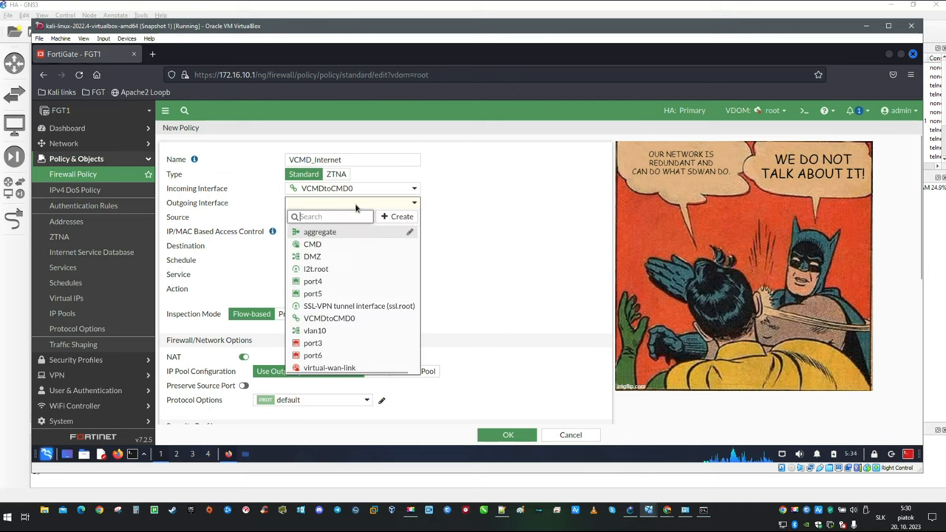
click(312, 244)
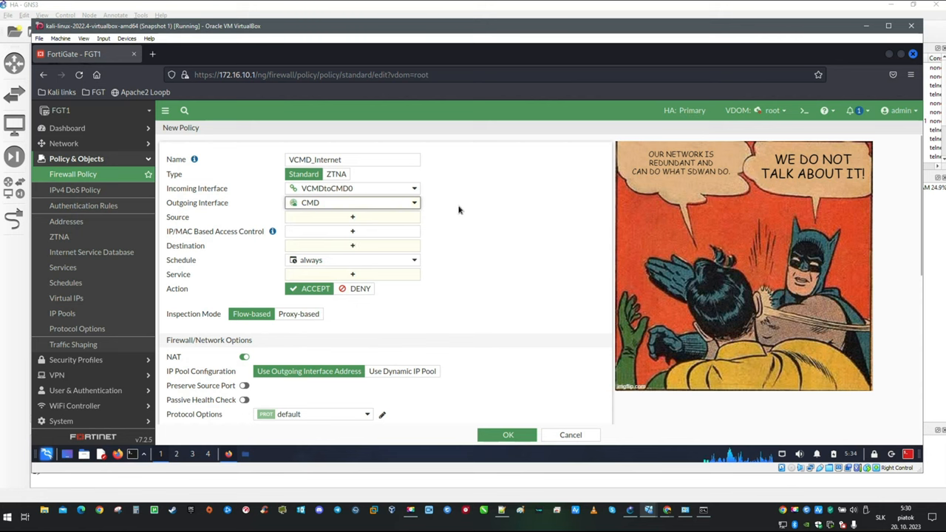
Set source and destination to all and save the VCMD_Internet policy
click(352, 216)
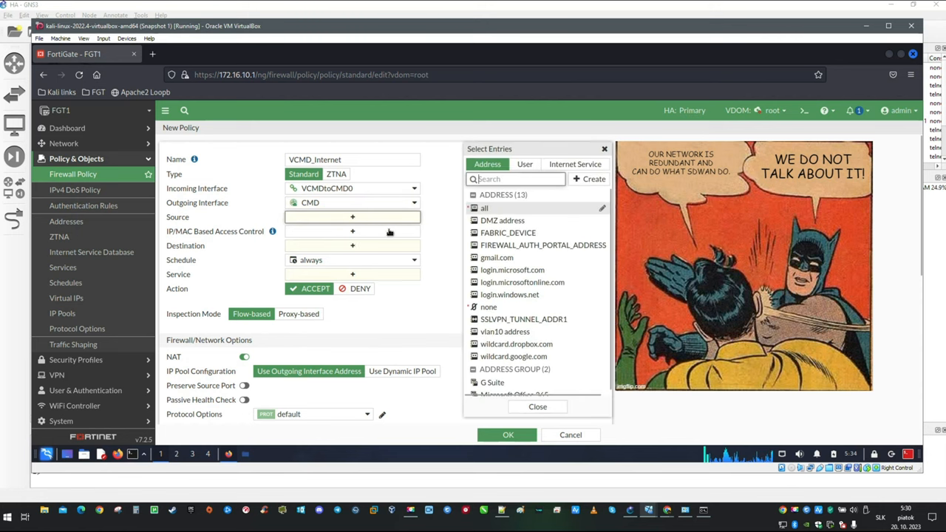
click(485, 207)
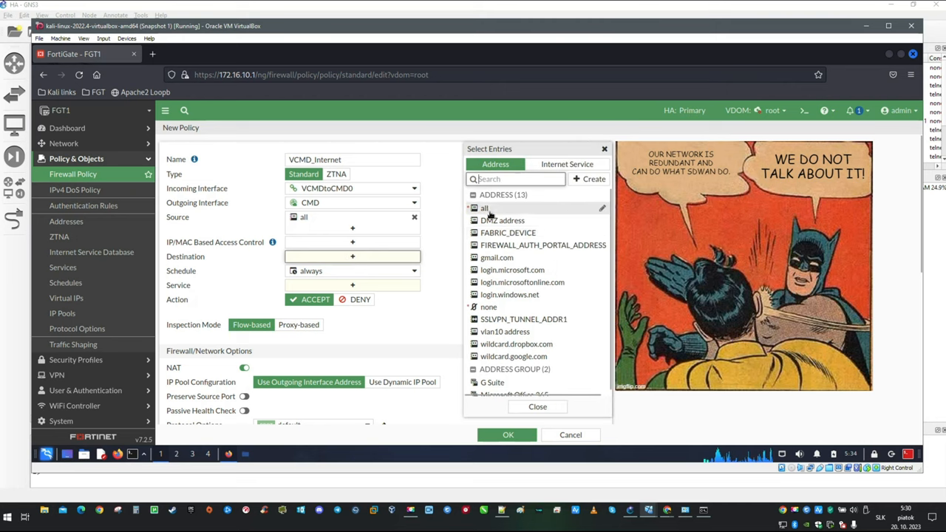
click(485, 207)
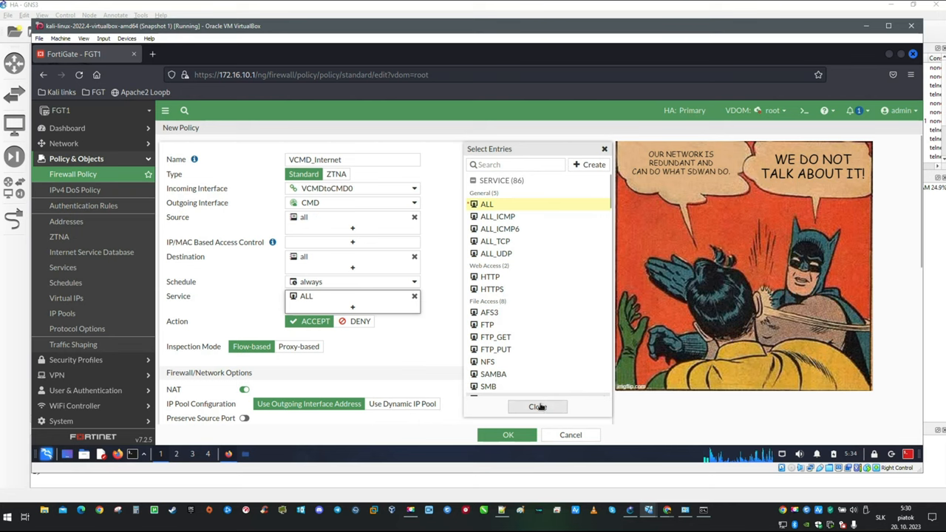
click(538, 407)
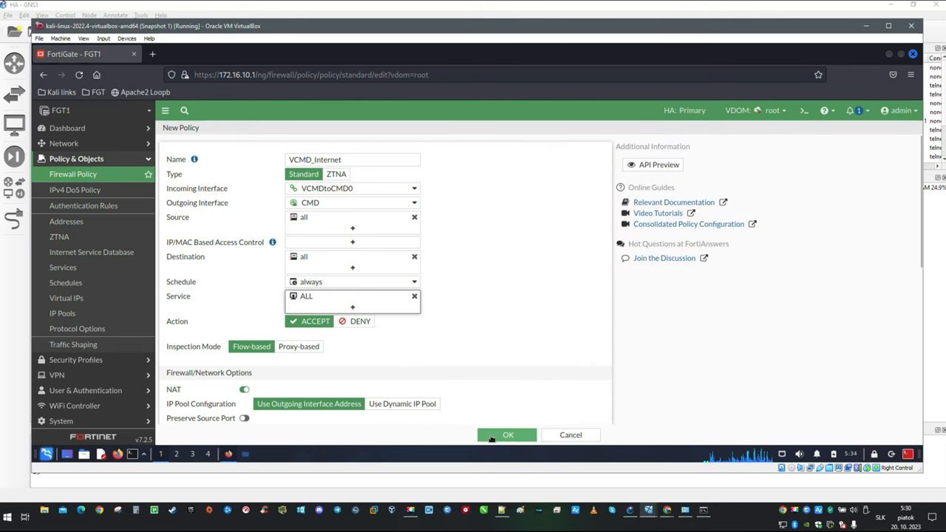
click(507, 435)
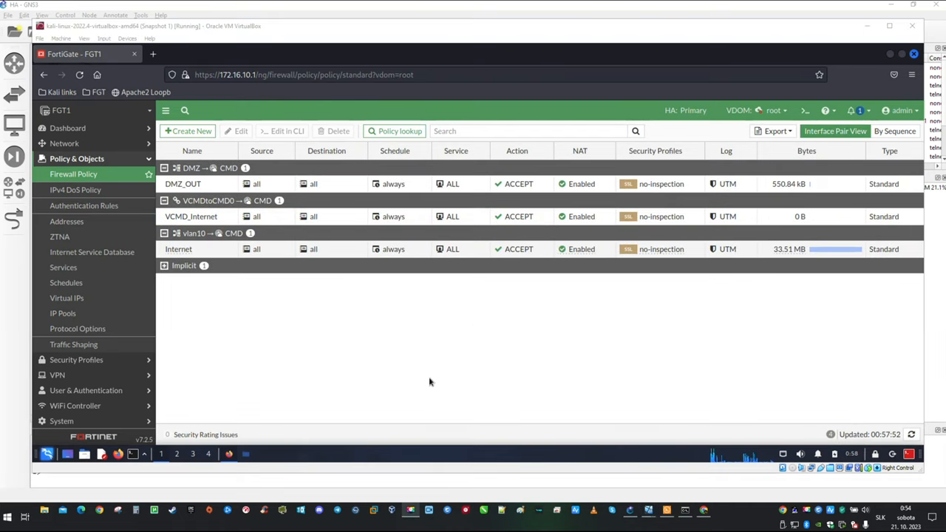
mouse_move(456, 376)
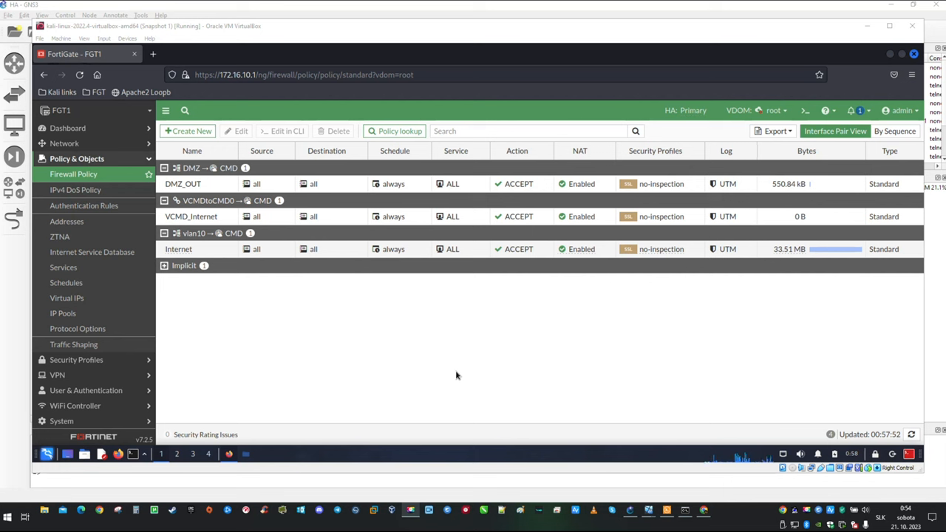
mouse_move(460, 376)
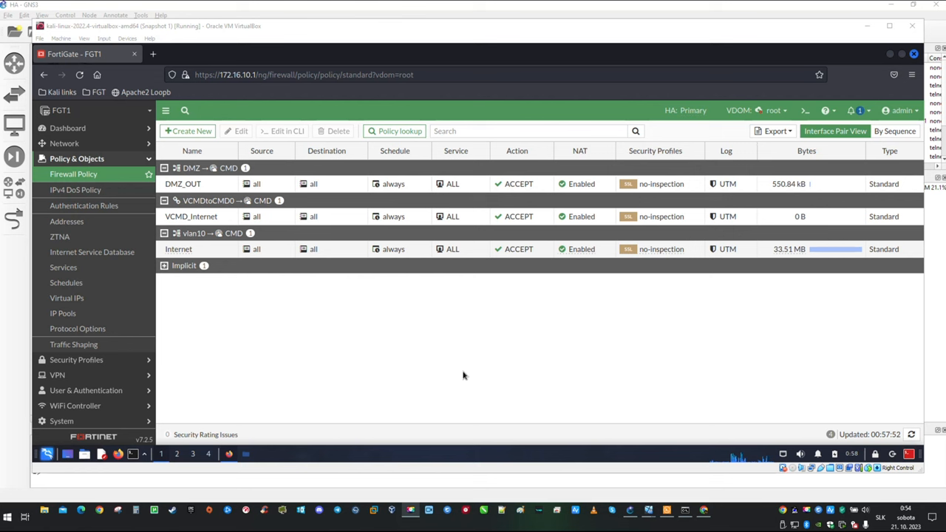
mouse_move(482, 376)
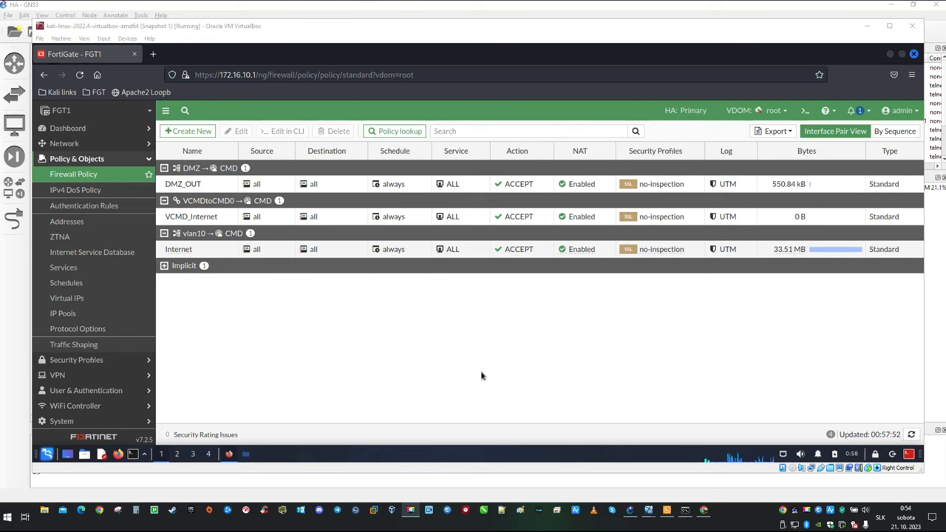
mouse_move(455, 331)
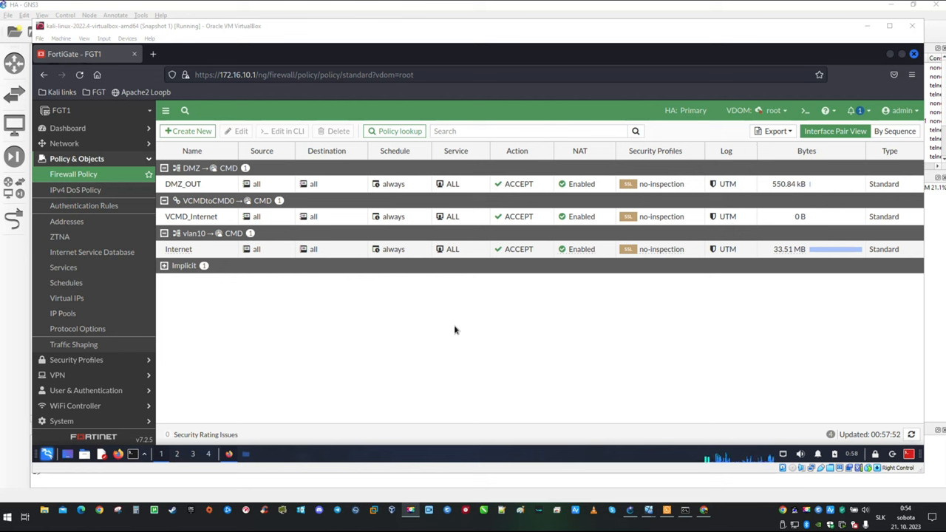
mouse_move(163, 310)
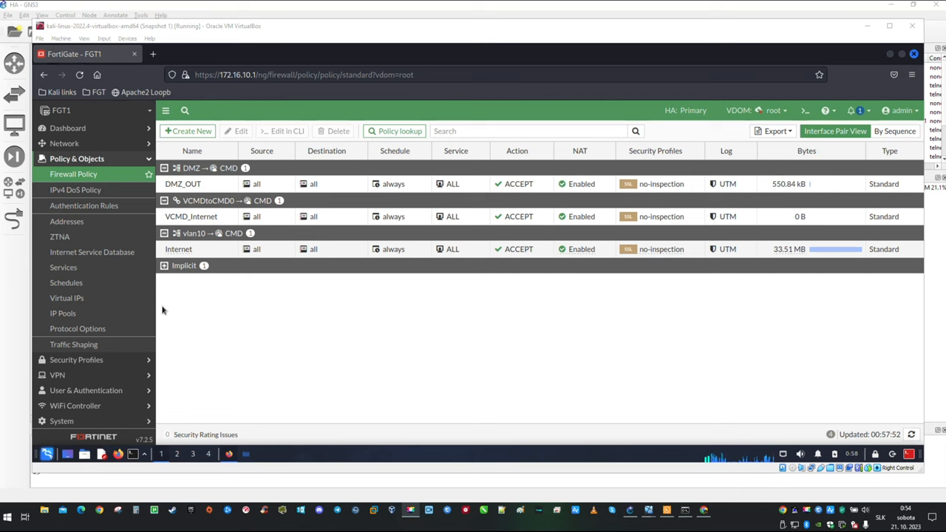
Show the Virtual IPs page under Policy & Objects, currently empty
click(67, 298)
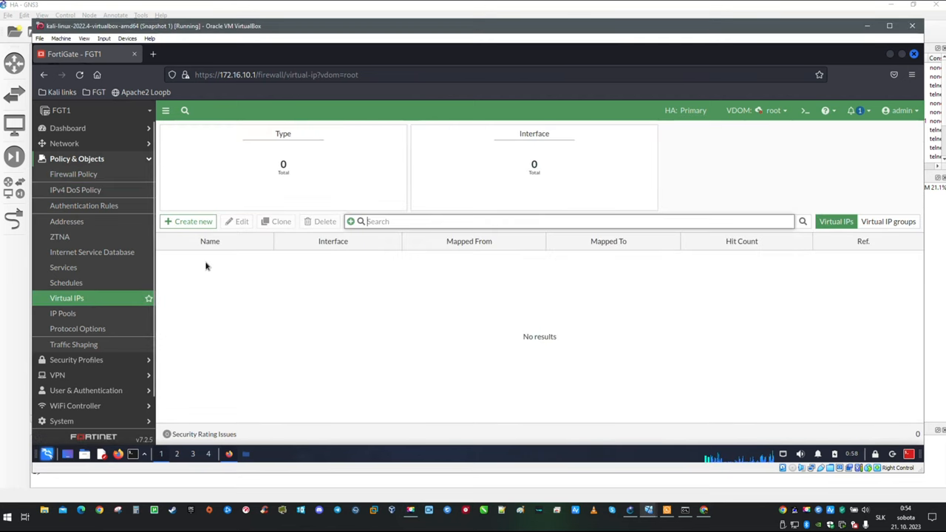
Start a new virtual IP named WEBSERVER with external address 10.100.10.3
click(190, 221)
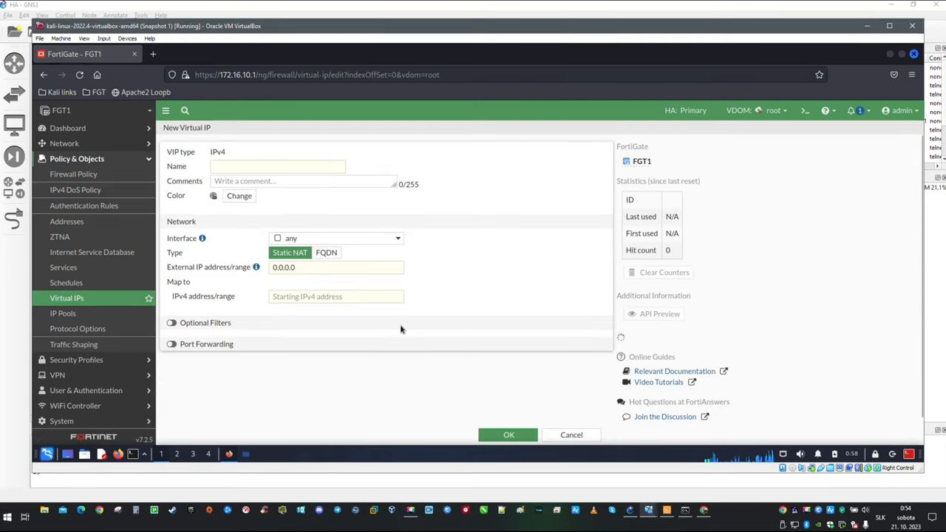
text(W)
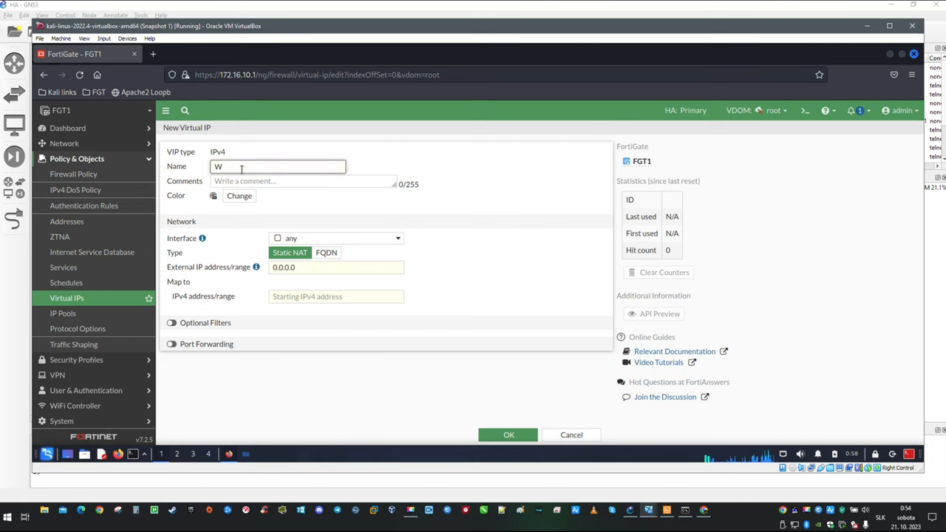
text(EB)
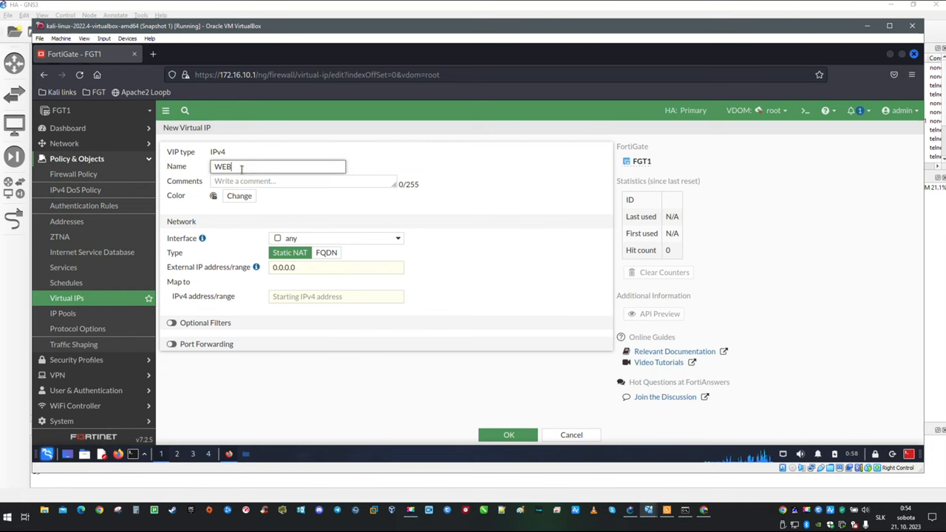
text(SERVER)
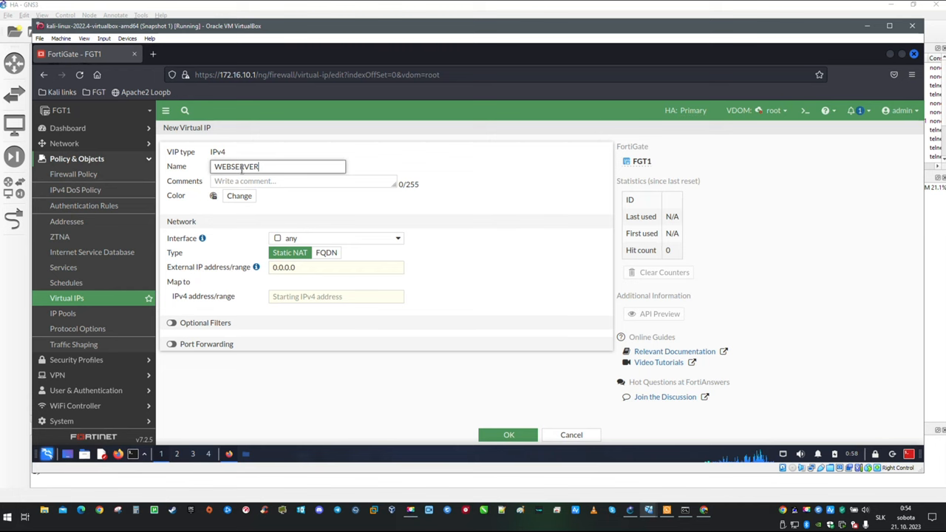
click(337, 266)
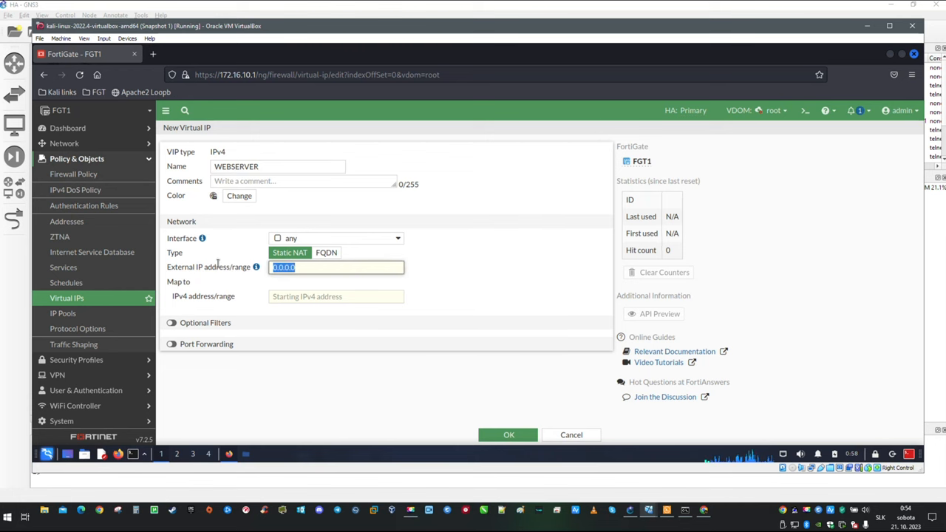
text(10)
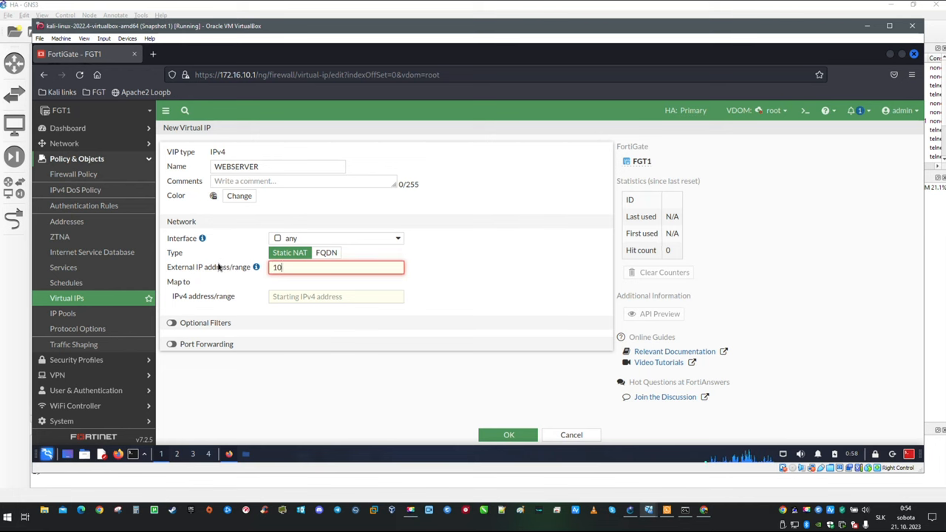
text(.)
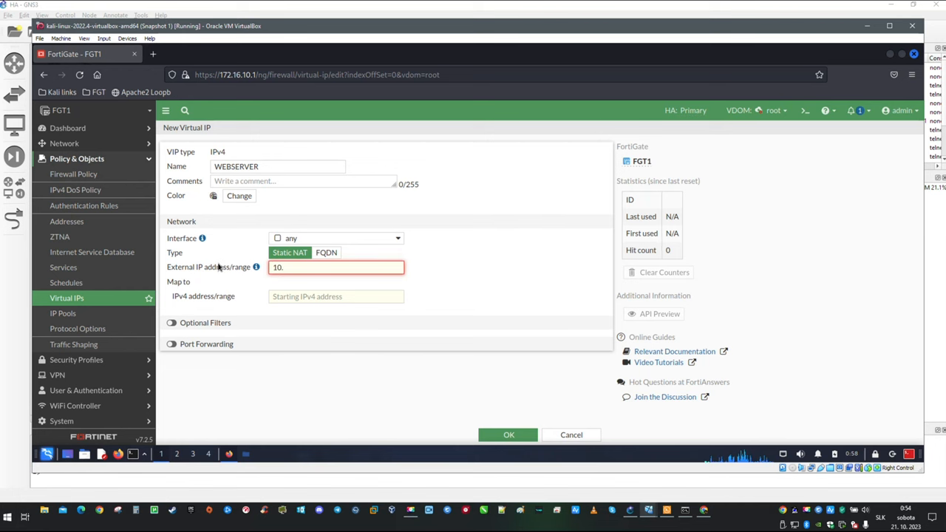
text(100.10.)
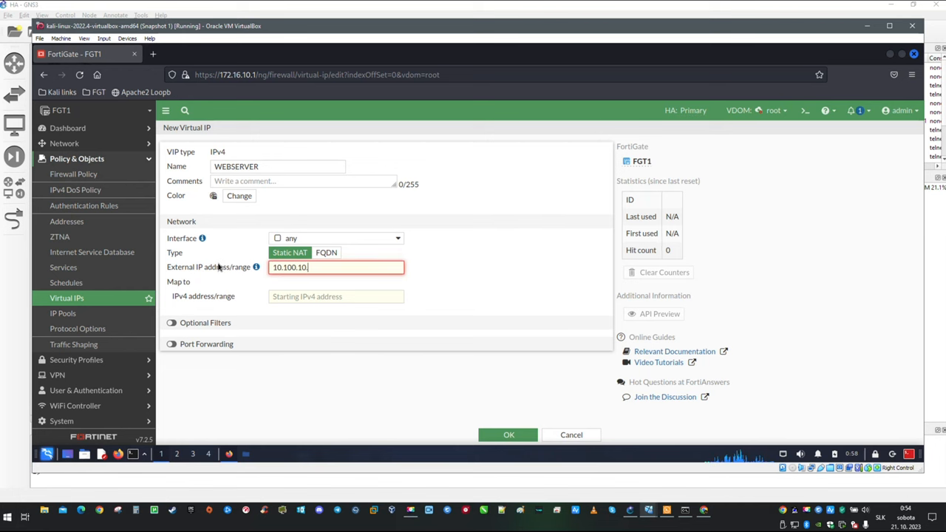
Map it to 172.16.12.51 with port forwarding 8080 to 80 and save the virtual IP
click(337, 295)
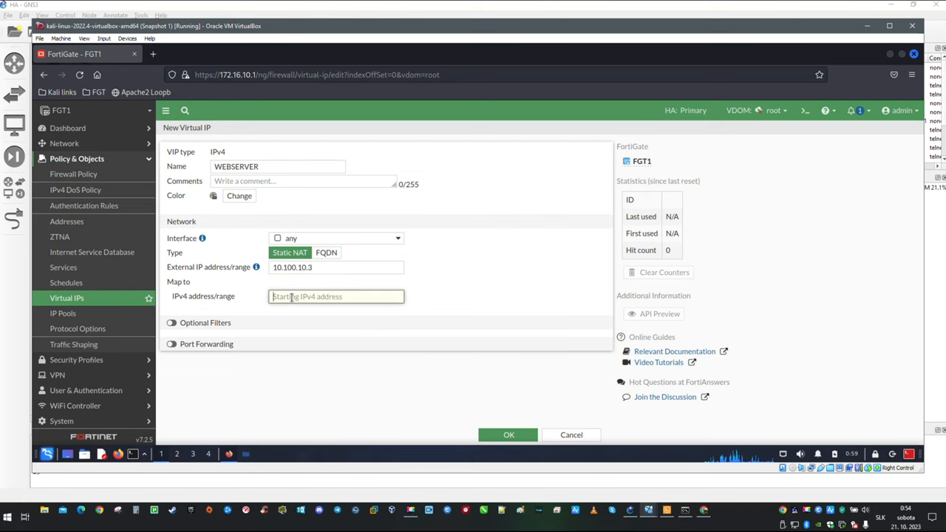
text(172.)
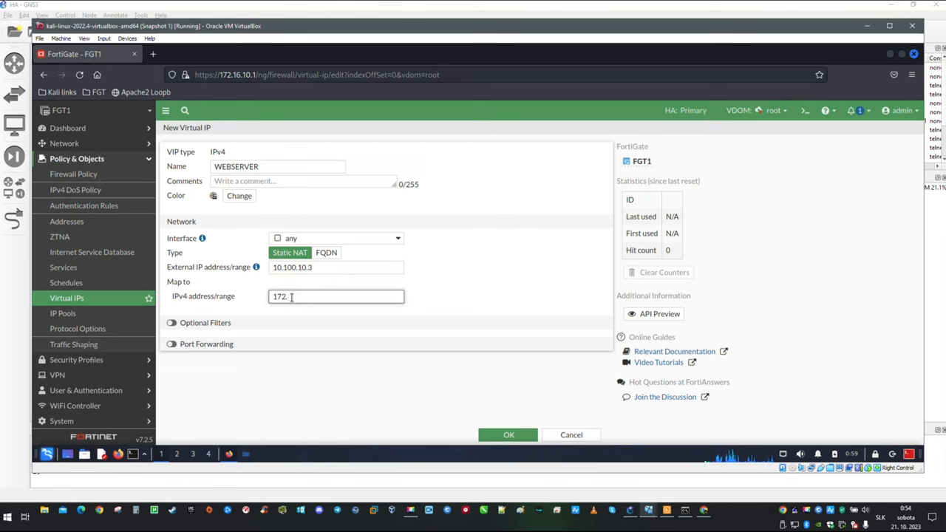
text(16.)
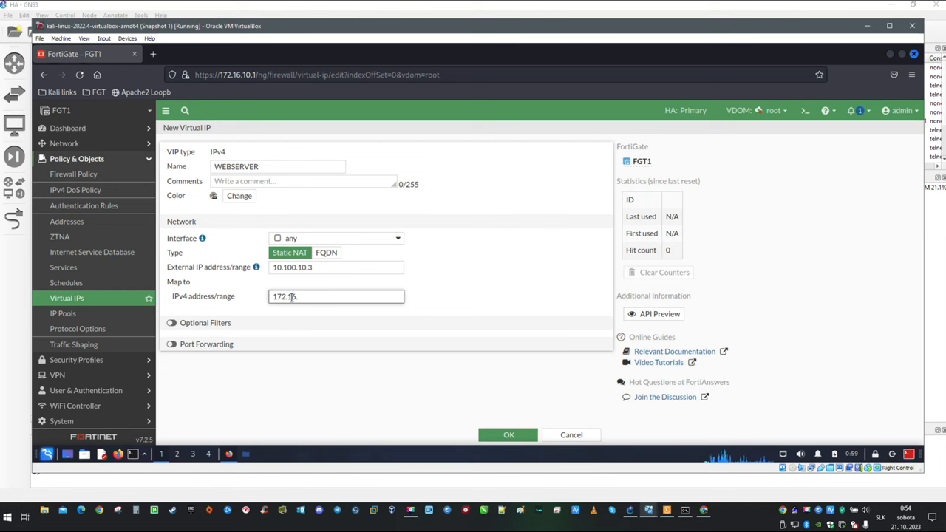
text(12.)
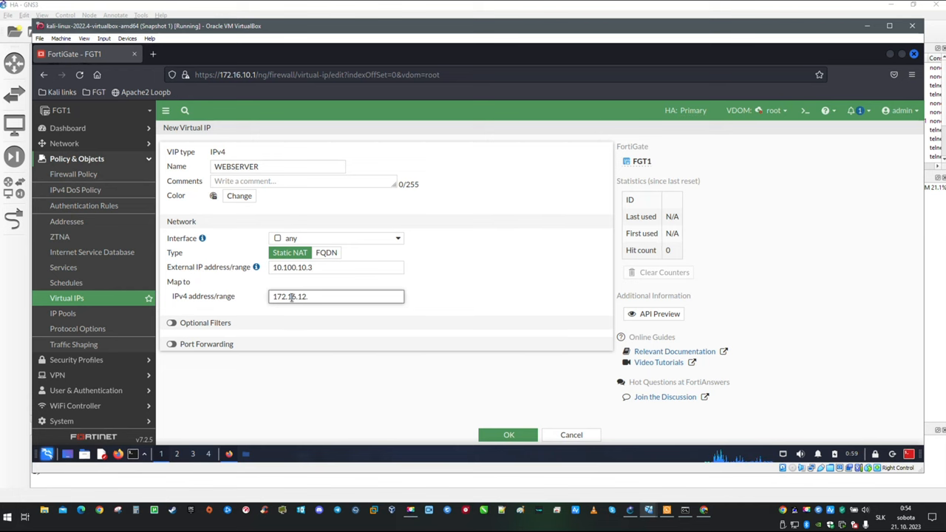
text(51)
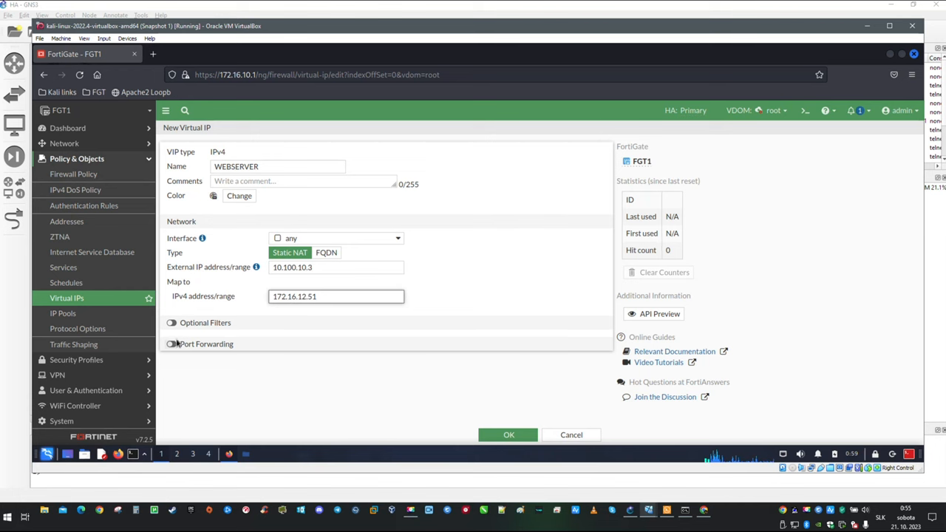
click(171, 343)
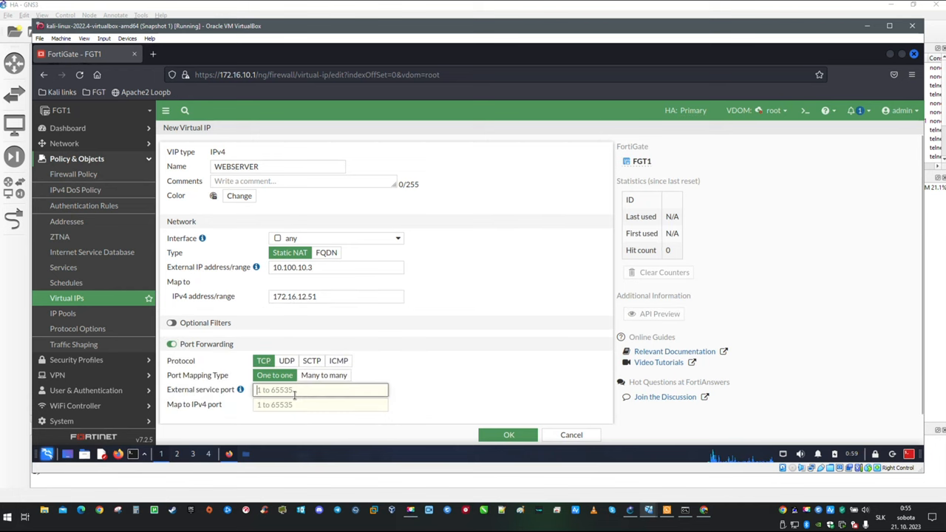
text(8080)
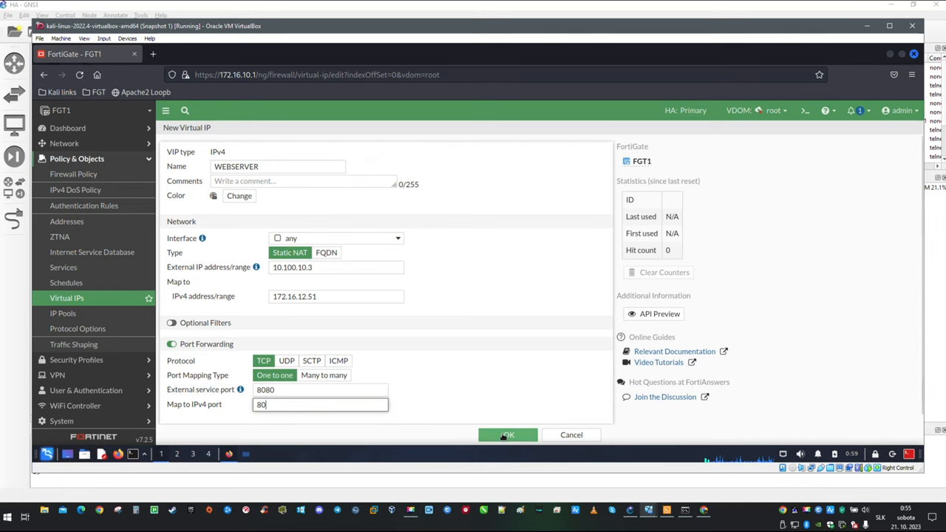
click(509, 435)
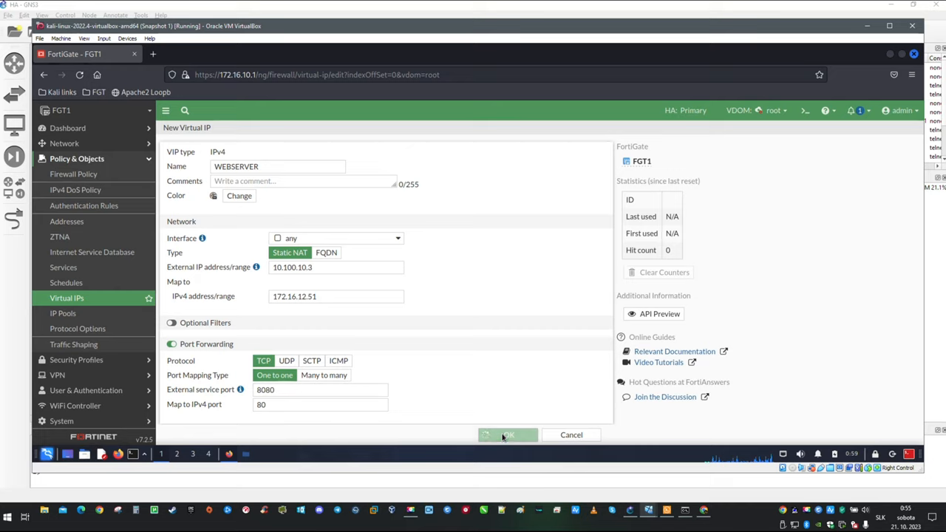
click(509, 435)
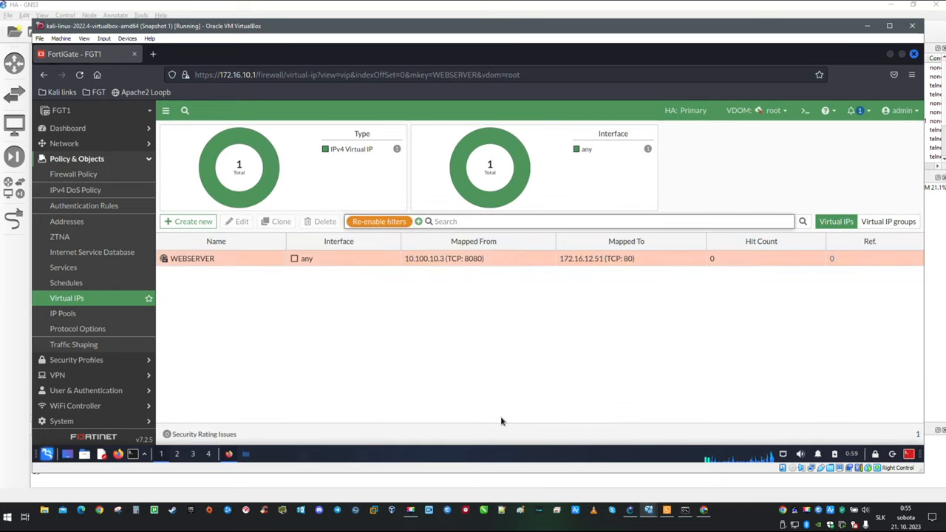
mouse_move(77, 190)
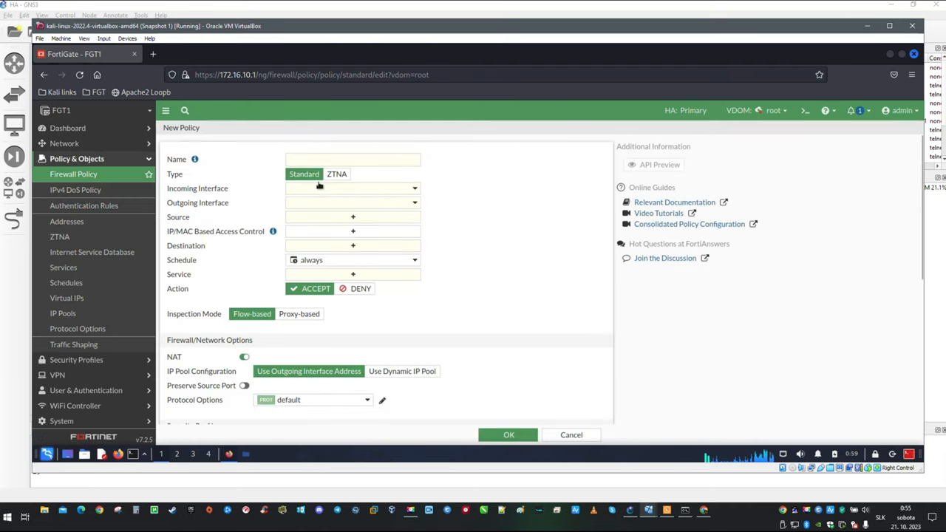
Name the new policy WEBSERVER with incoming CMD and outgoing DMZ
text(WEBSE)
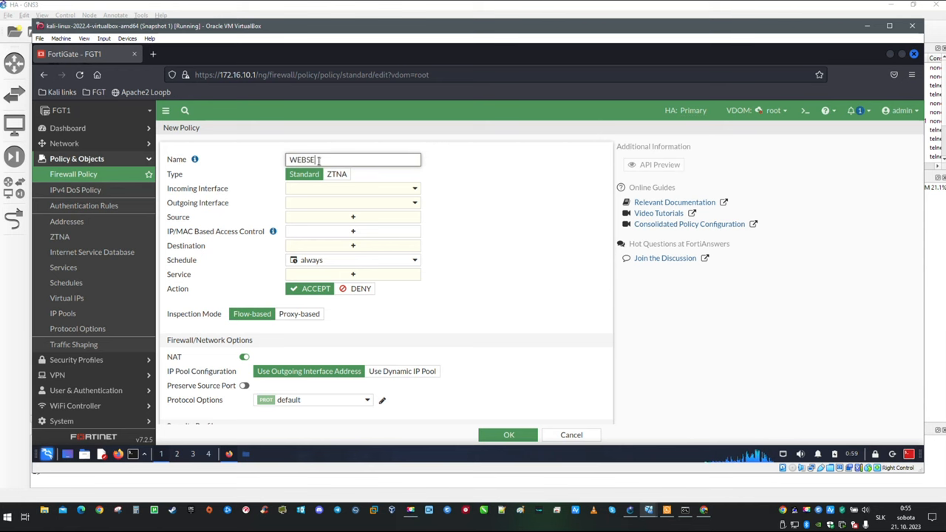
text(RVER)
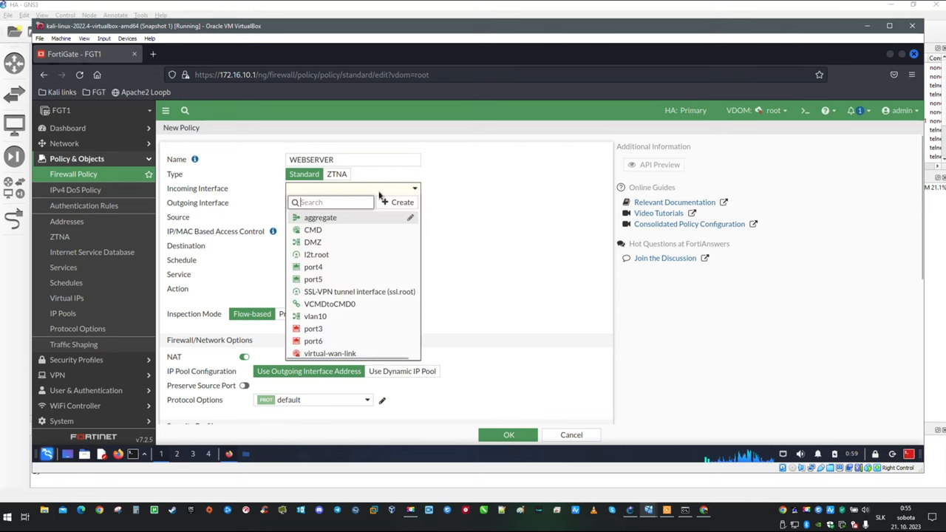
mouse_move(313, 231)
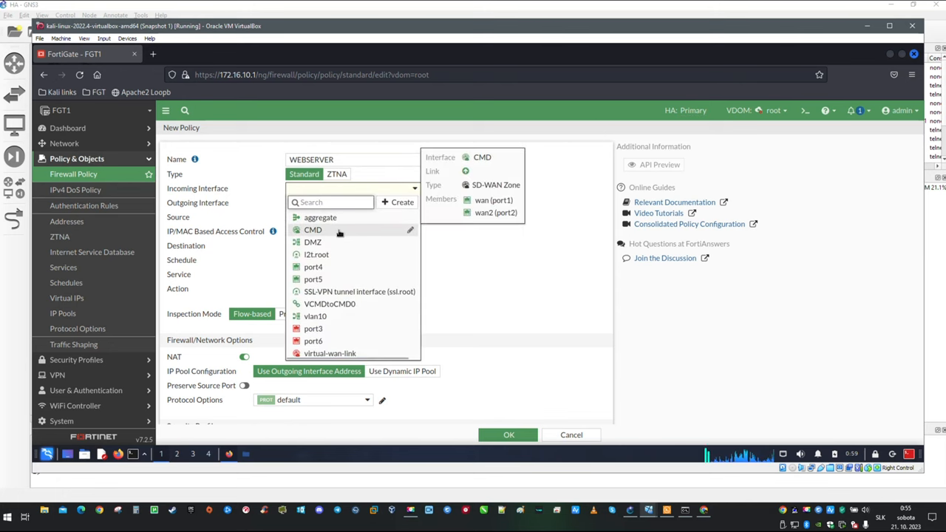
click(314, 231)
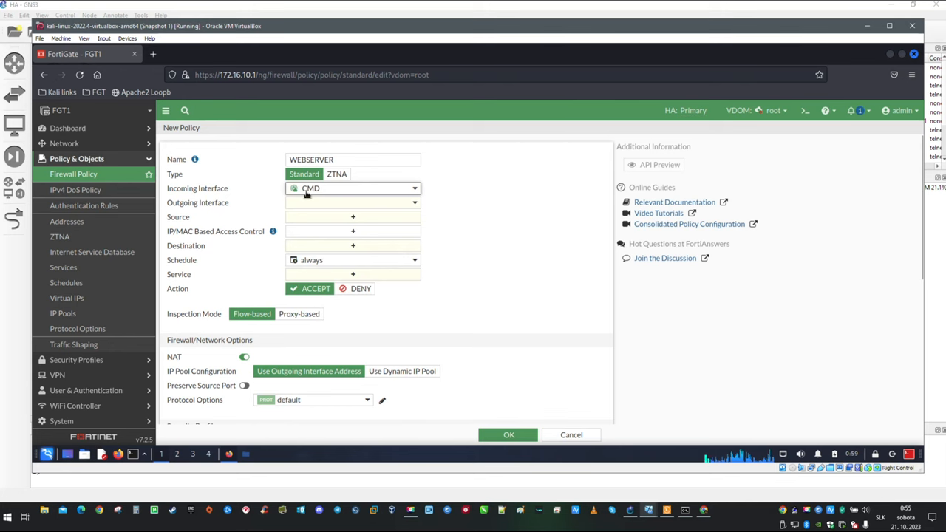
click(415, 188)
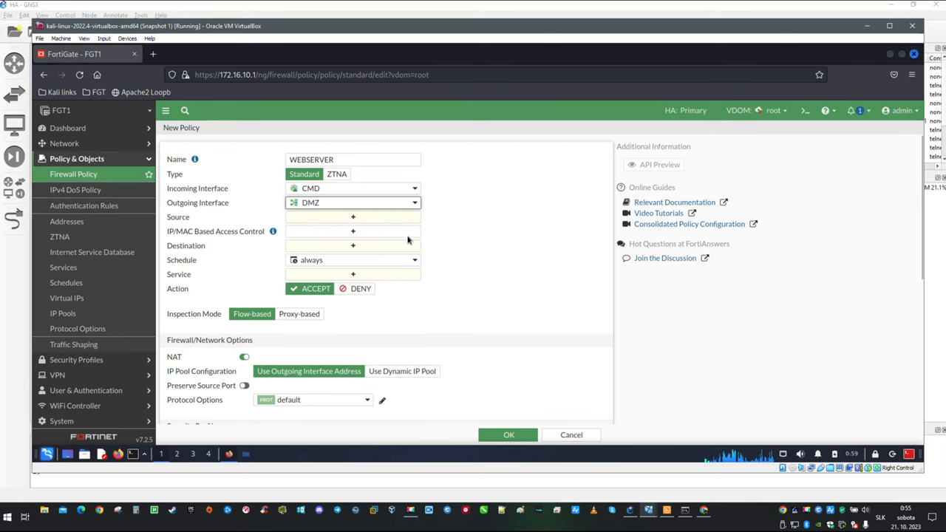
Set source all, destination the WEBSERVER VIP, and bring up the HTTP service definition
click(352, 216)
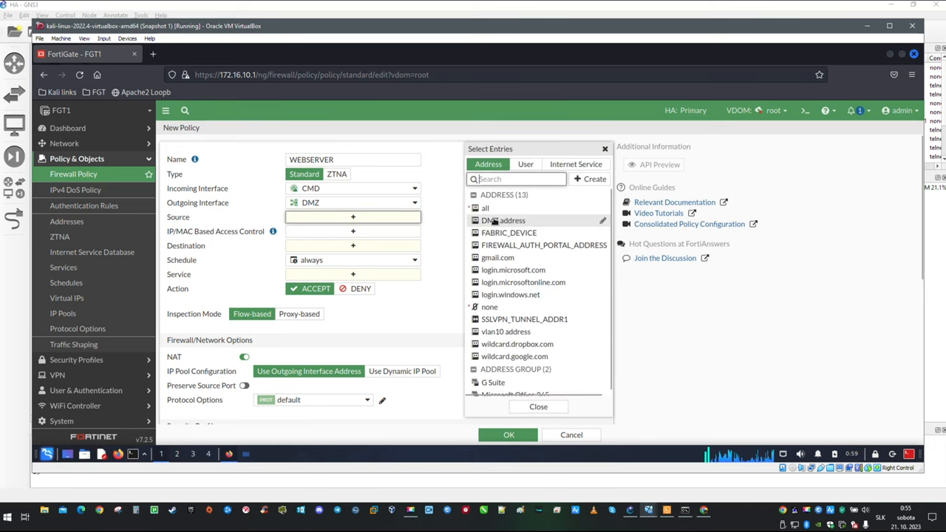
click(485, 207)
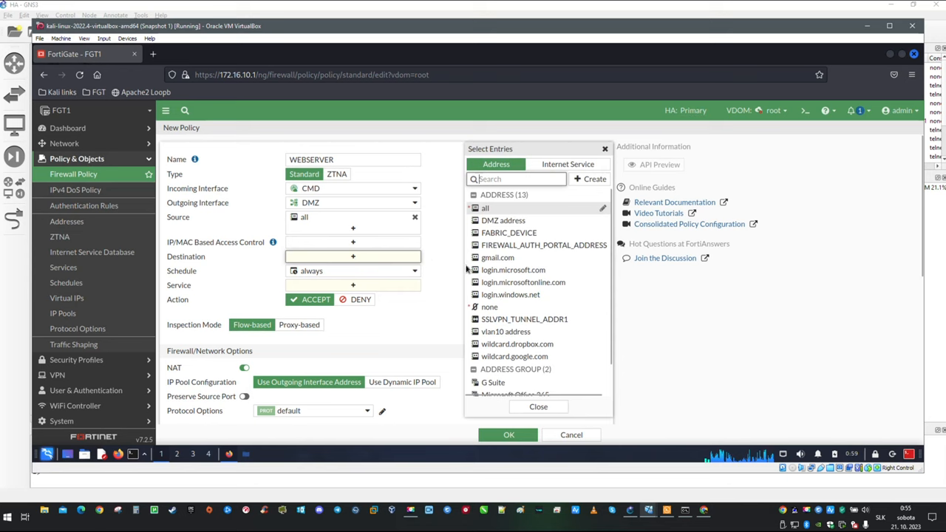
click(502, 390)
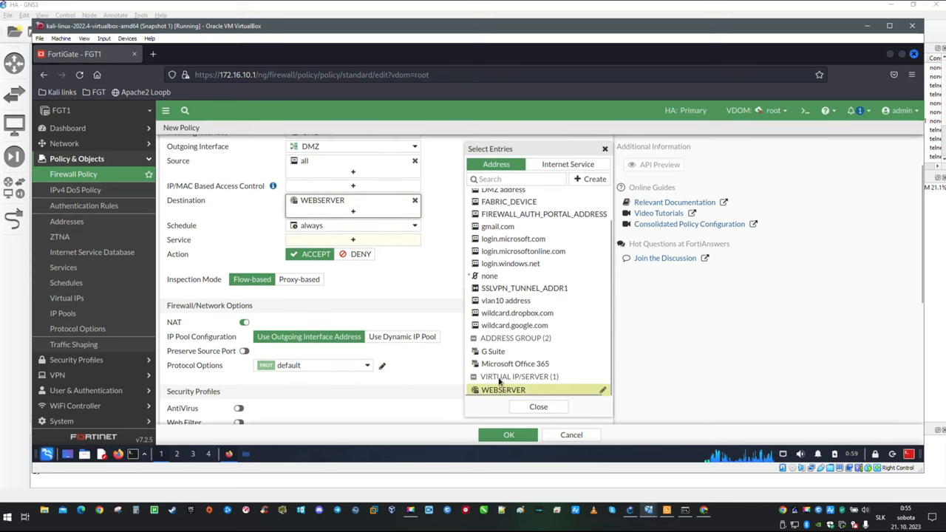
click(538, 406)
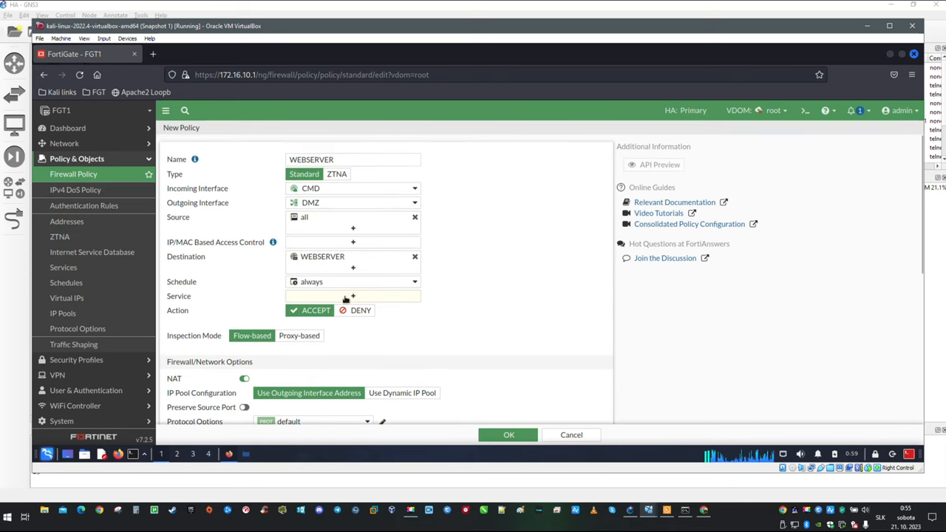
mouse_move(406, 279)
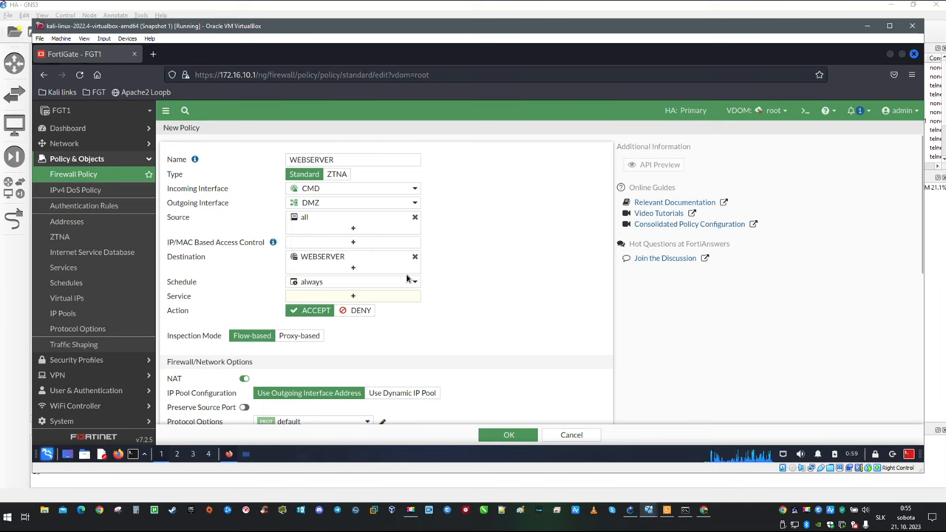
click(352, 296)
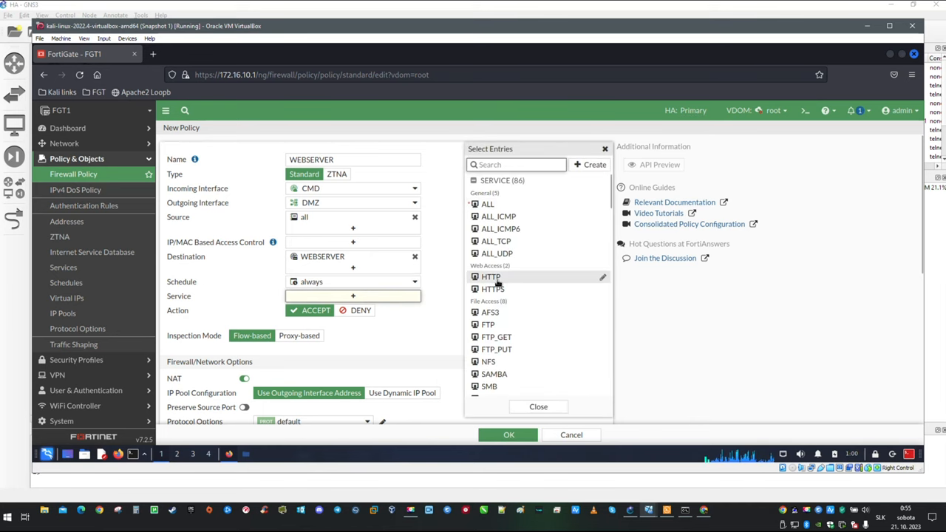
mouse_move(492, 288)
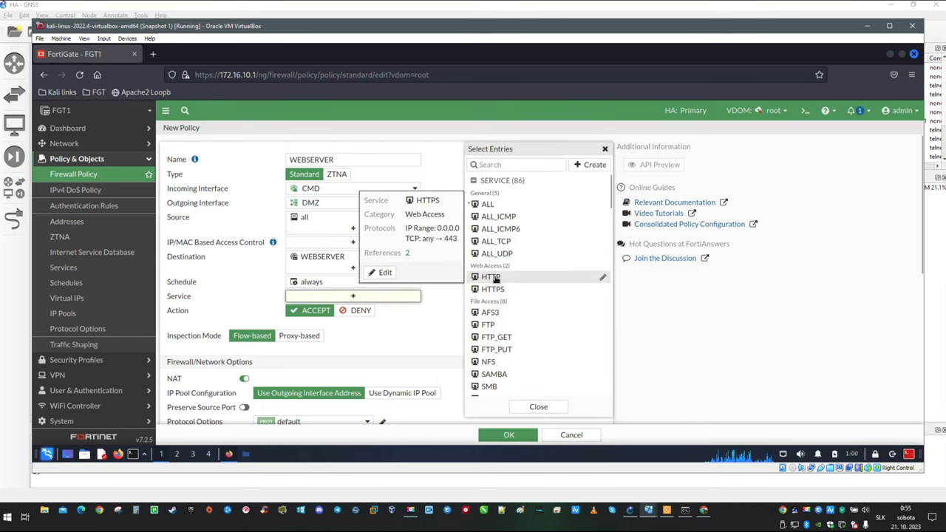
click(492, 289)
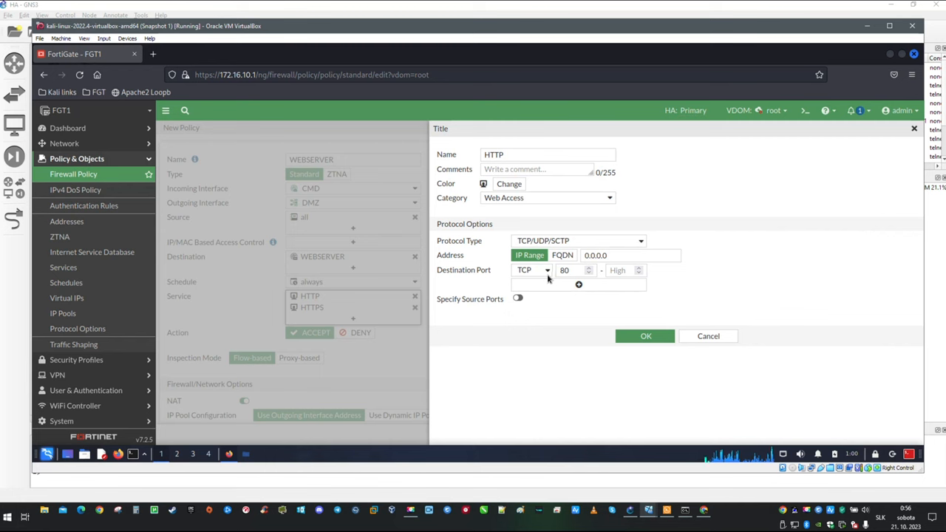
Add destination port TCP 8080 to the HTTP service and save the WEBSERVER policy
click(579, 284)
text(8080)
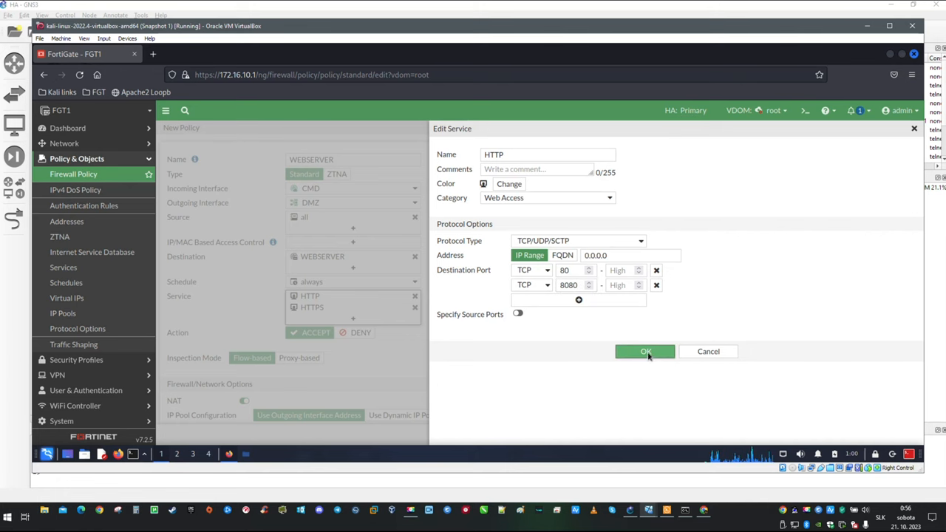
click(645, 352)
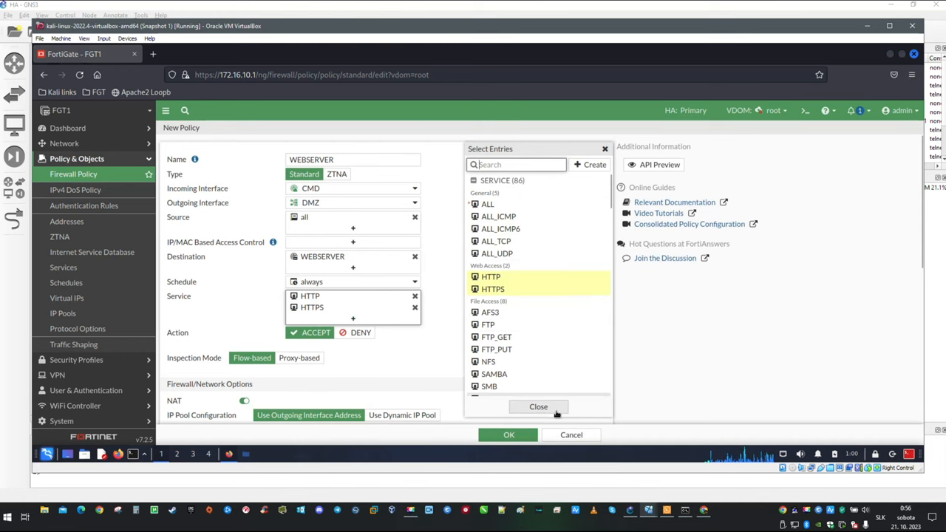
click(538, 407)
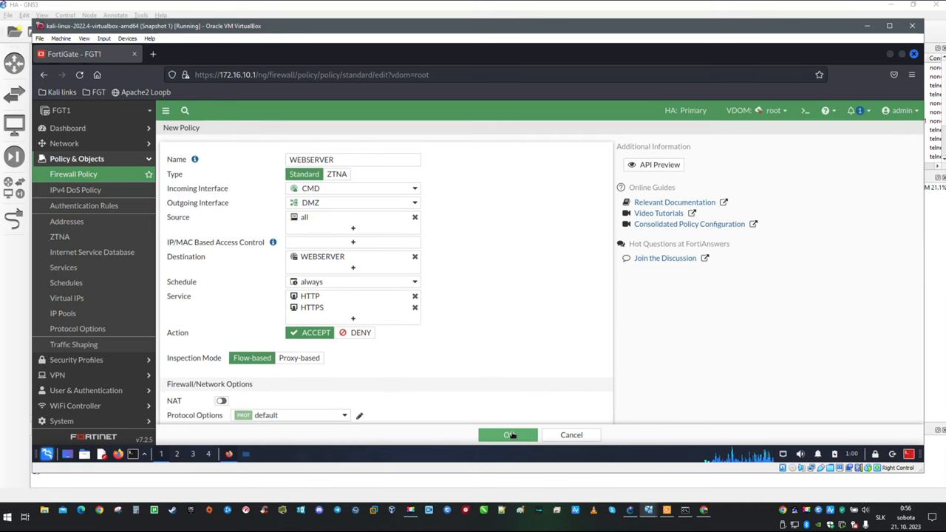
click(509, 435)
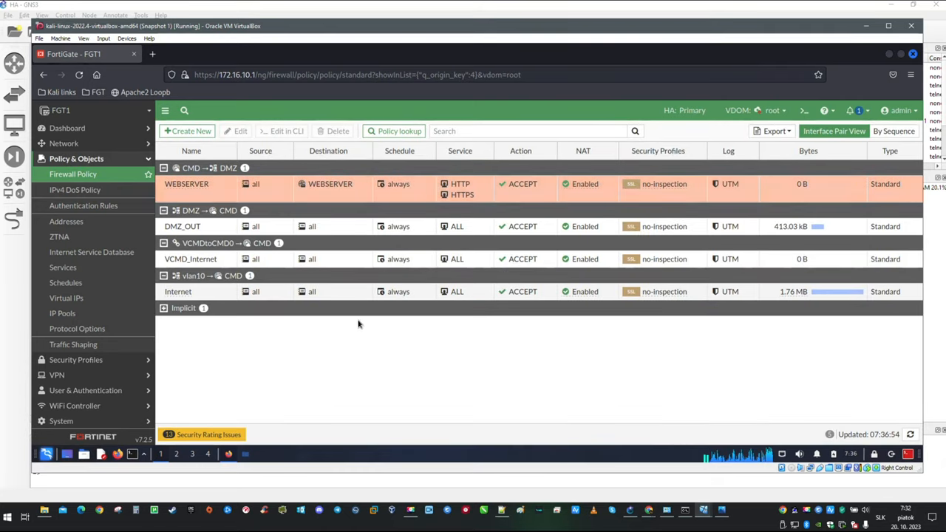
mouse_move(438, 373)
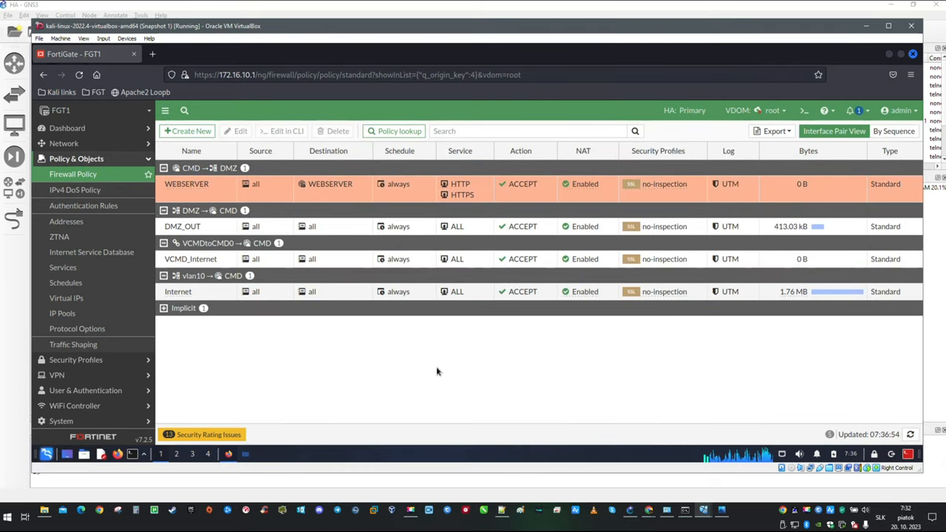
mouse_move(269, 353)
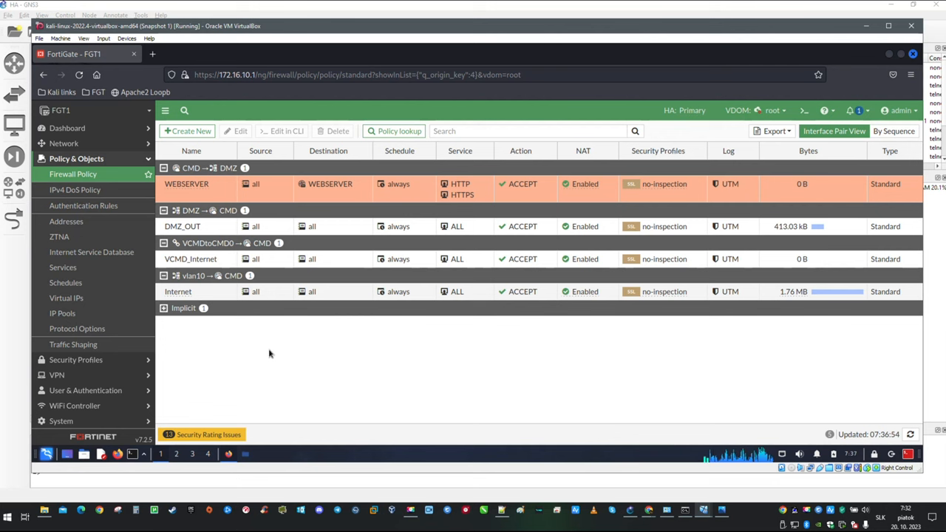
mouse_move(240, 354)
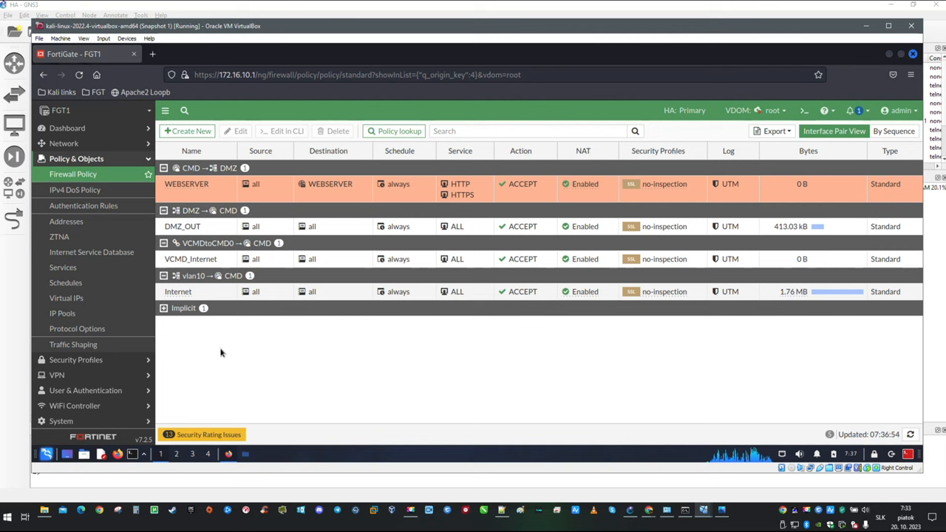
mouse_move(204, 349)
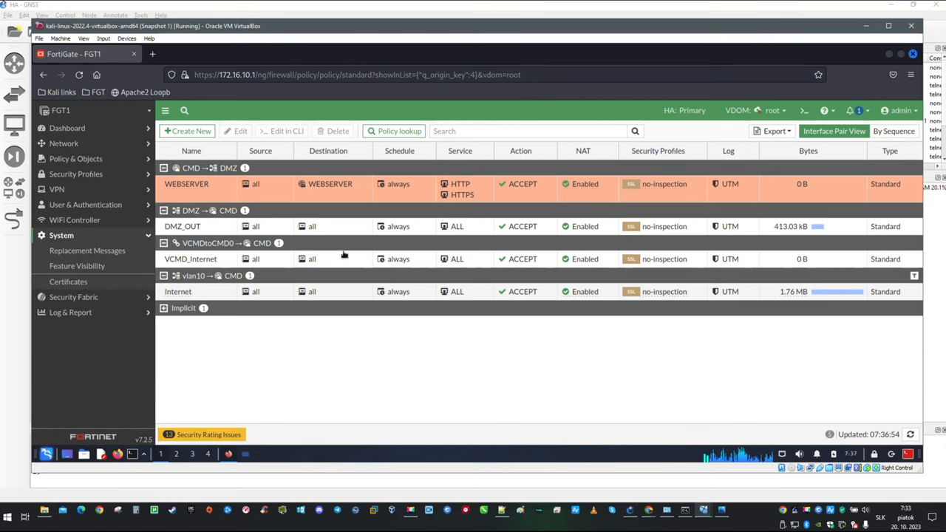
Switch to the Global VDOM and show the System HA cluster status
click(774, 109)
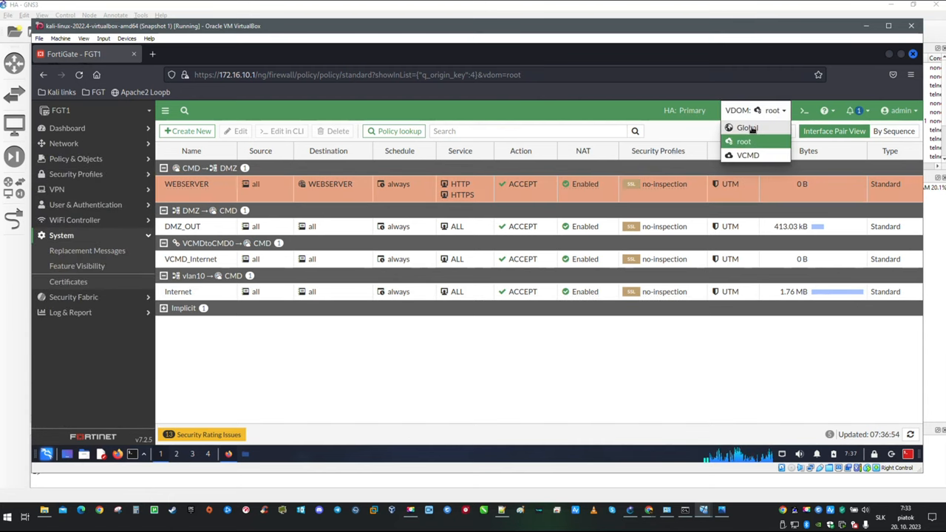
click(749, 127)
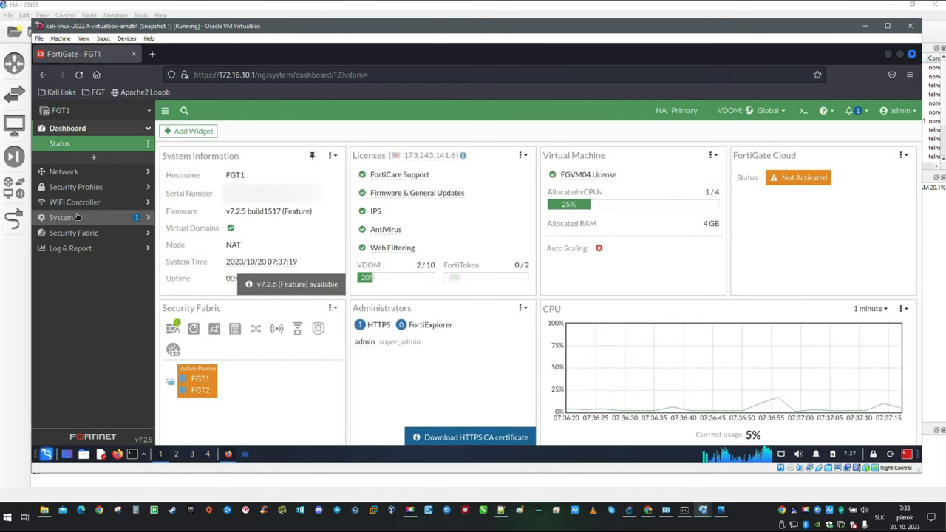
click(62, 217)
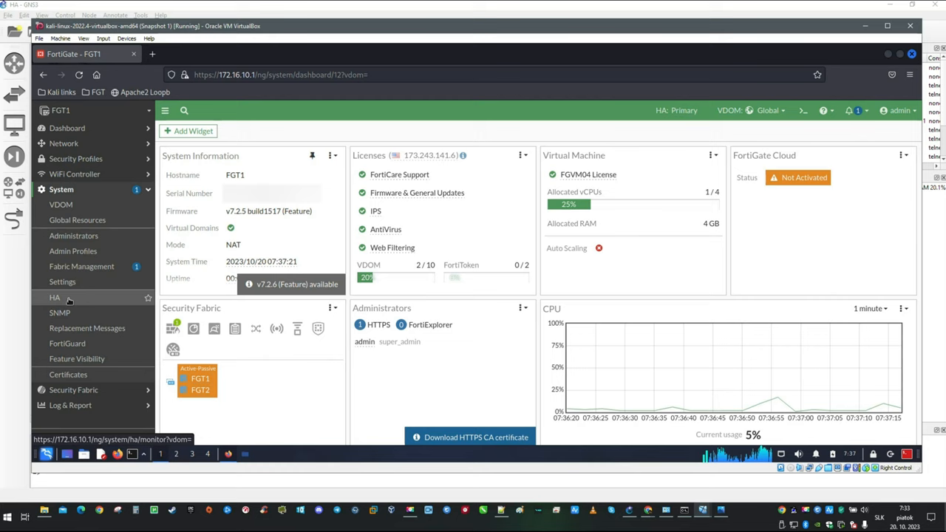
click(53, 297)
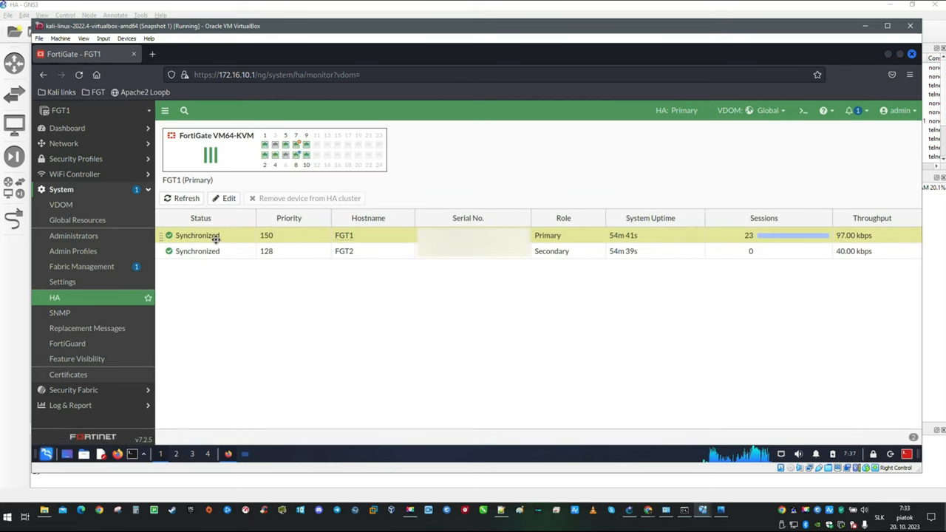
Make aggregate, wan, wan2 and port8 the monitored interfaces of FGT1's HA settings and apply
click(229, 198)
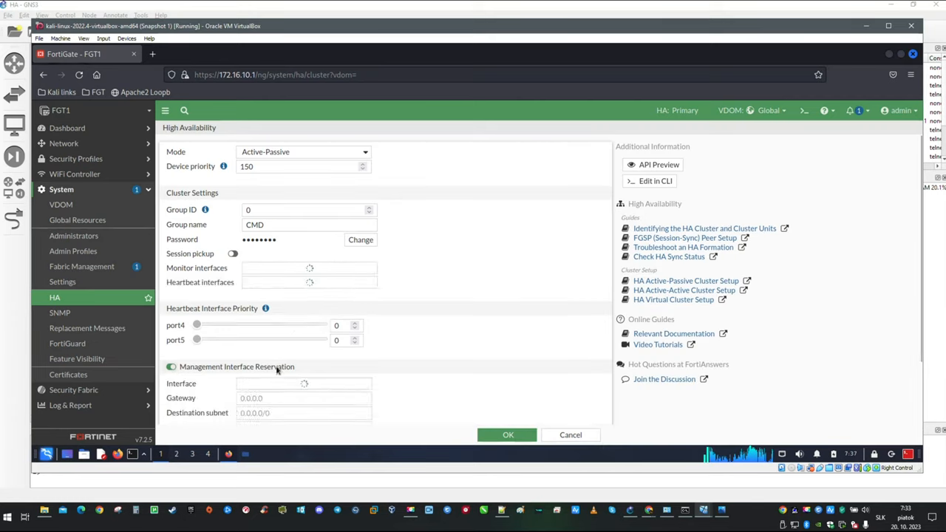
click(304, 268)
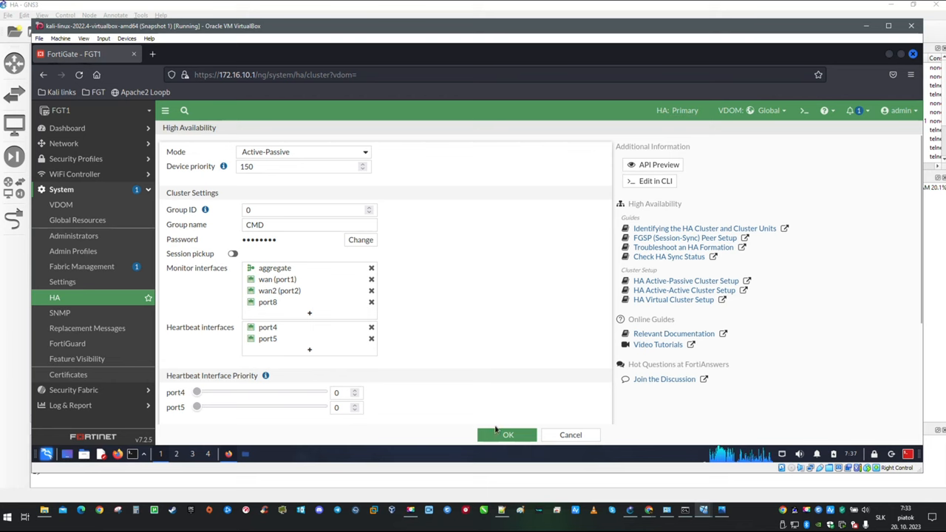
click(509, 435)
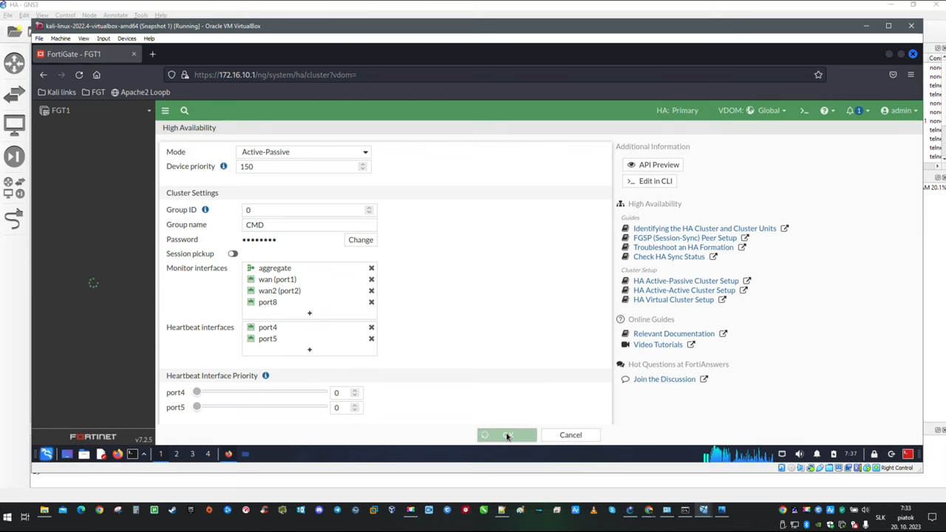
click(507, 435)
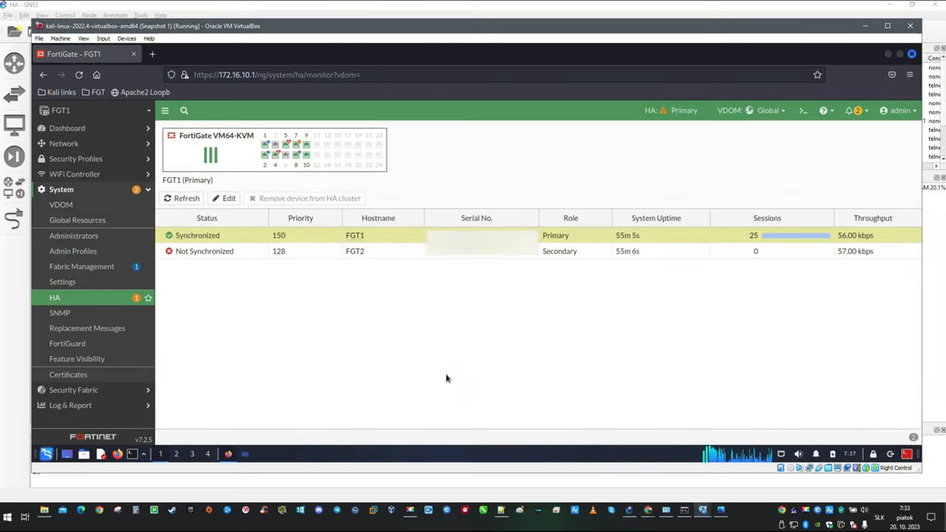
mouse_move(435, 349)
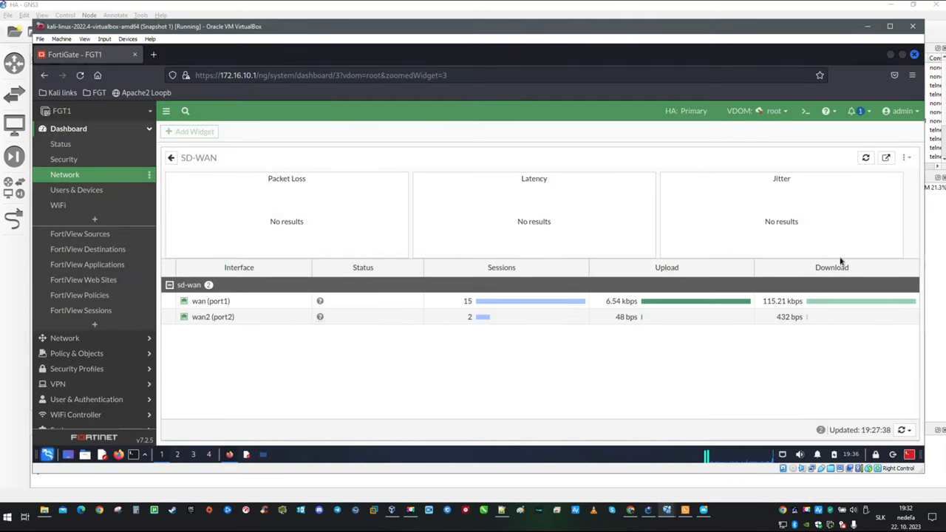
Run 'get router info routing-table all' in the CLI console to list the root VDOM routes
click(804, 110)
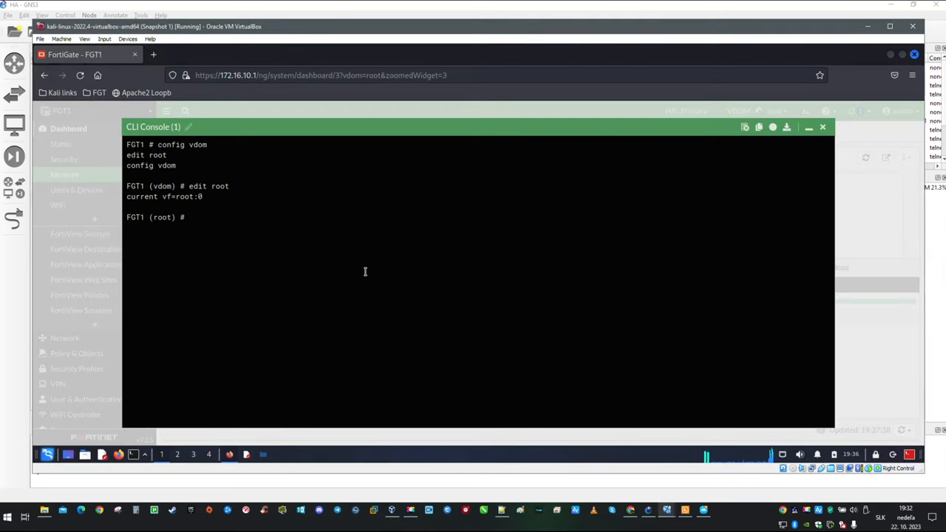
text(ge)
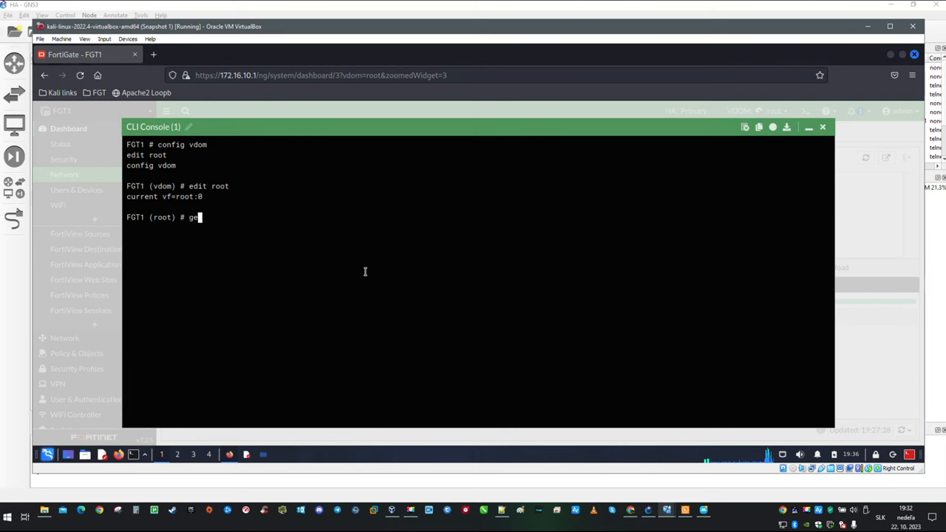
text(t router)
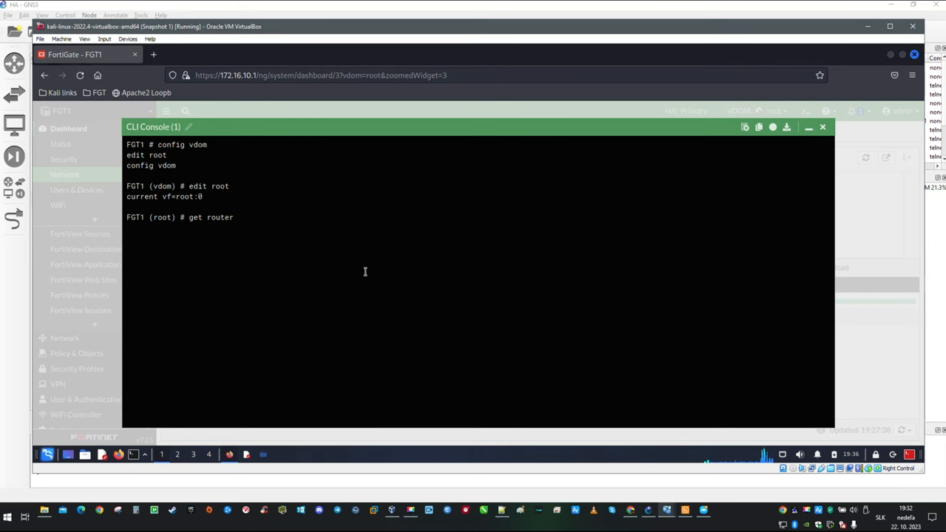
text(info ro)
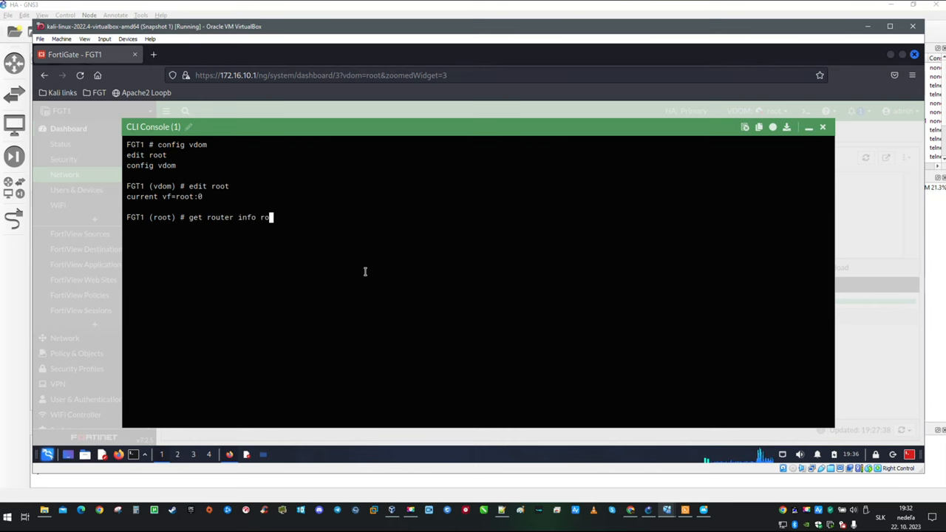
text(uting-table a\703\664\703\664)
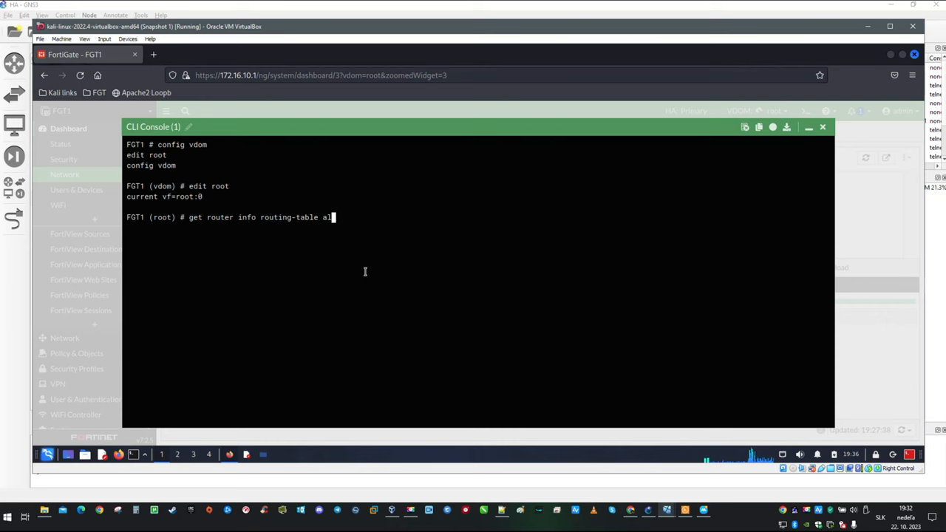
key(Return)
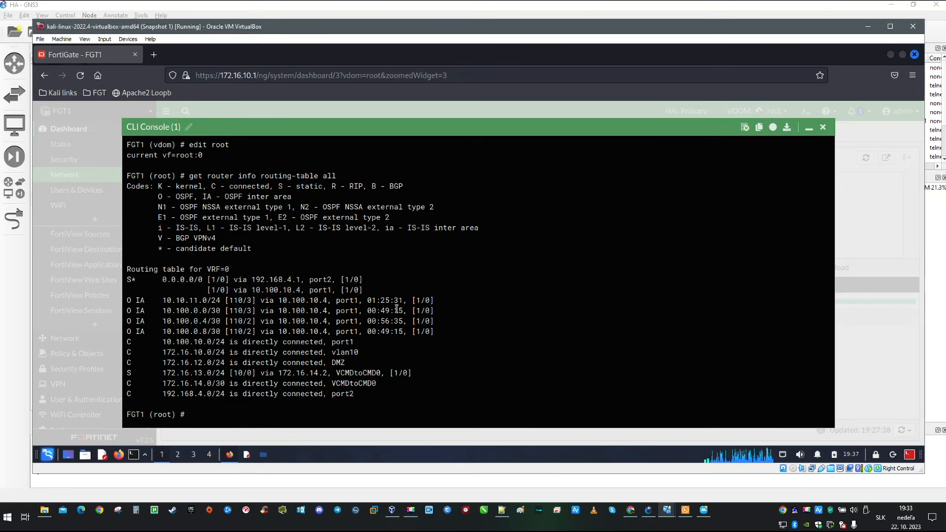
mouse_move(286, 301)
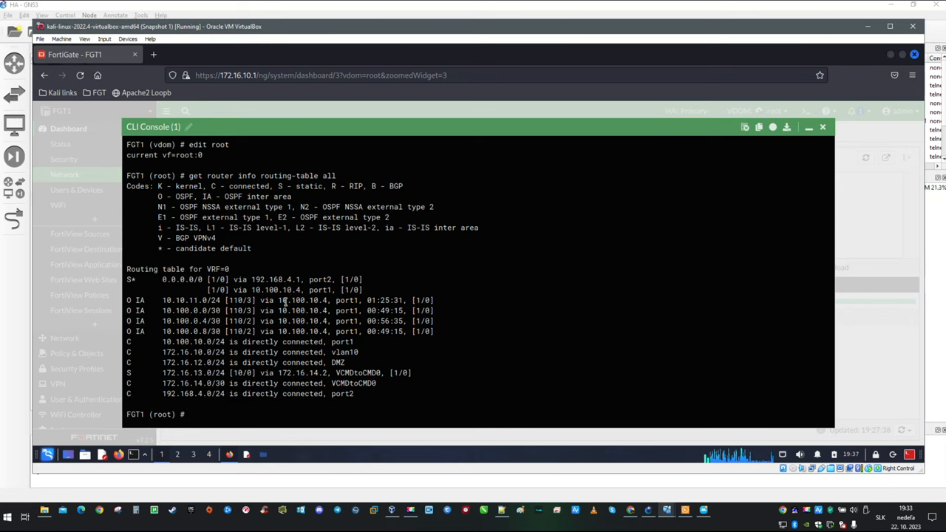